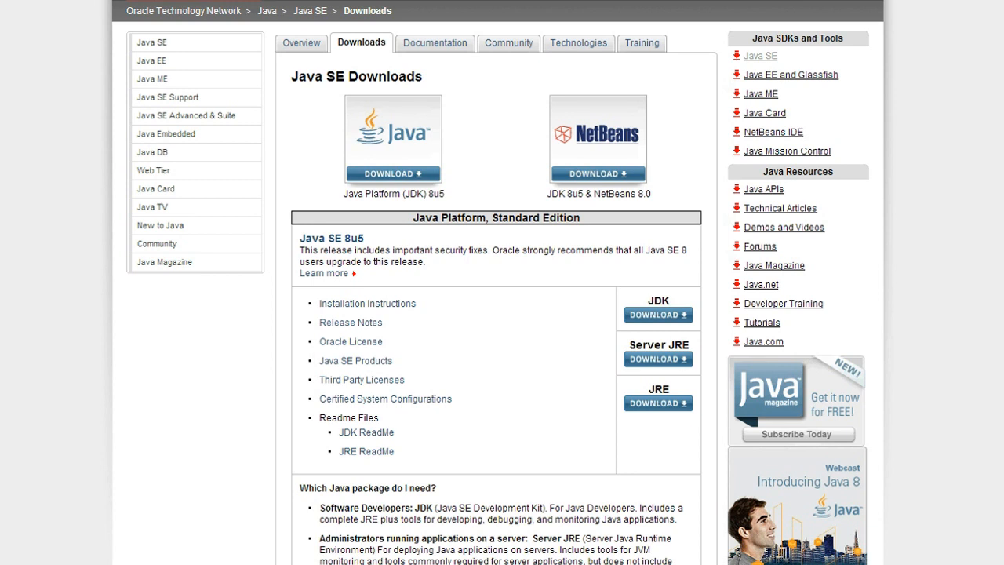
pyautogui.moveTo(623, 275)
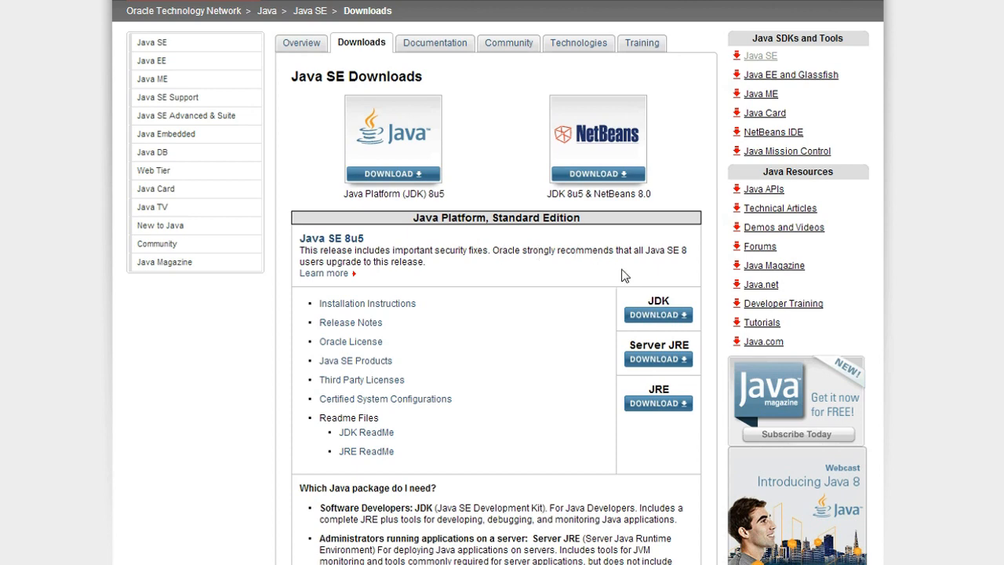
pyautogui.moveTo(659, 315)
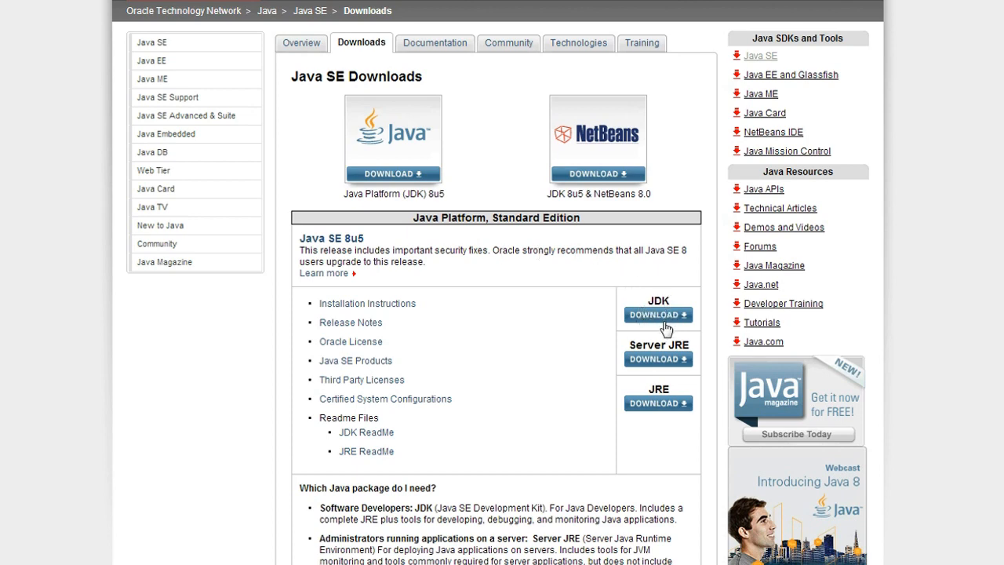
pyautogui.moveTo(663, 322)
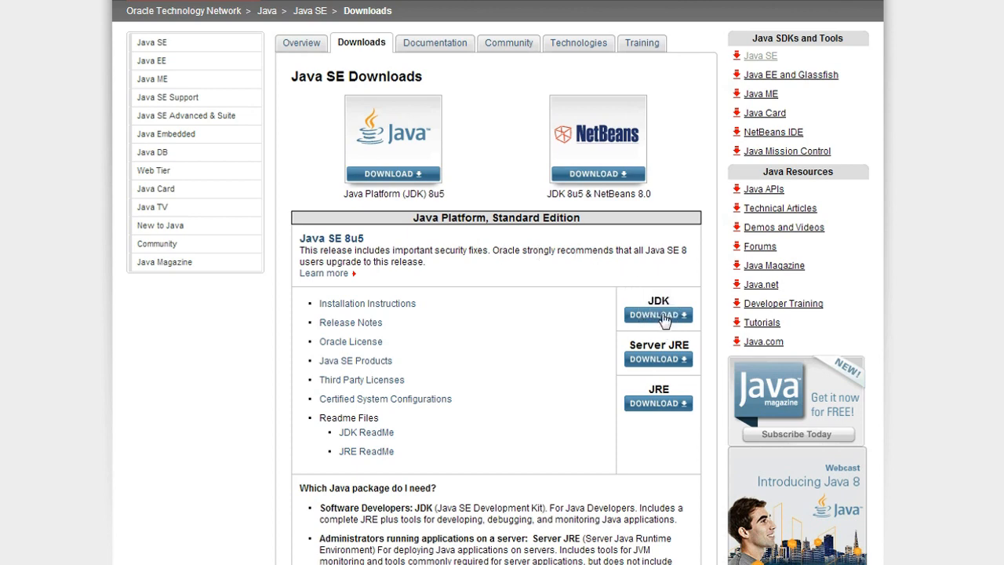
# - Open the JDK 8u5 download page, accept the license, and pick the Windows x64 installer
pyautogui.click(658, 315)
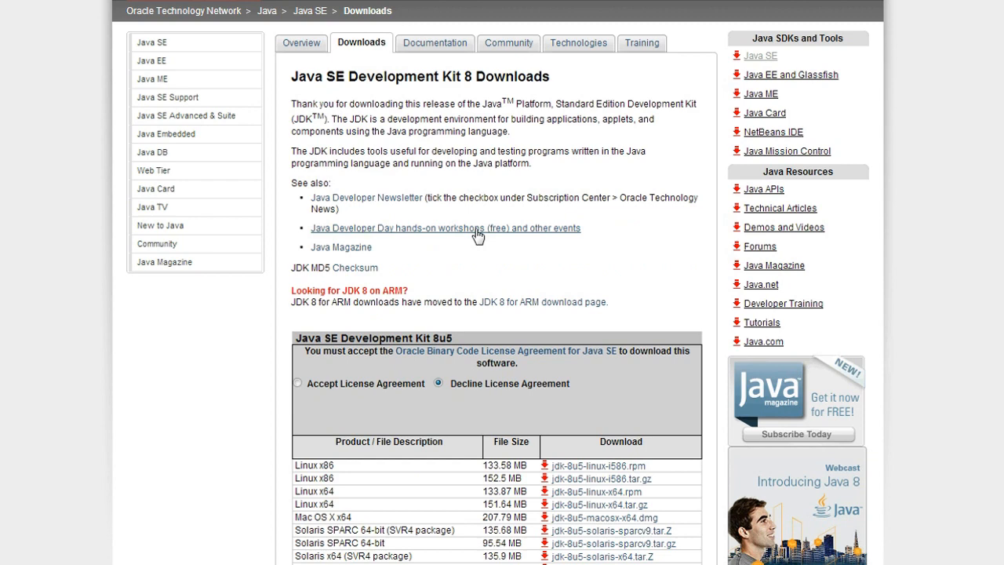
pyautogui.scroll(-3)
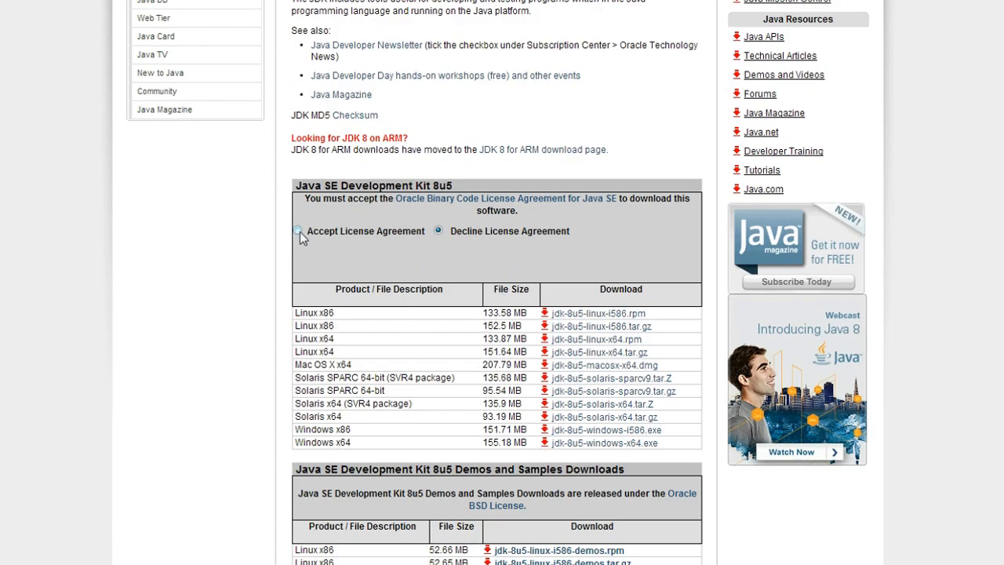
pyautogui.click(299, 230)
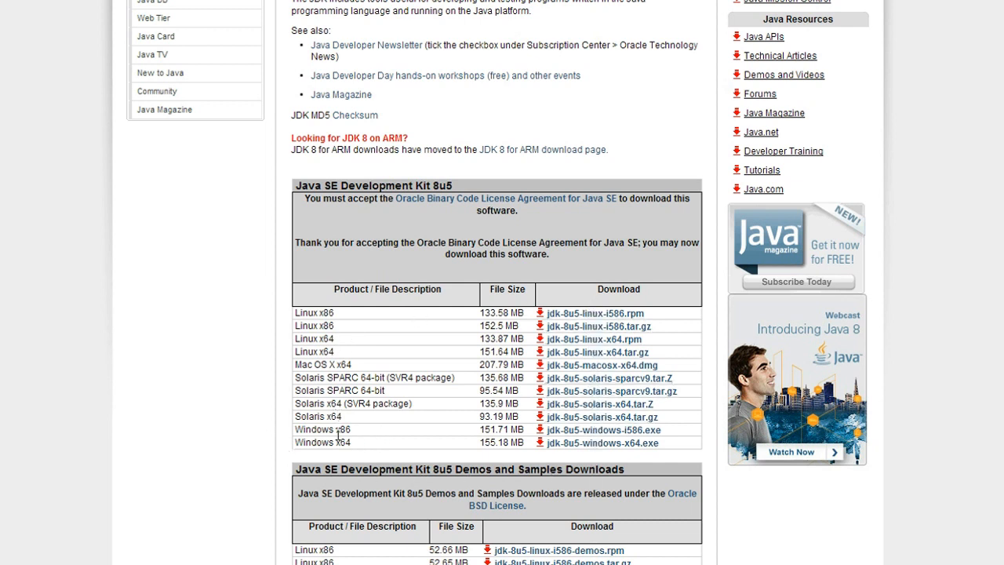
pyautogui.doubleClick(334, 430)
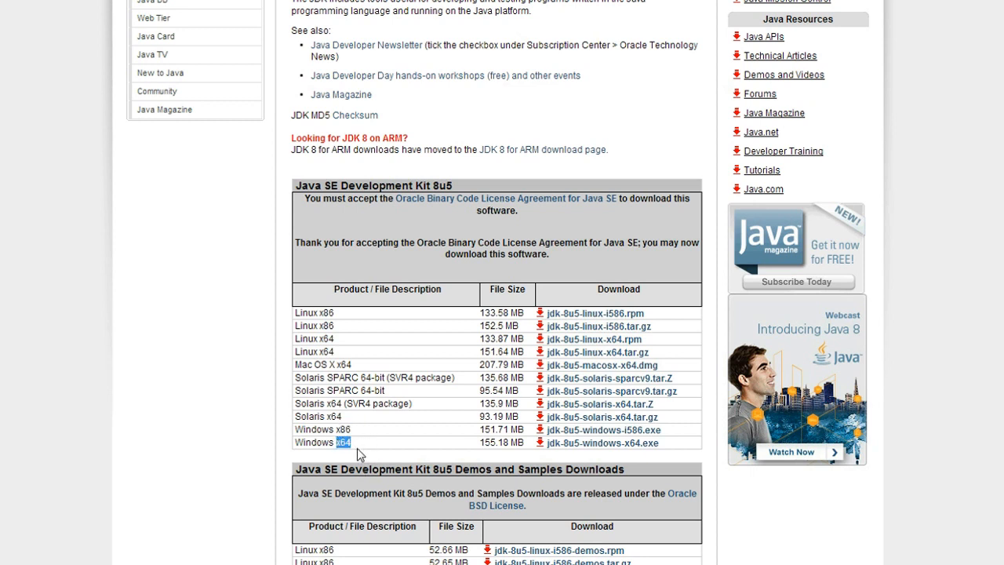
pyautogui.moveTo(612, 443)
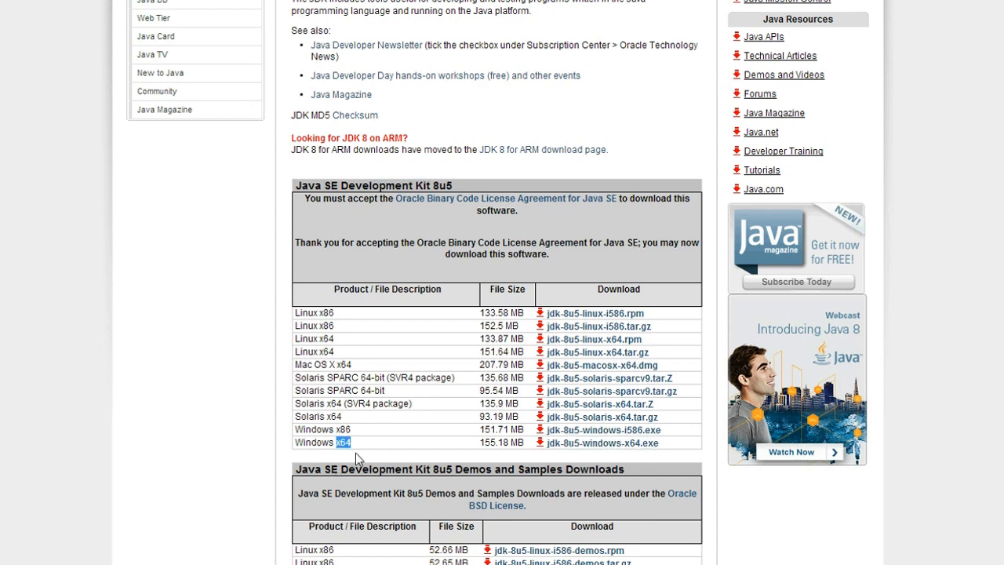
pyautogui.scroll(-3)
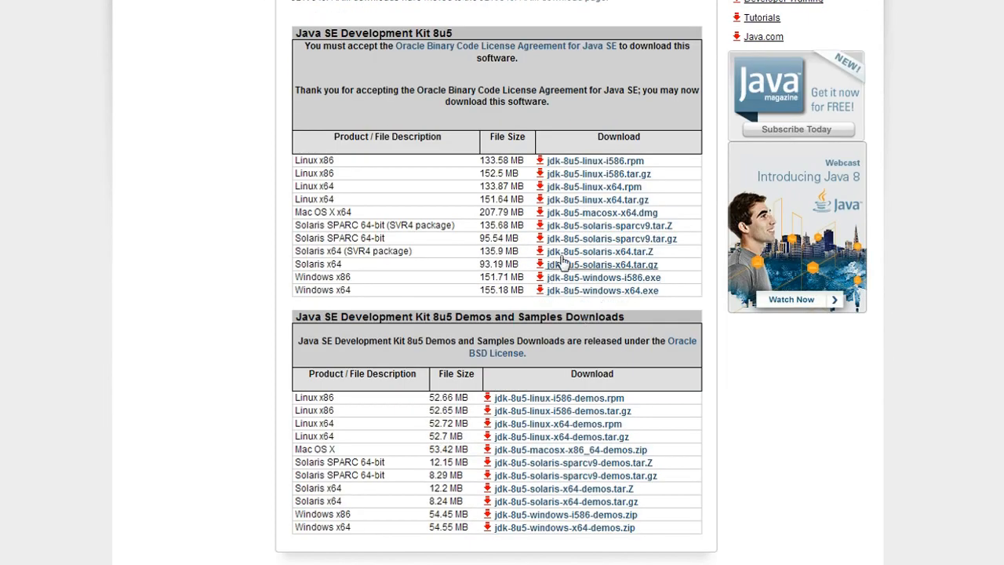
pyautogui.moveTo(601, 296)
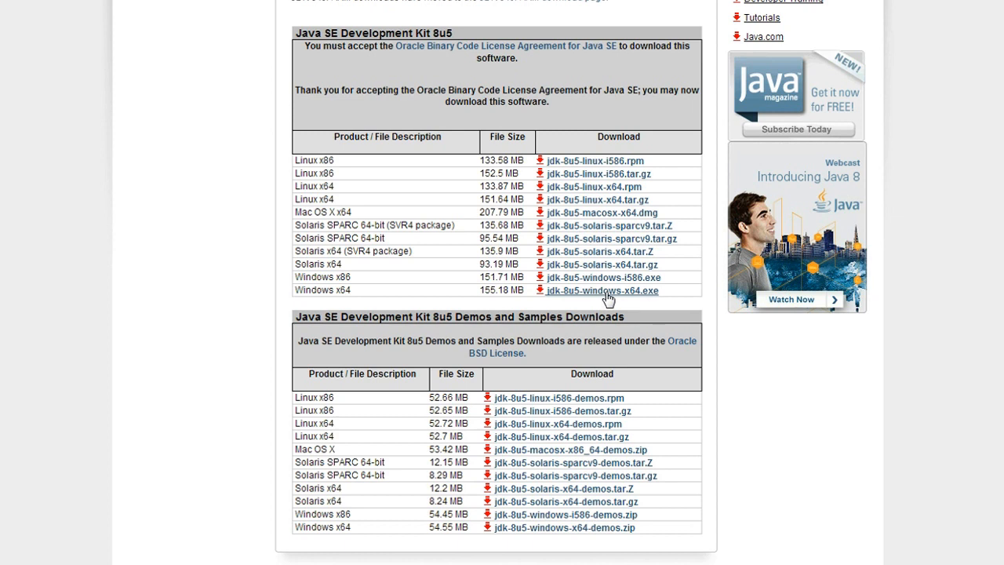
pyautogui.moveTo(612, 302)
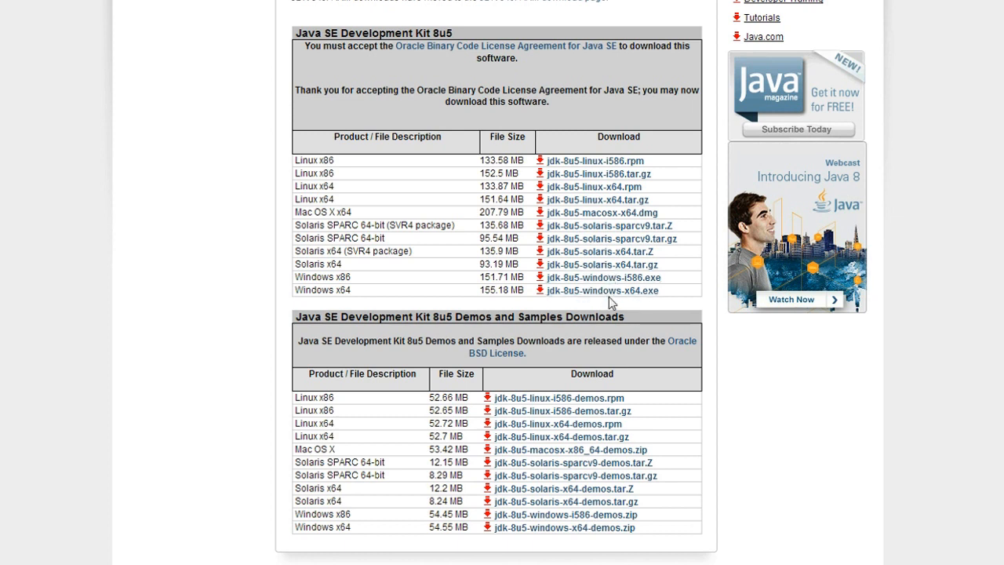
pyautogui.moveTo(602, 290)
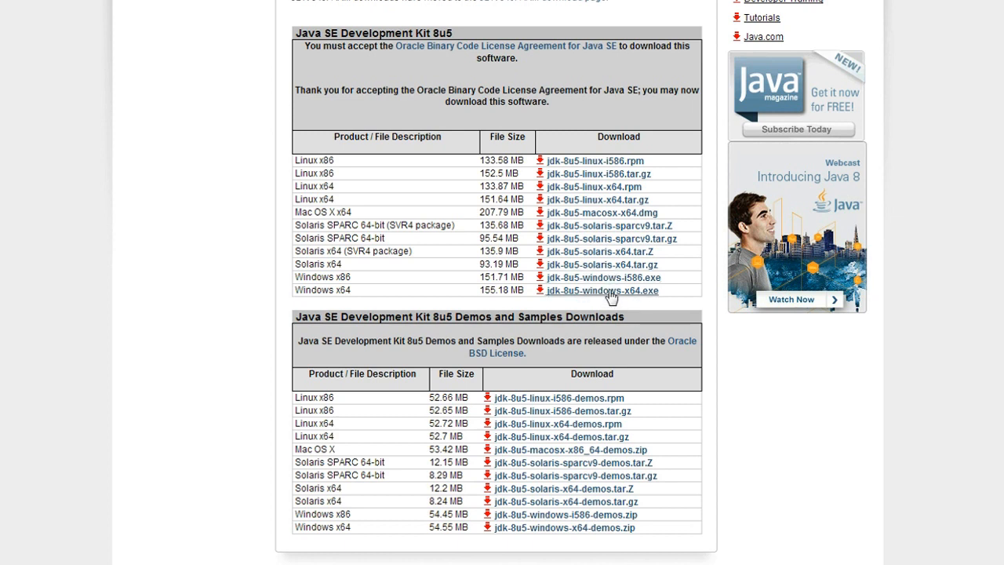
pyautogui.moveTo(173, 553)
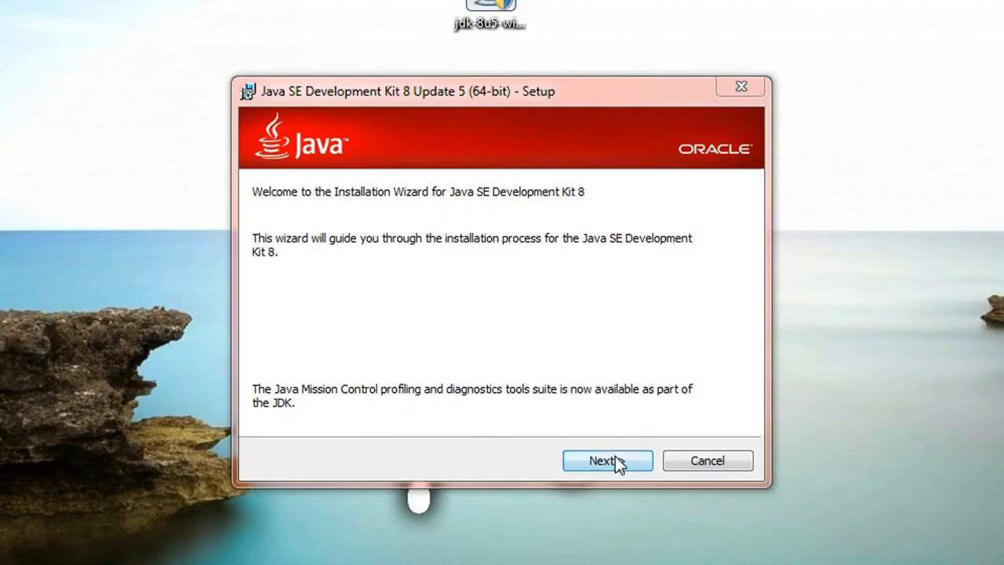
# - Run the JDK 8u5 setup, keeping the JRE at C:\Program Files\Java\jre8
pyautogui.click(607, 461)
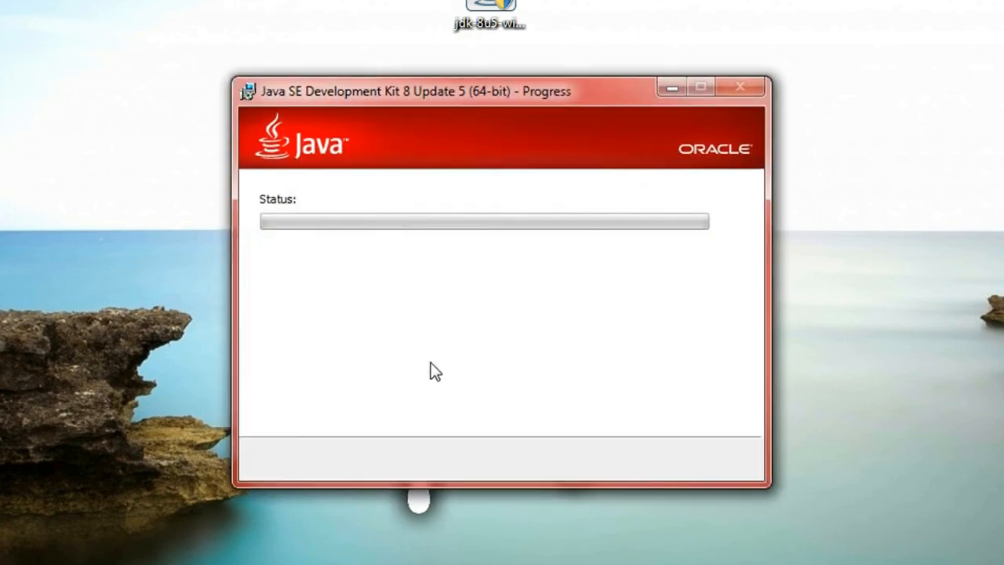
pyautogui.moveTo(308, 151)
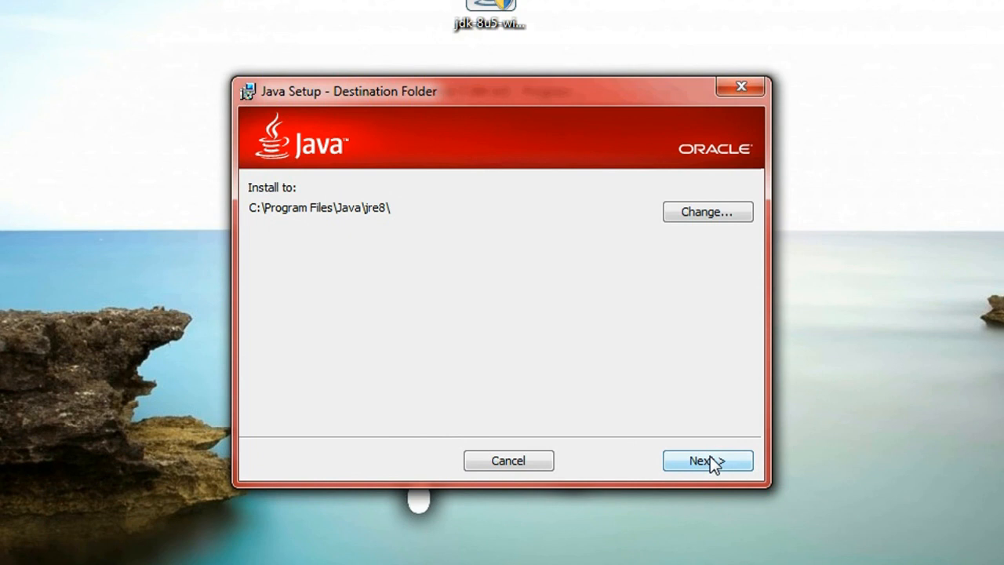
pyautogui.click(707, 461)
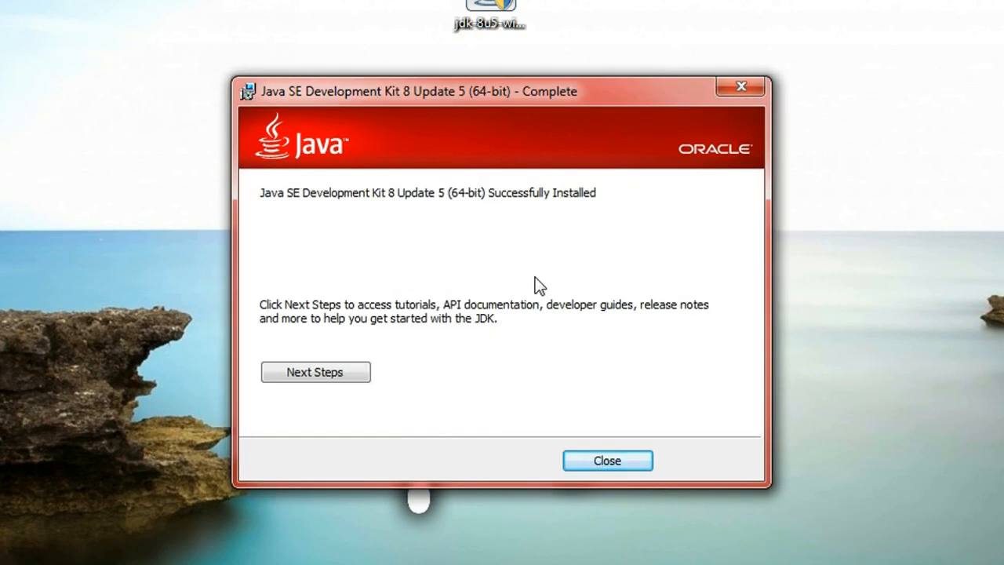
pyautogui.moveTo(568, 137)
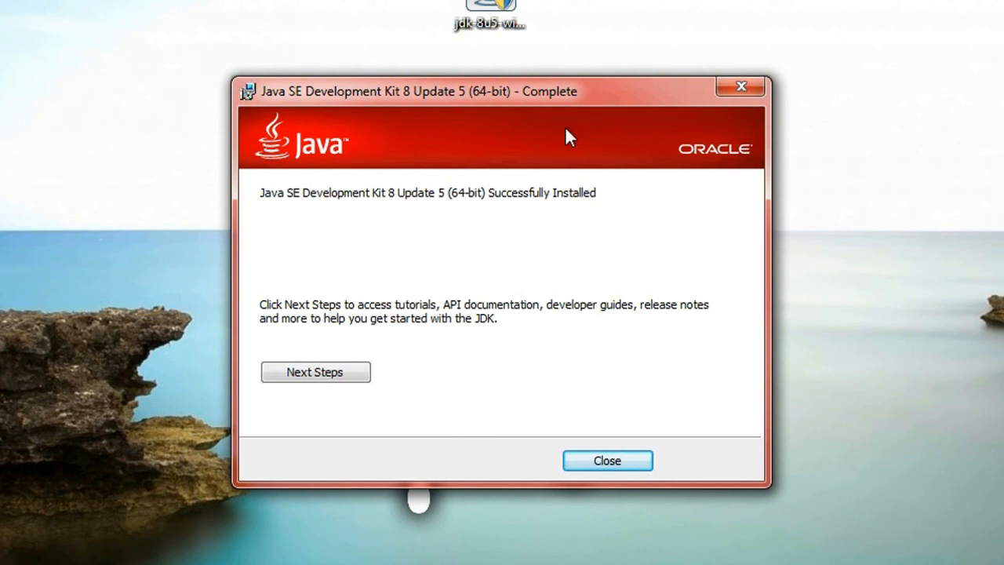
# - Open Environment Variables from Computer's Properties and Advanced system settings
pyautogui.rightClick(552, 61)
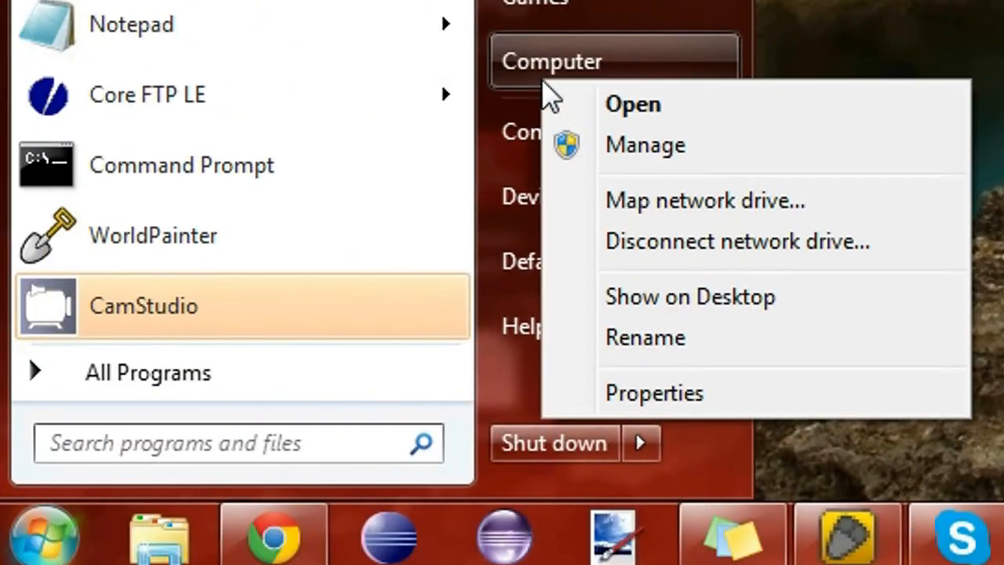
pyautogui.click(653, 392)
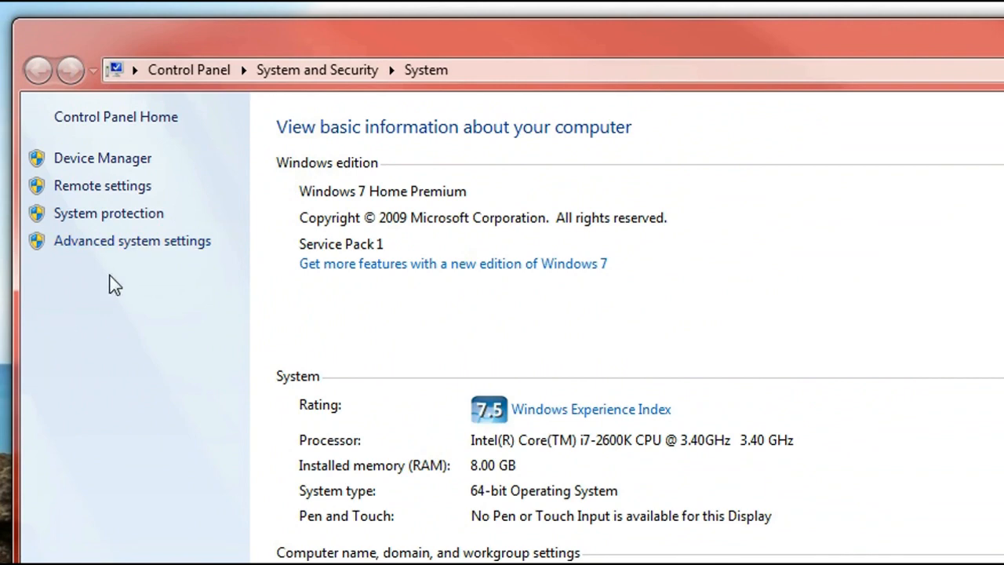
pyautogui.click(132, 241)
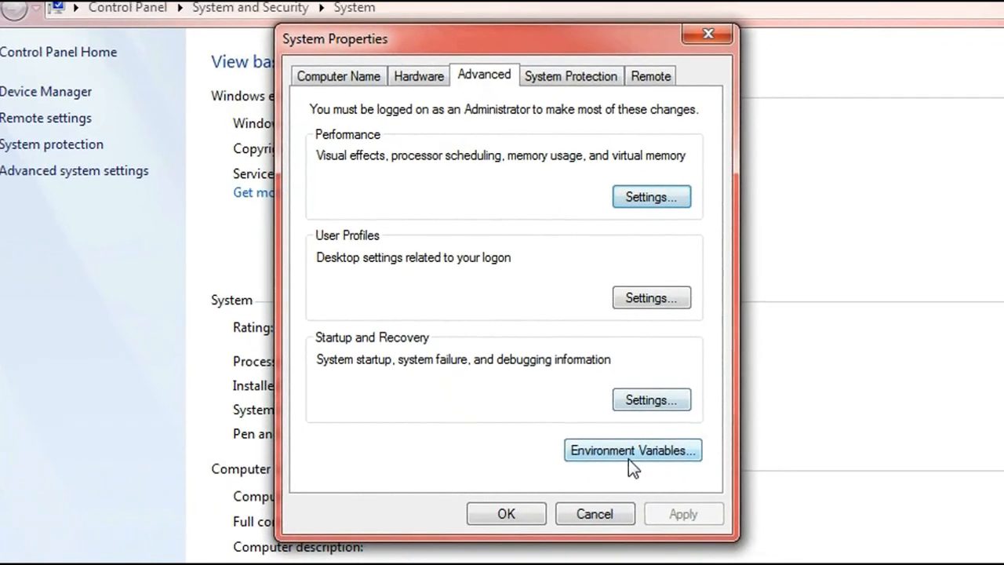
pyautogui.click(632, 449)
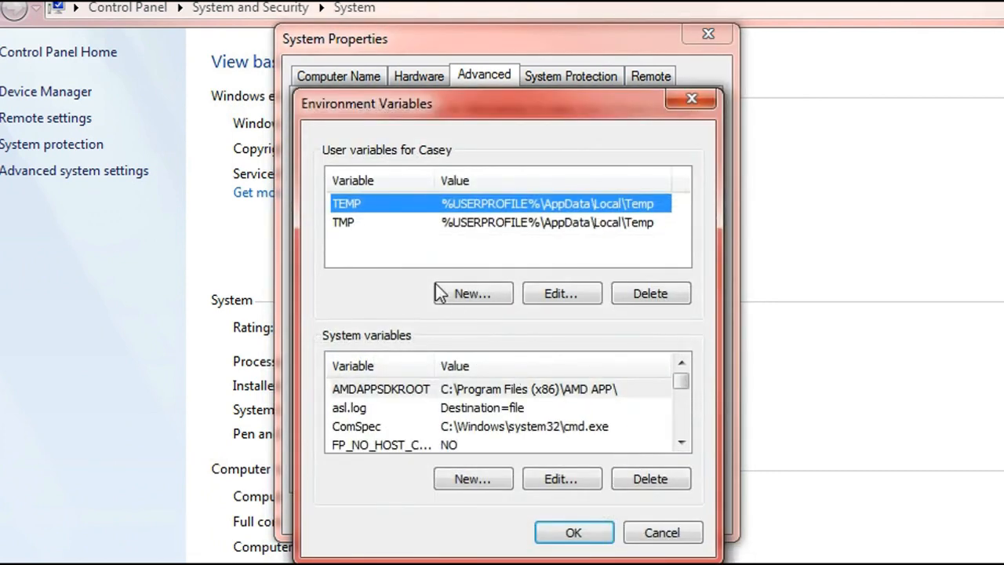
pyautogui.moveTo(432, 341)
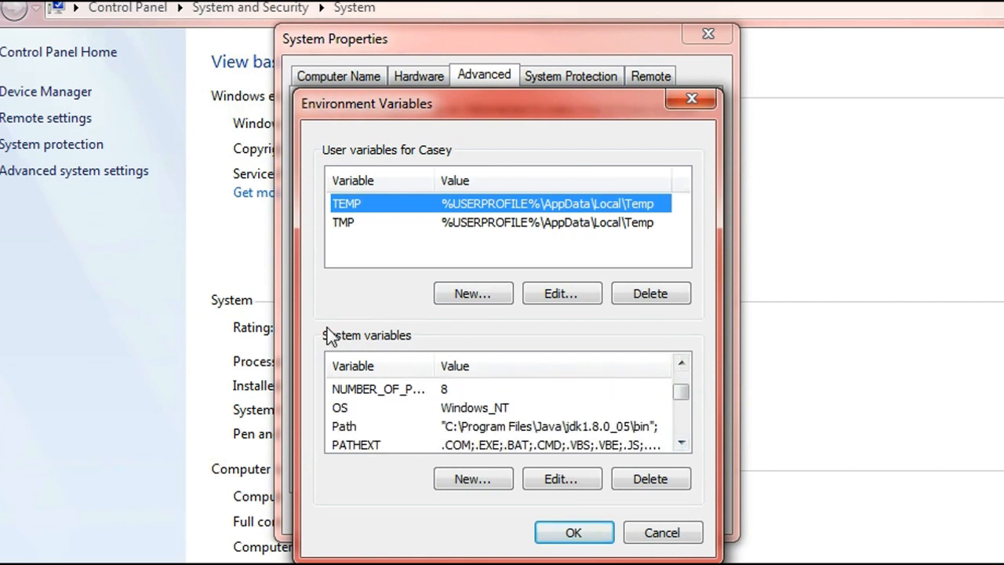
# - Delete the Path system variable and begin a new variable named Path
pyautogui.click(344, 426)
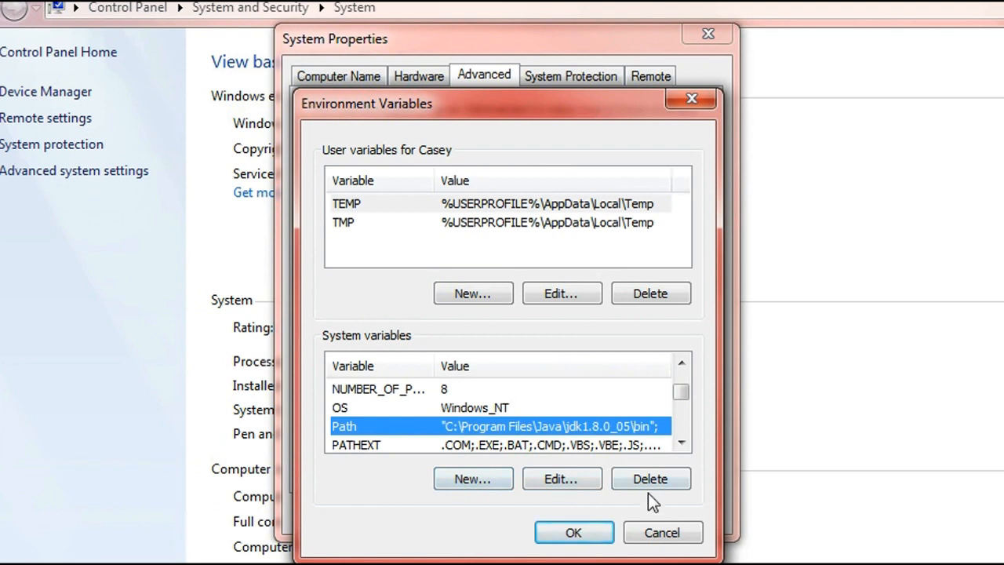
pyautogui.click(650, 478)
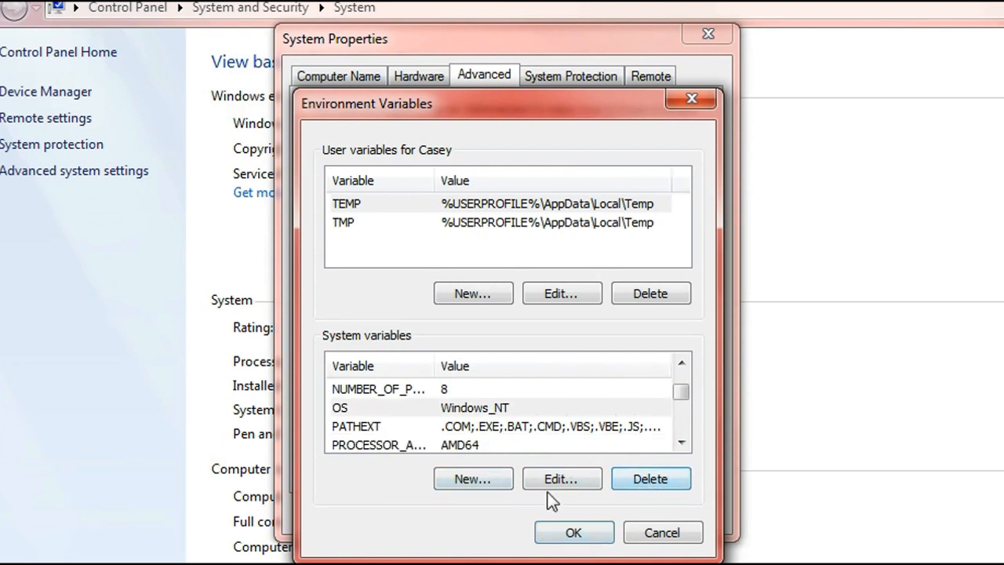
pyautogui.click(472, 479)
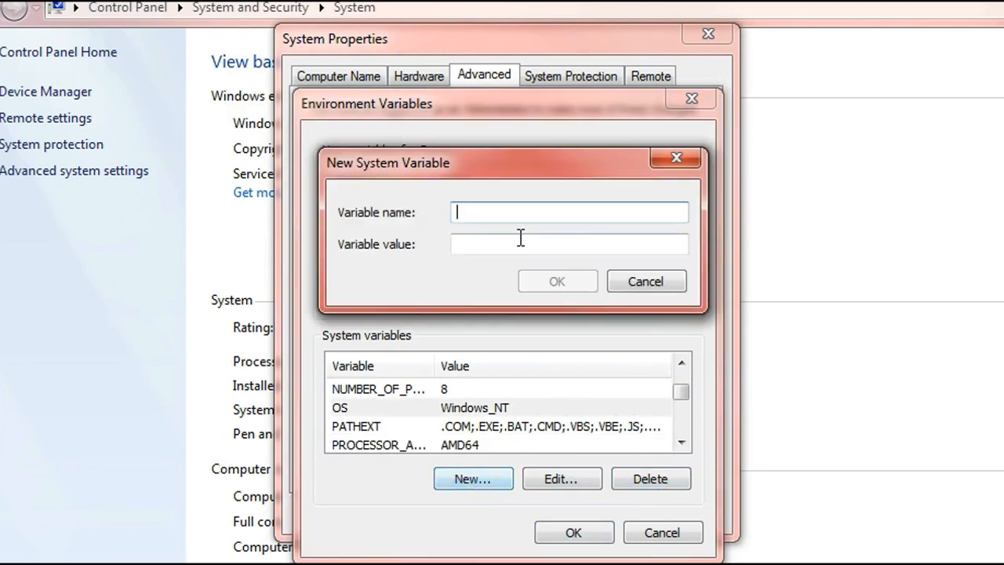
pyautogui.write('Pat')
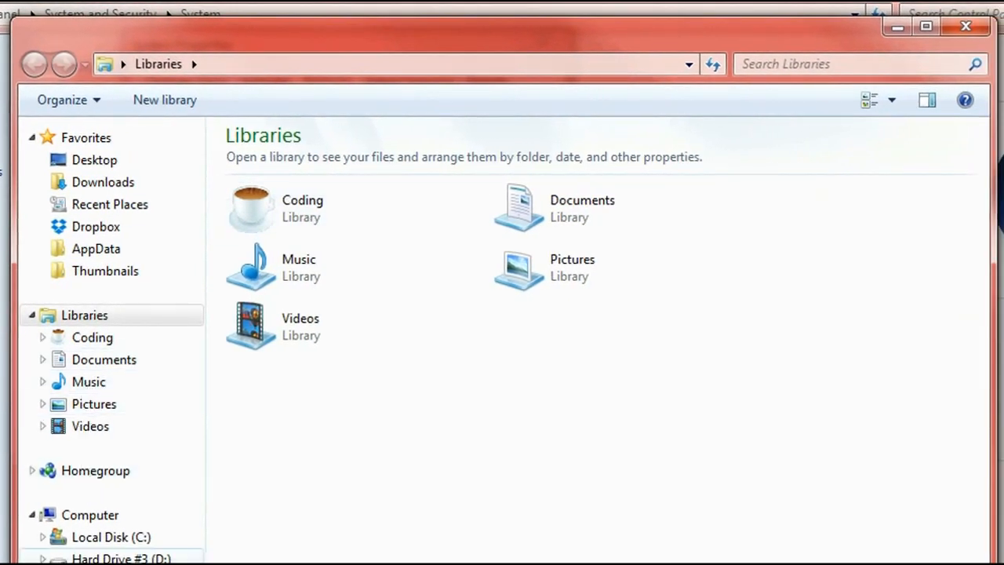
# - Browse to C:\Program Files\Java and open the jdk1.8.0_05 folder
pyautogui.click(110, 537)
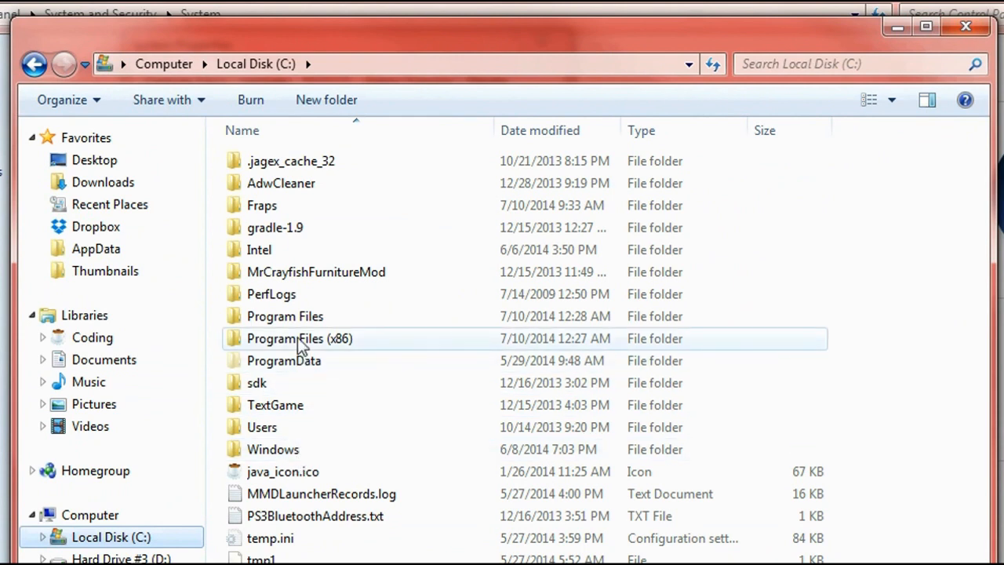
pyautogui.doubleClick(285, 316)
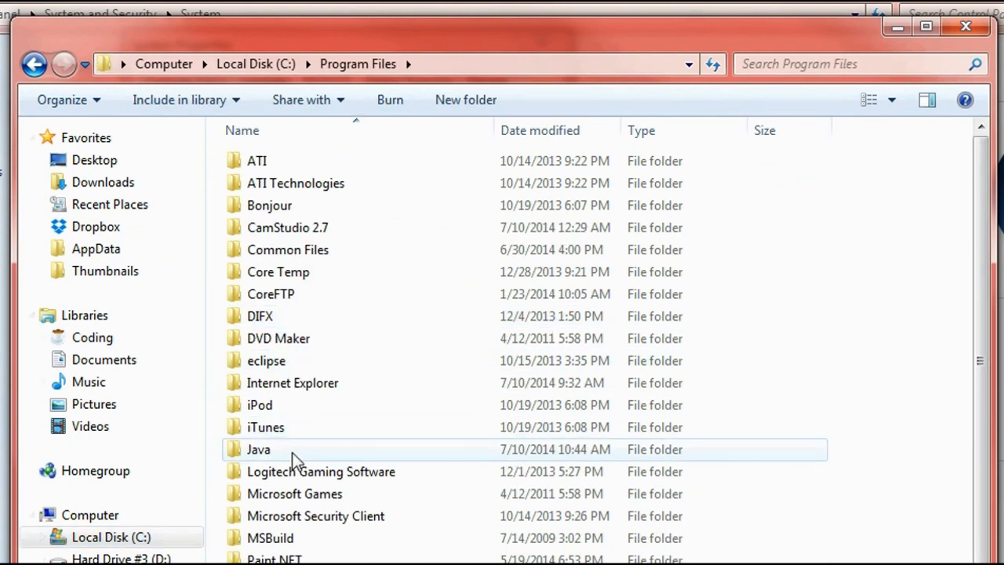
pyautogui.doubleClick(258, 449)
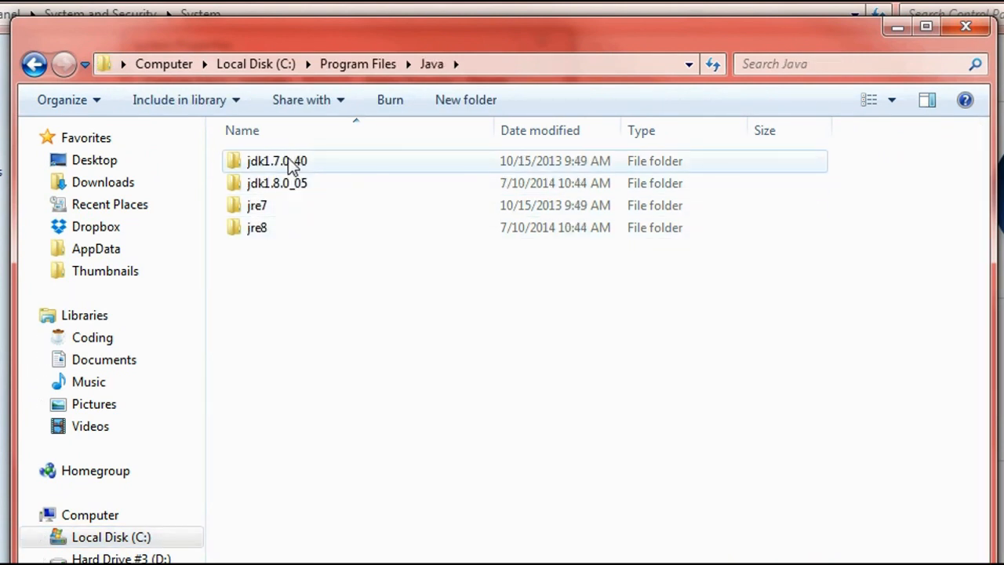
pyautogui.click(540, 130)
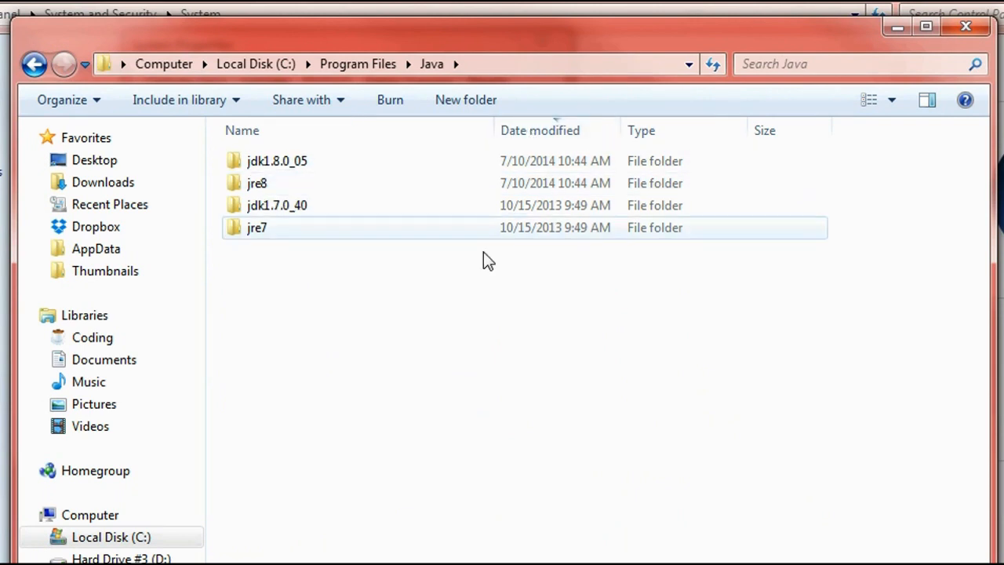
pyautogui.click(277, 160)
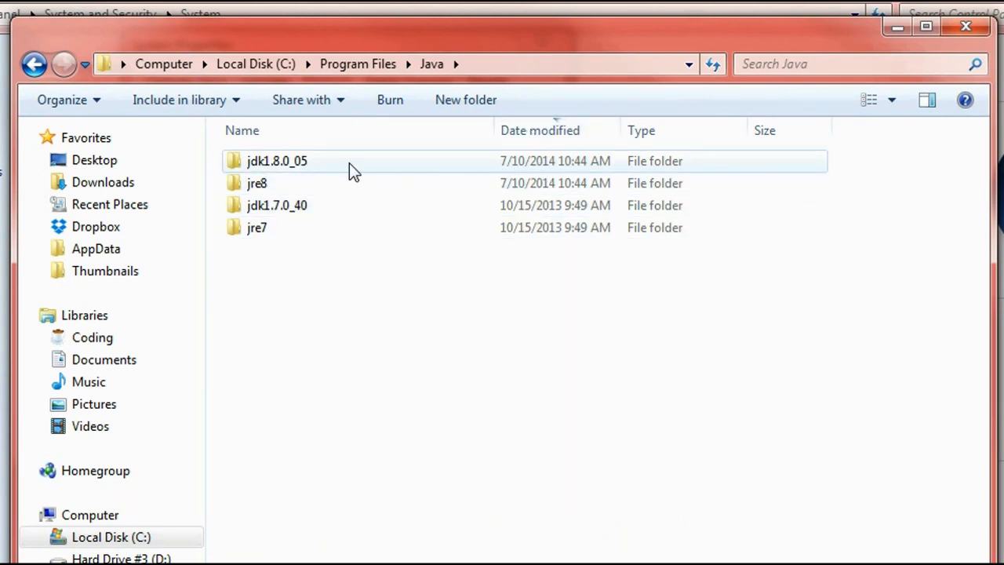
pyautogui.click(276, 161)
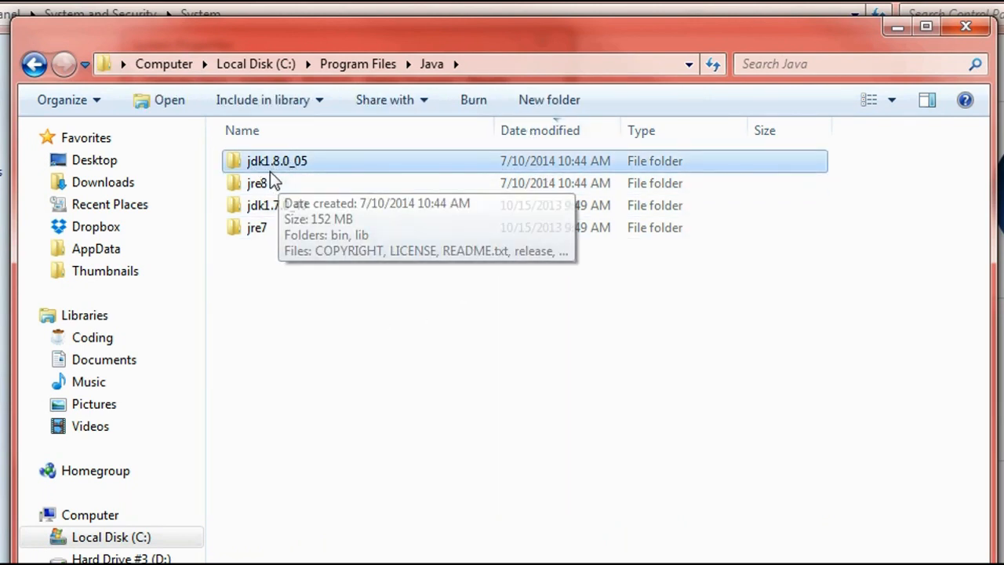
pyautogui.moveTo(341, 227)
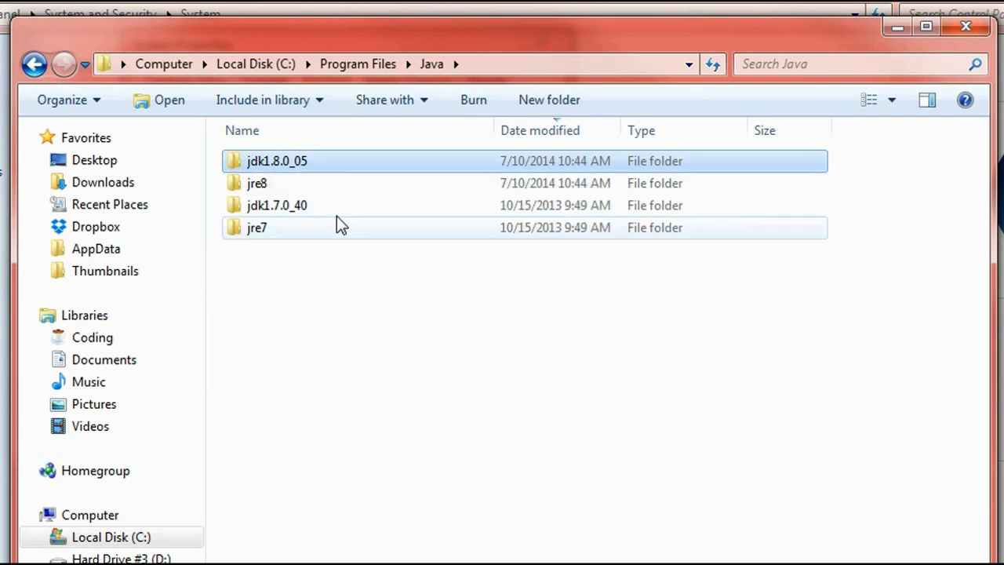
pyautogui.moveTo(342, 184)
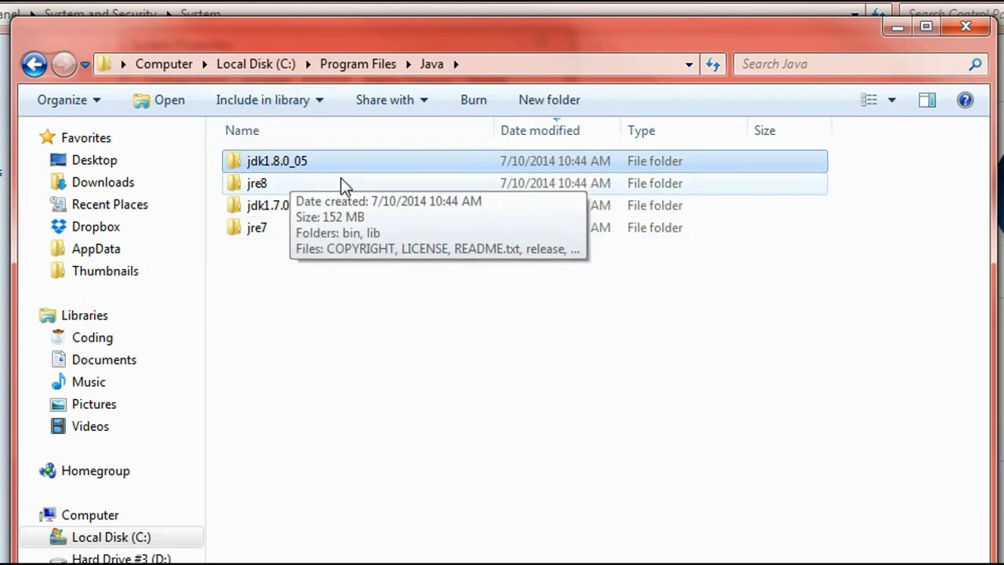
pyautogui.moveTo(307, 349)
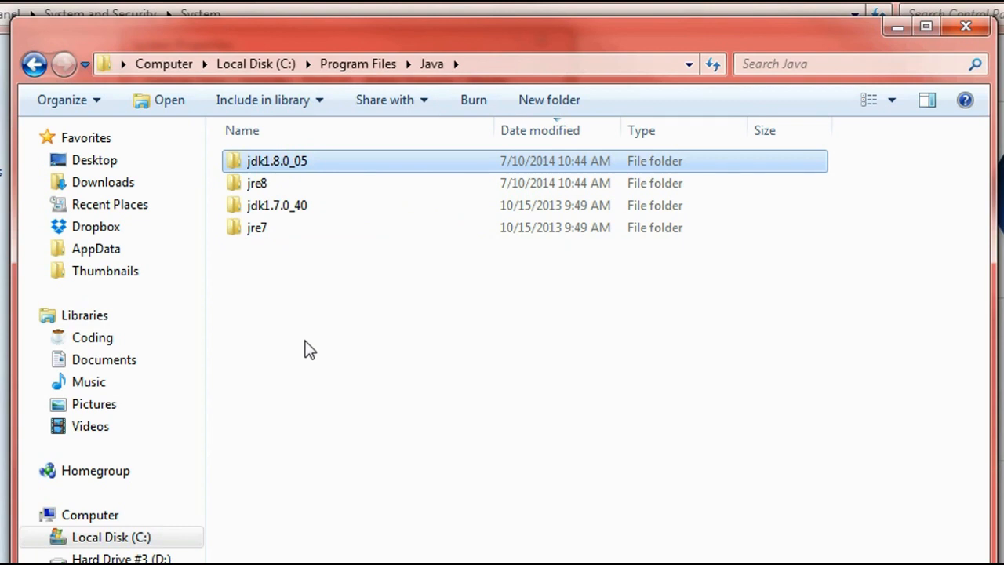
pyautogui.moveTo(325, 169)
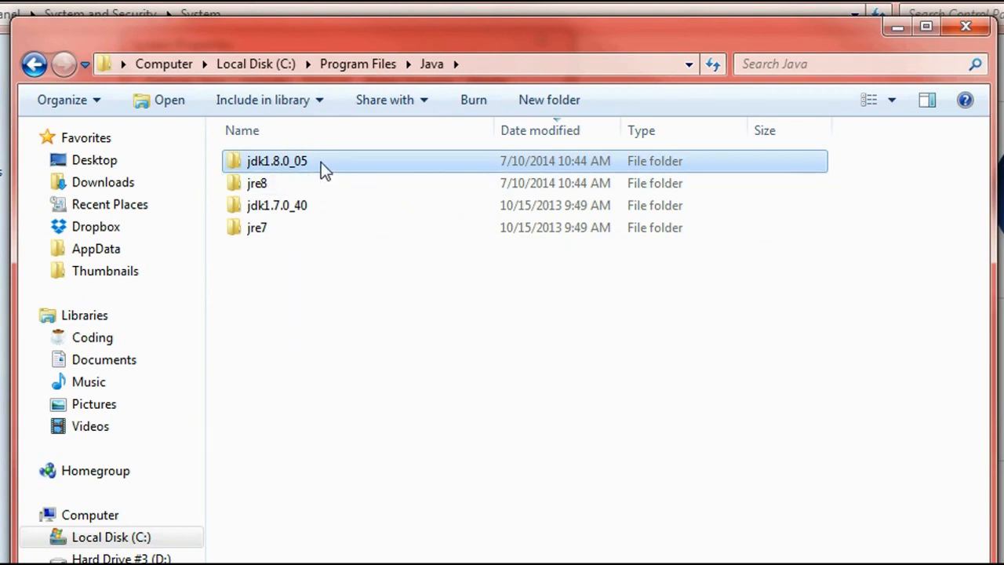
pyautogui.moveTo(306, 161)
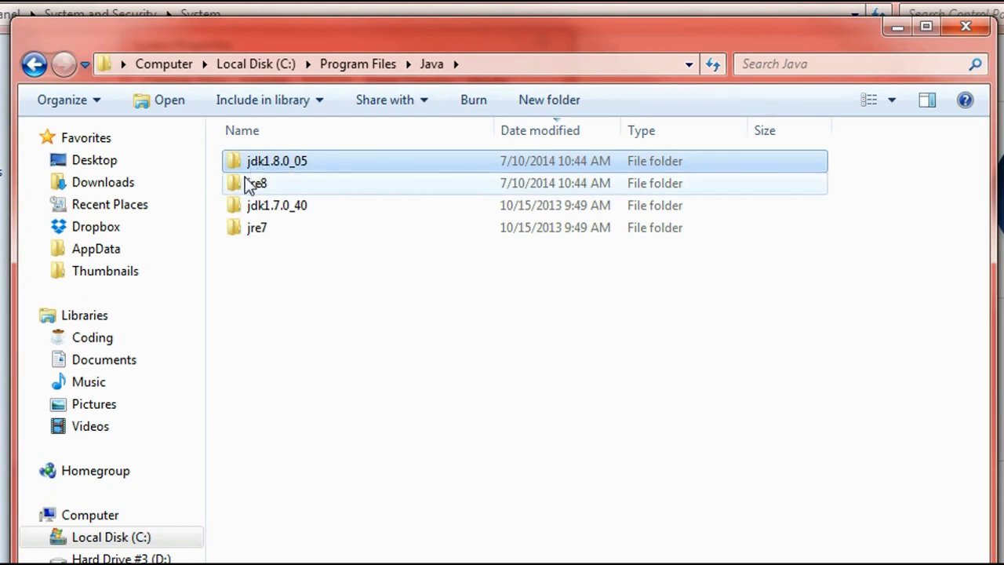
pyautogui.doubleClick(276, 160)
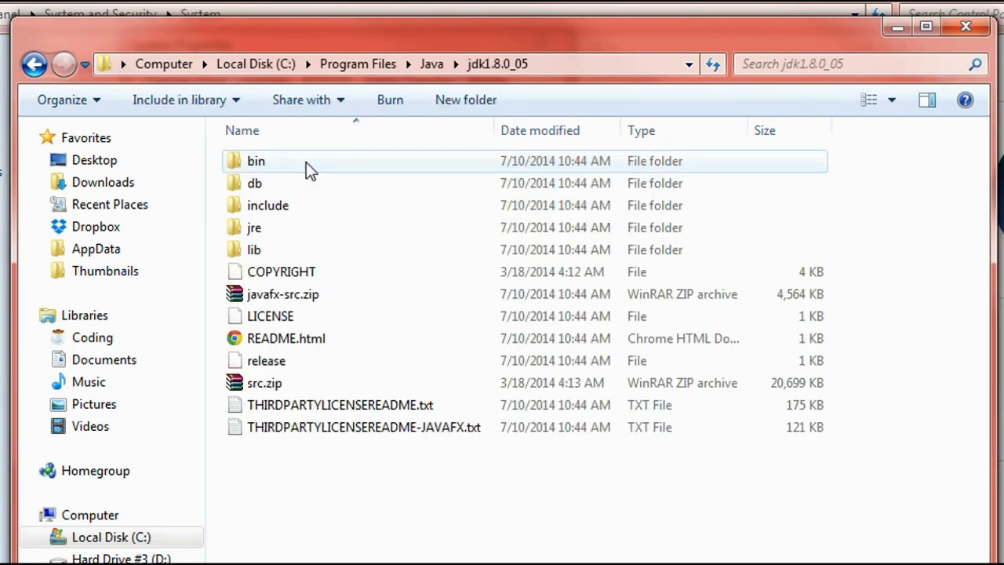
pyautogui.doubleClick(256, 161)
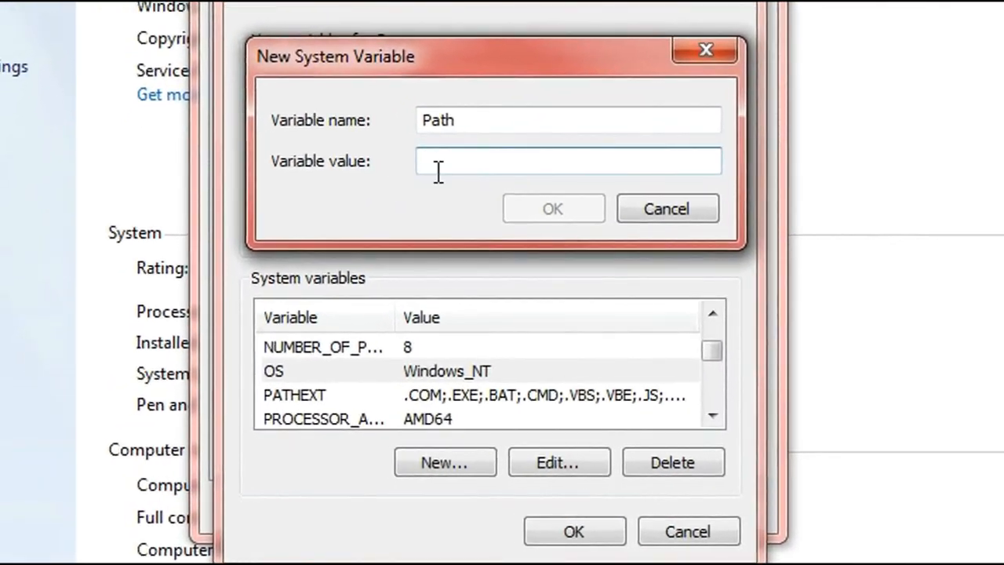
# - Set Path to "C:\Program Files\Java\jdk1.8.0_05\bin" and confirm all system dialogs
pyautogui.write('C:\\Program Files\\Java\\jdk1.8.0_05\\bin')
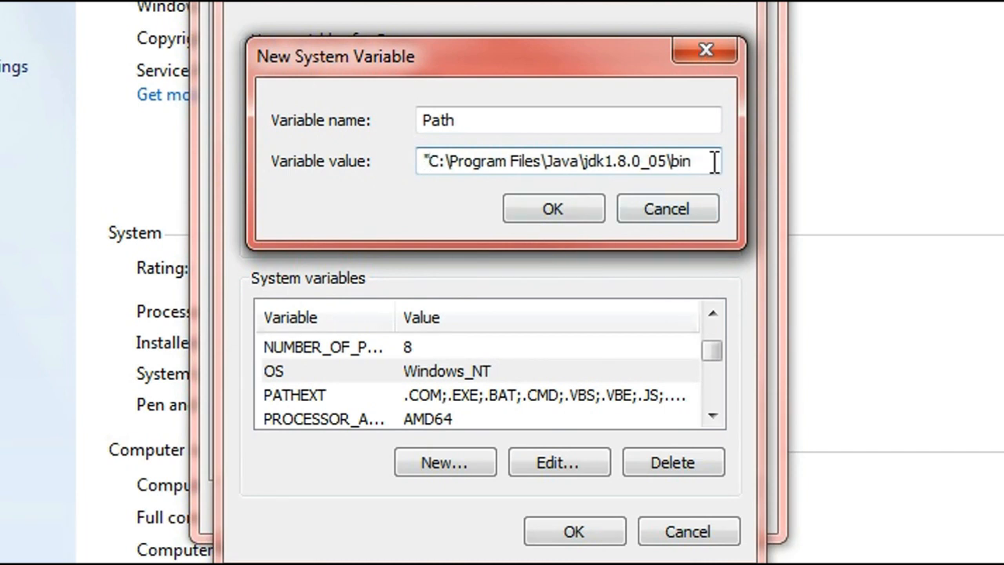
pyautogui.write('";')
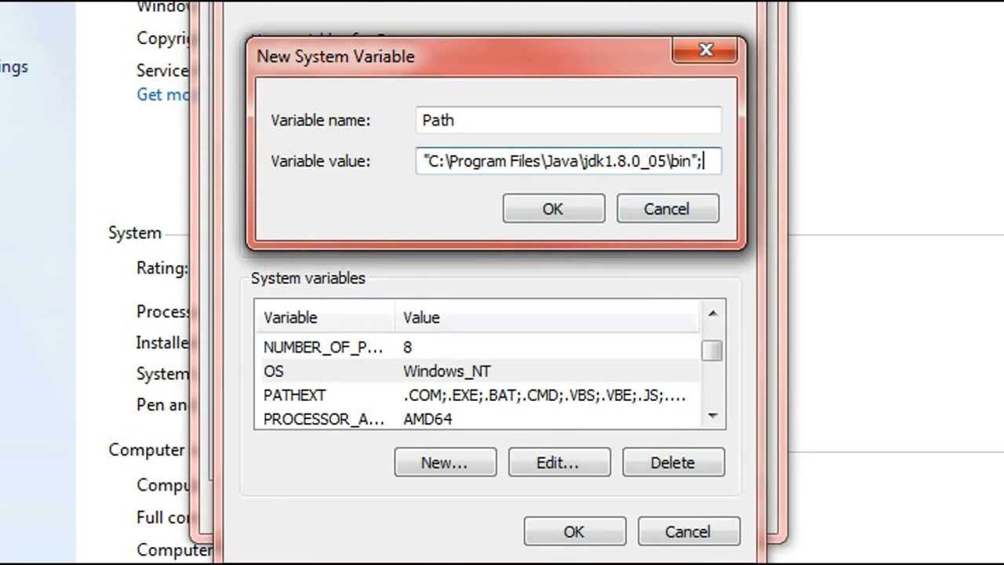
pyautogui.moveTo(812, 259)
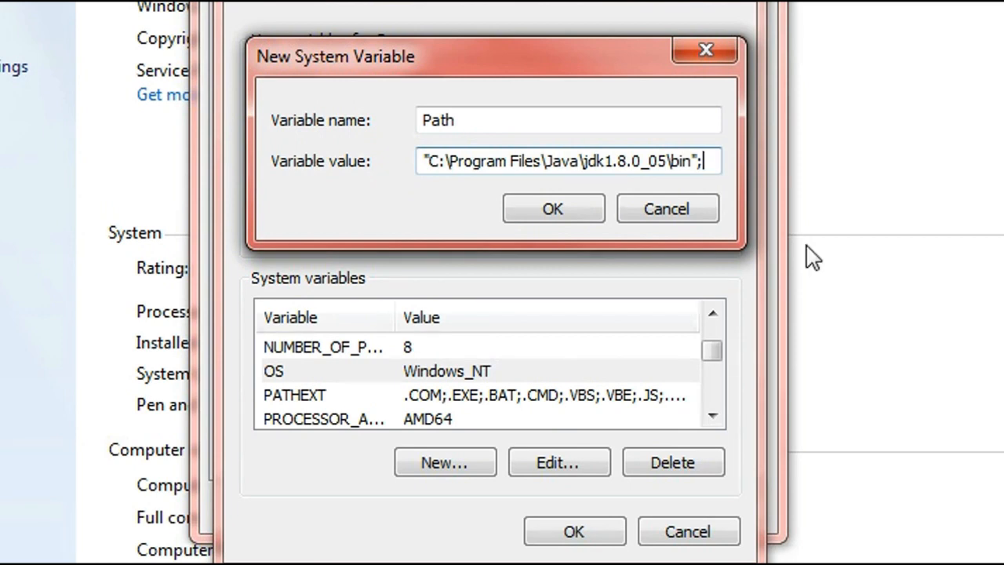
pyautogui.click(554, 209)
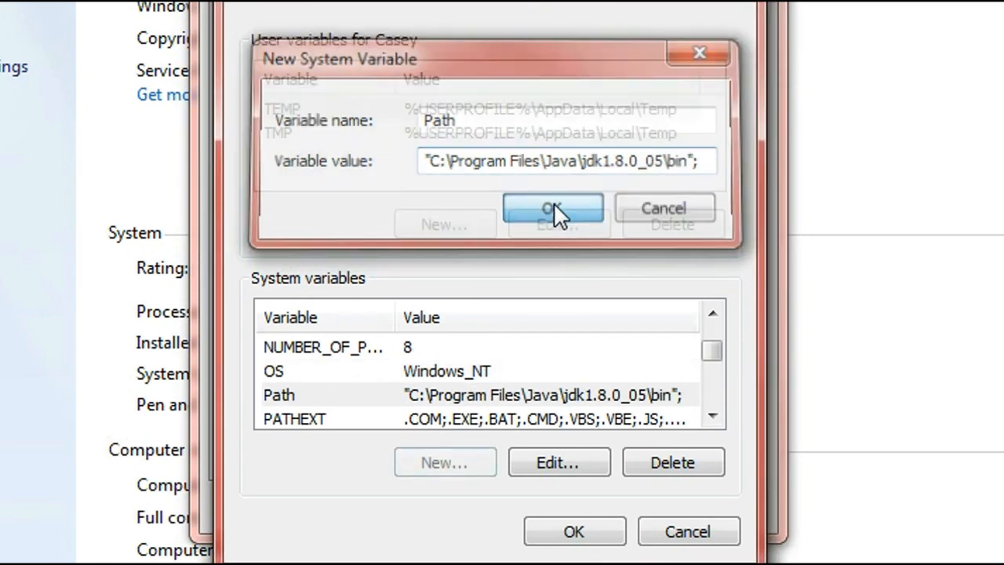
pyautogui.click(553, 209)
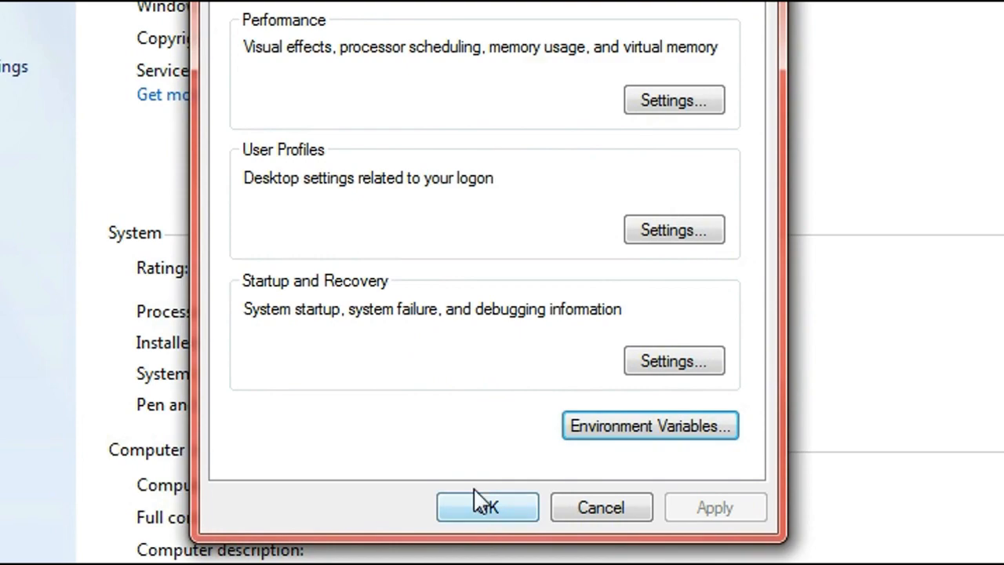
pyautogui.click(487, 507)
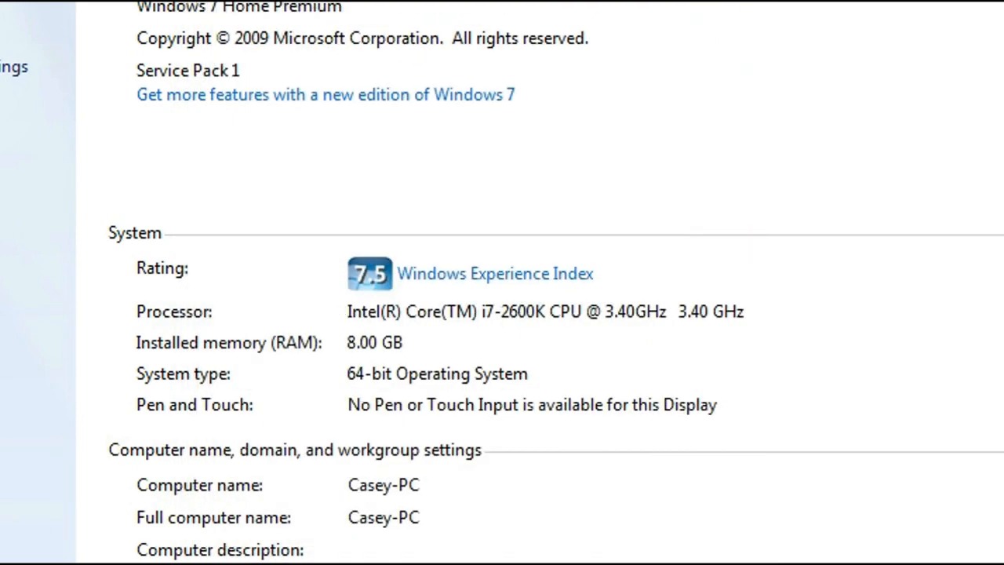
pyautogui.click(43, 532)
pyautogui.write('c')
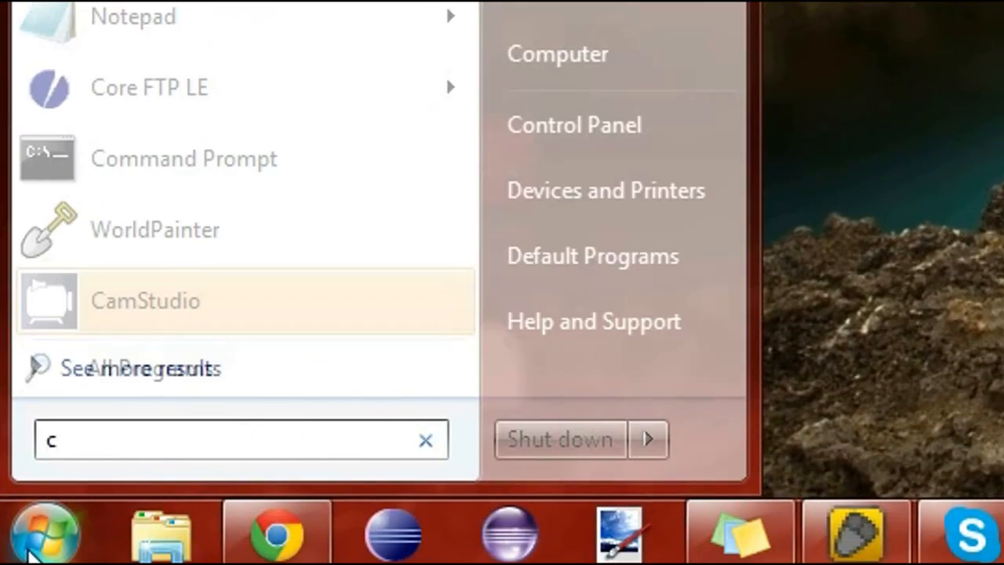
# - Run java -version in Command Prompt, confirming Java 1.8.0_05
pyautogui.click(44, 532)
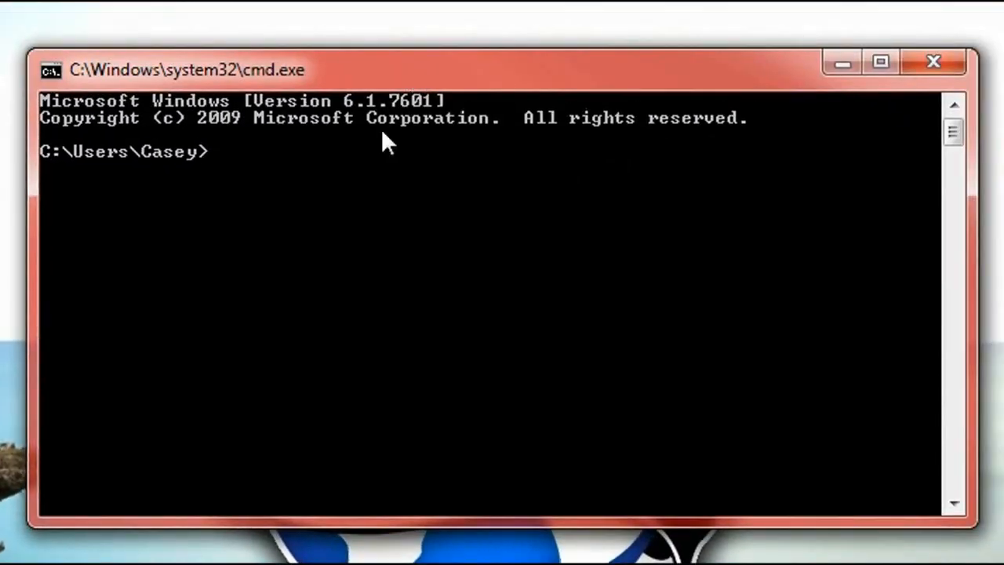
pyautogui.write('java')
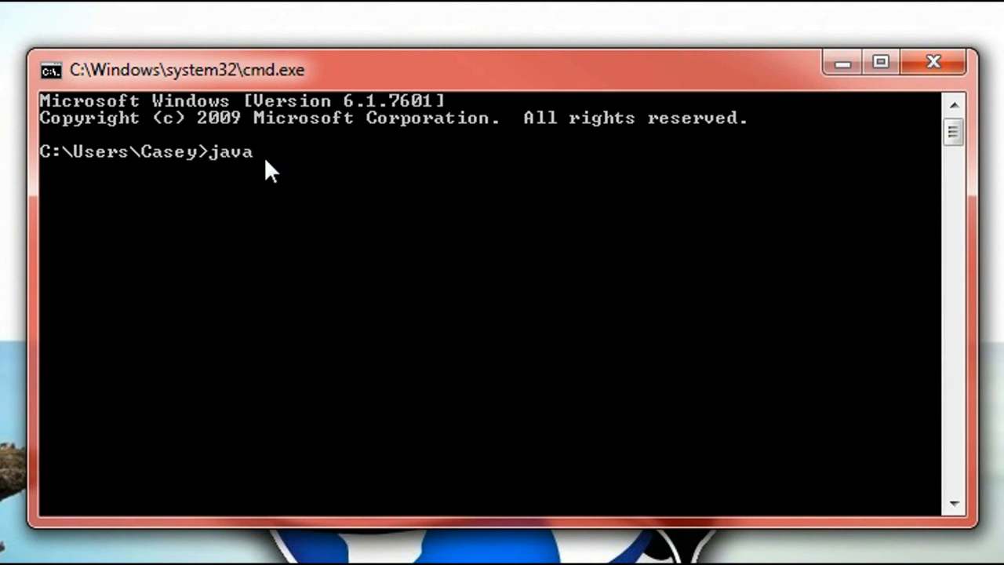
pyautogui.write('-')
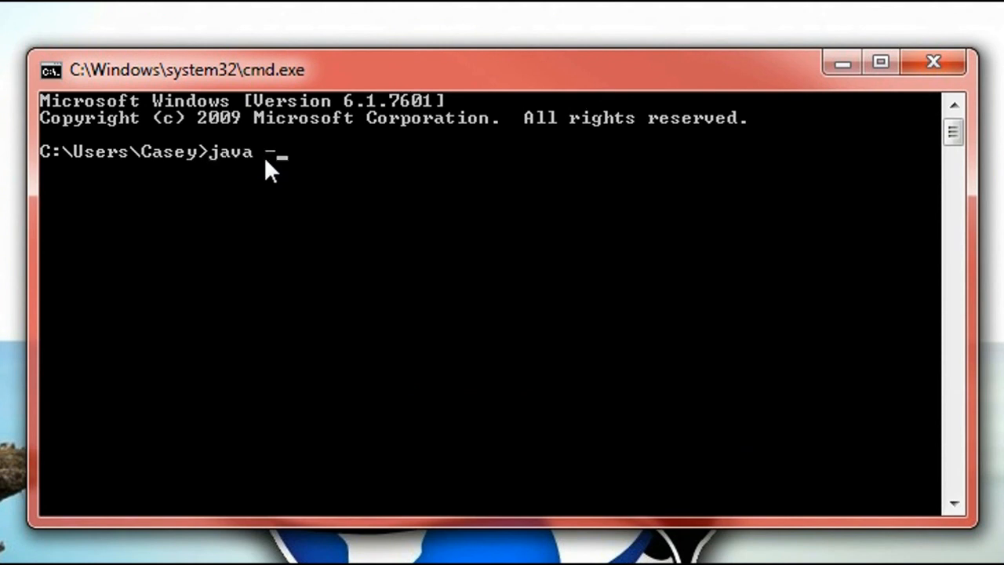
pyautogui.press('Return')
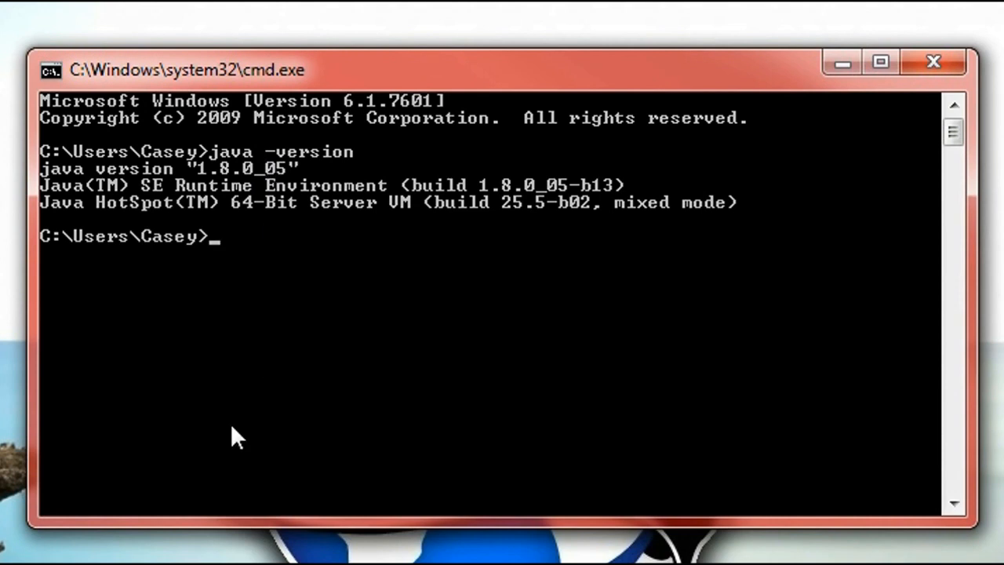
pyautogui.moveTo(207, 189)
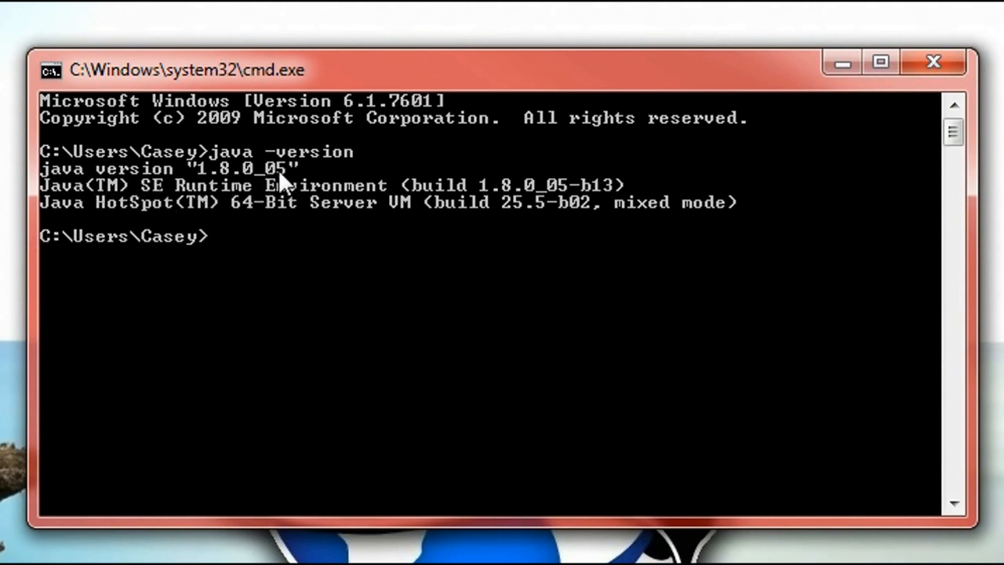
pyautogui.moveTo(298, 254)
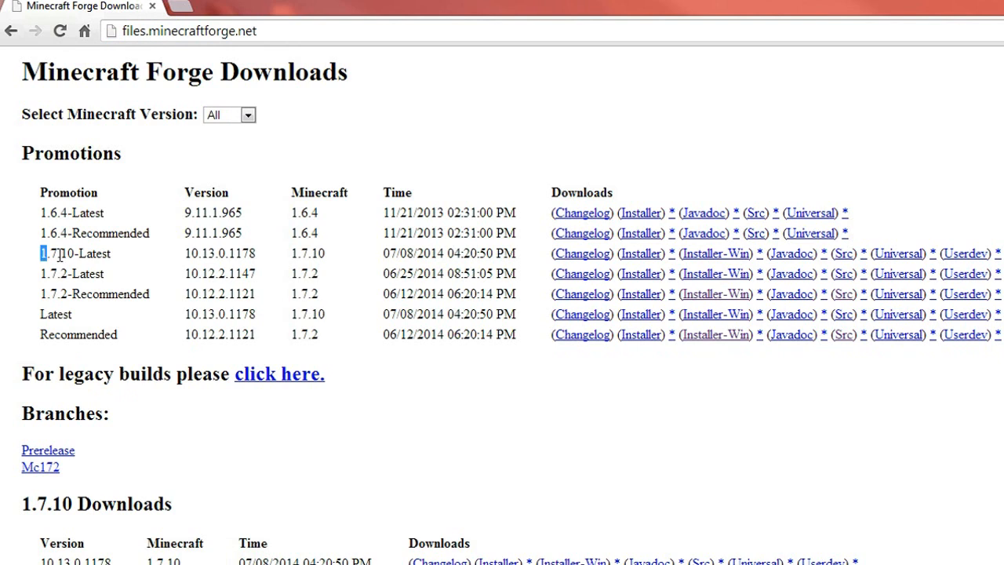
# - Download forge-1.7.10-10.13.0.1178-src.zip from the 1.7.10-Latest row's Src link
pyautogui.doubleClick(71, 253)
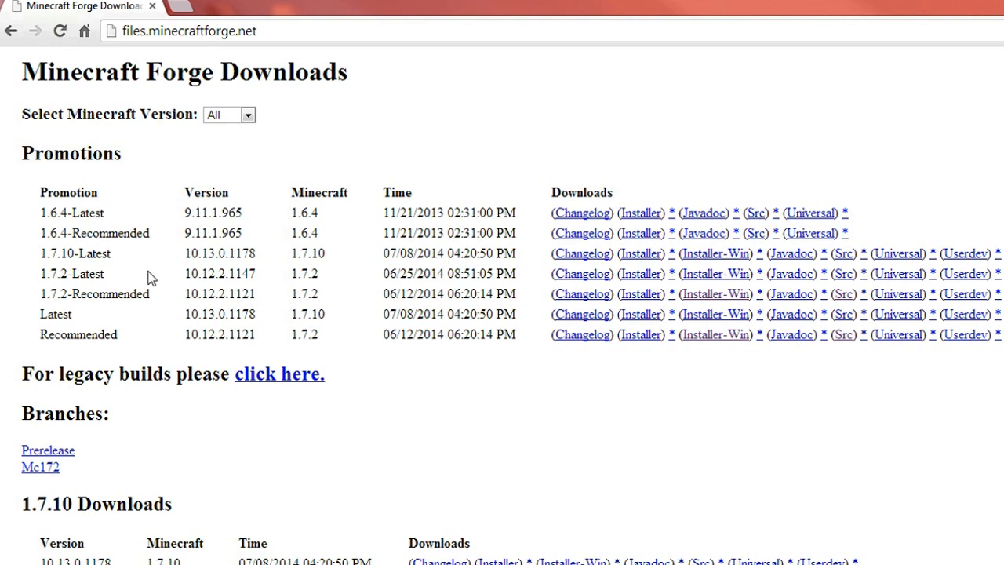
pyautogui.moveTo(36, 264)
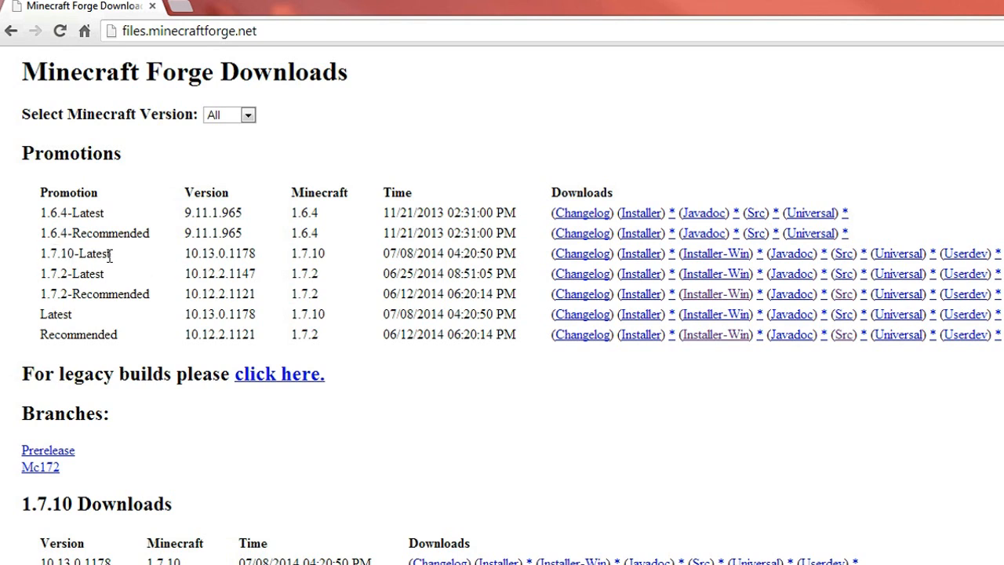
pyautogui.moveTo(203, 252)
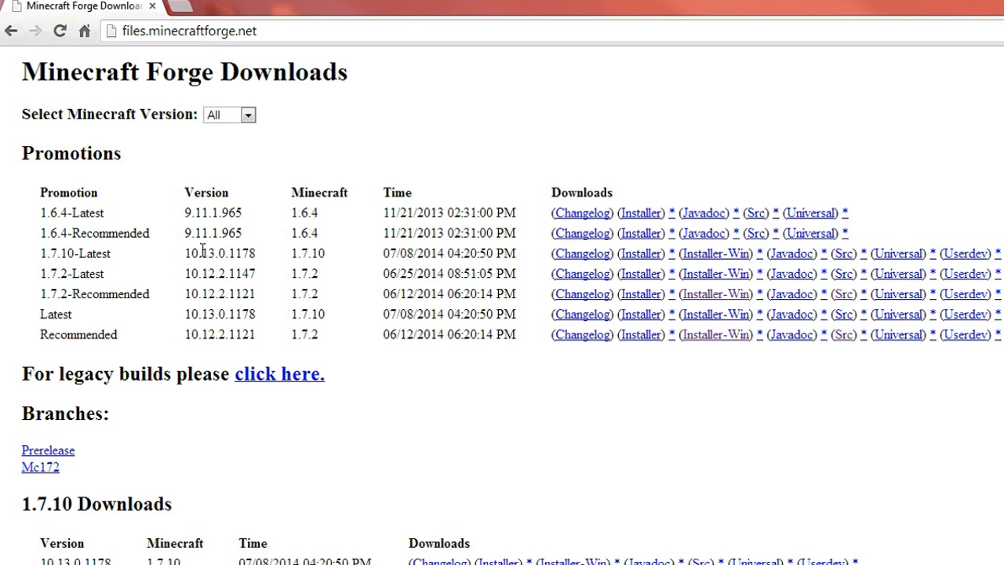
pyautogui.moveTo(139, 261)
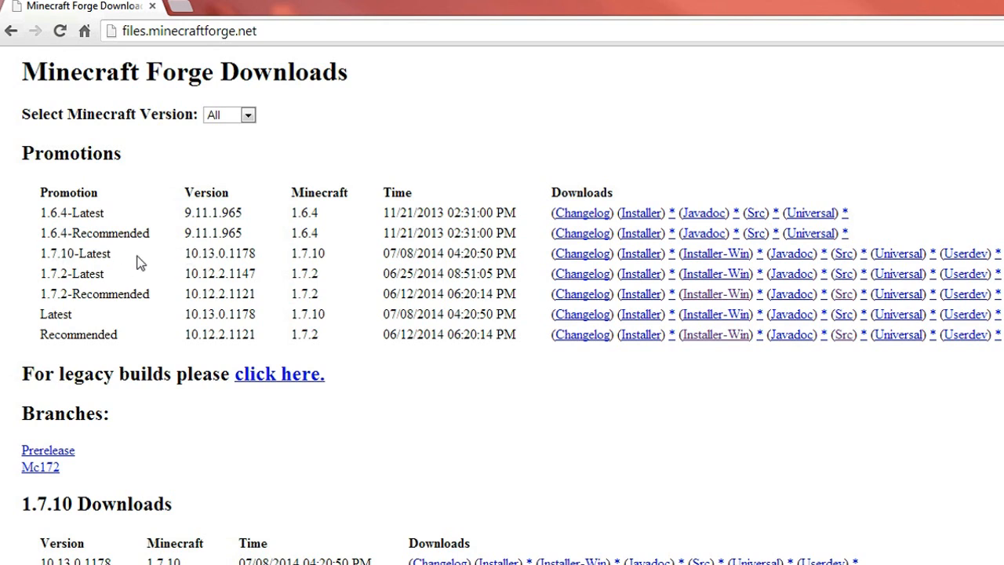
pyautogui.moveTo(316, 257)
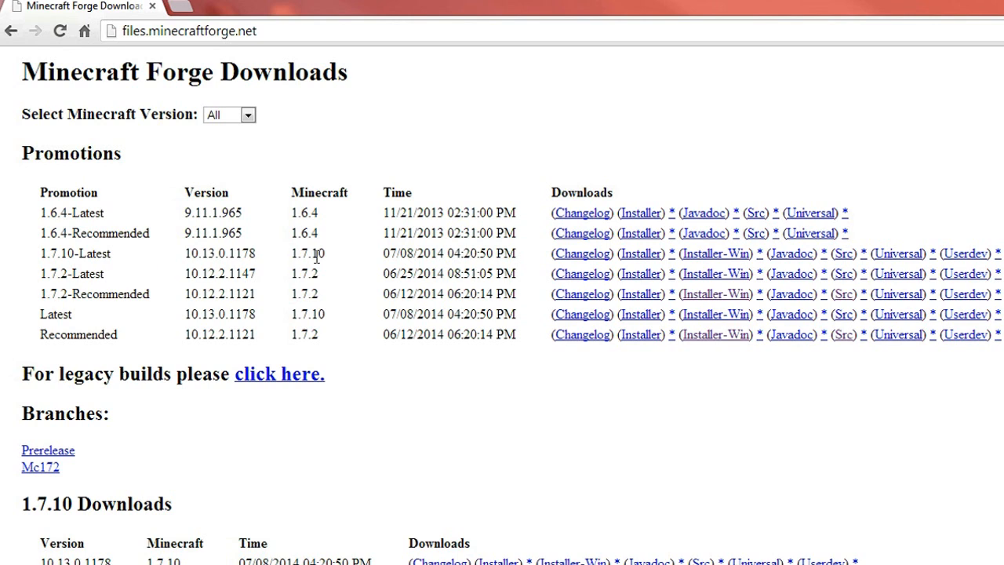
pyautogui.moveTo(697, 259)
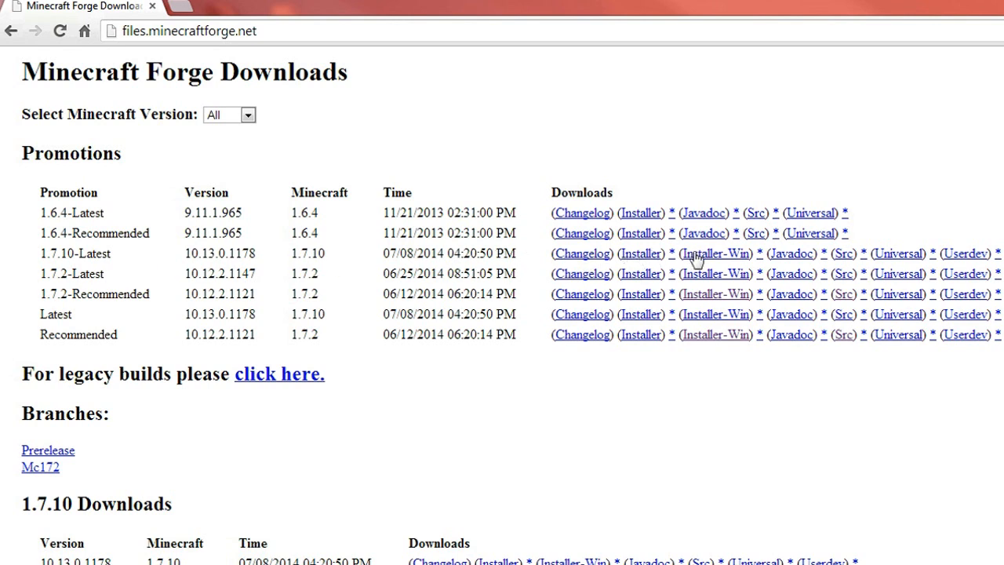
pyautogui.moveTo(821, 252)
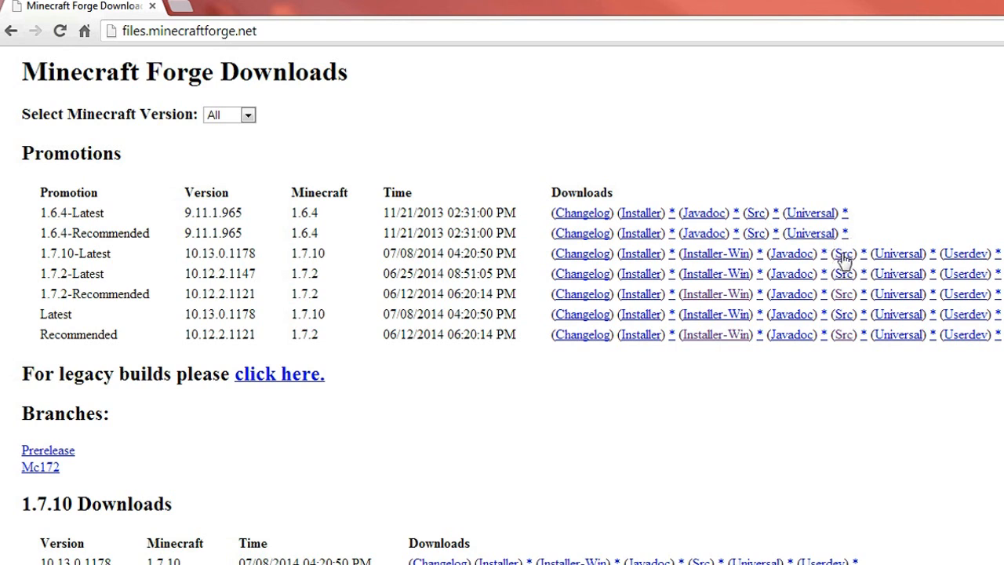
pyautogui.moveTo(844, 261)
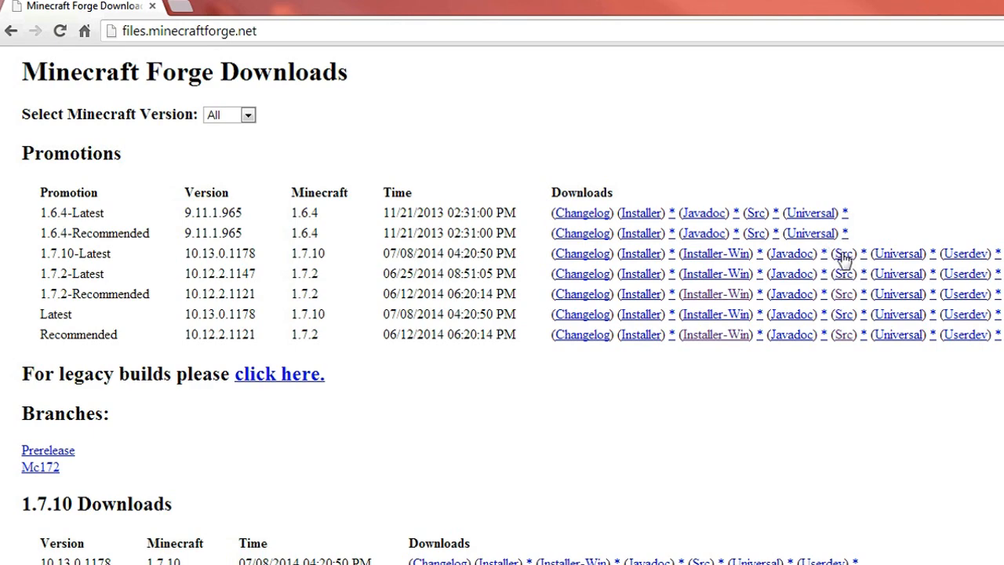
pyautogui.click(843, 253)
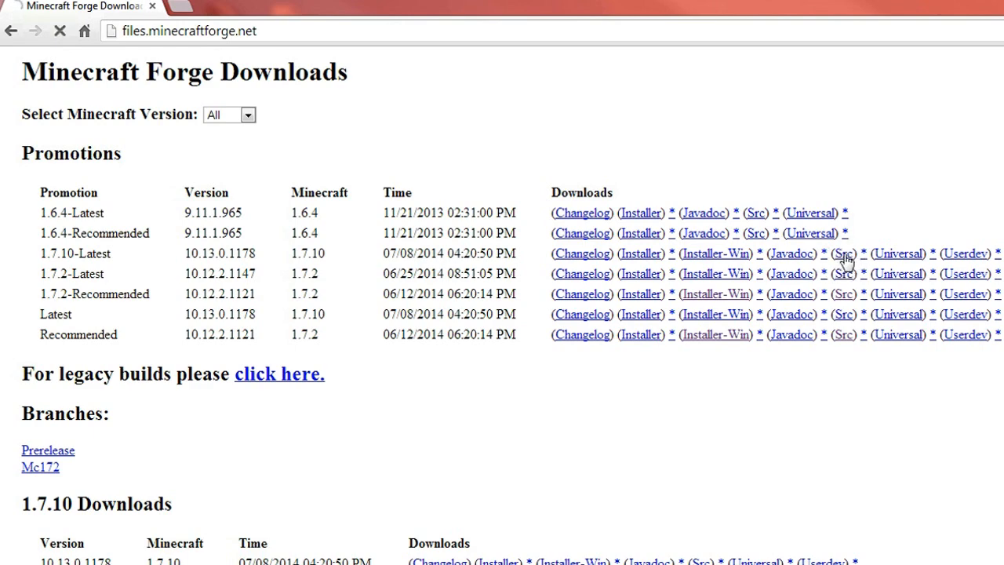
pyautogui.click(843, 253)
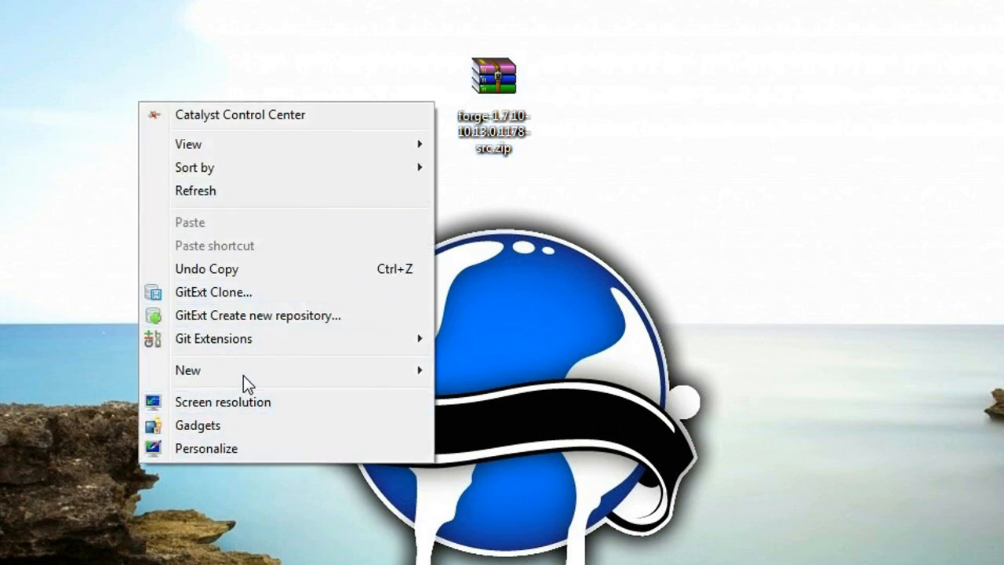
# - Make a desktop folder named 'Modding Tutorials' and open it
pyautogui.click(188, 369)
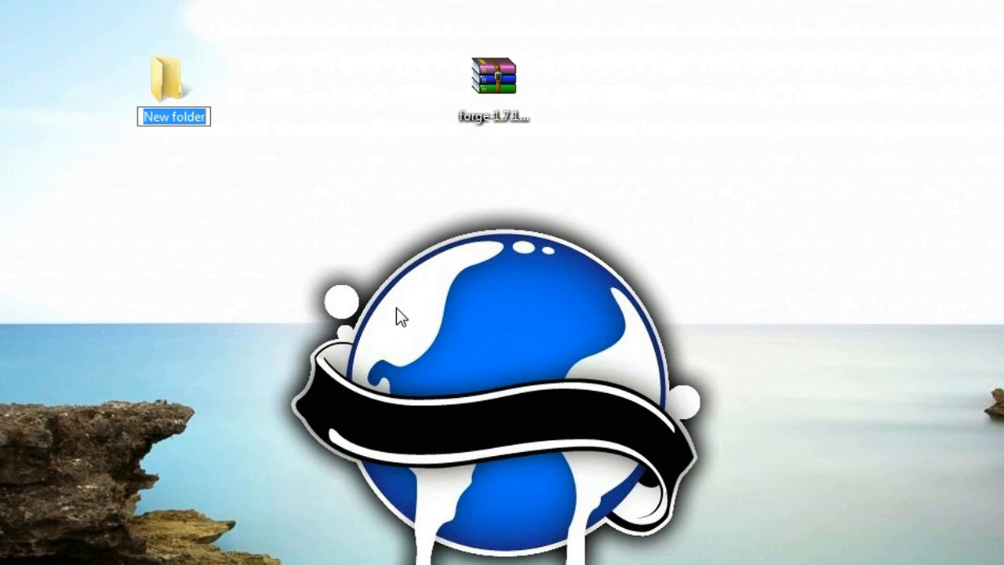
pyautogui.write('M')
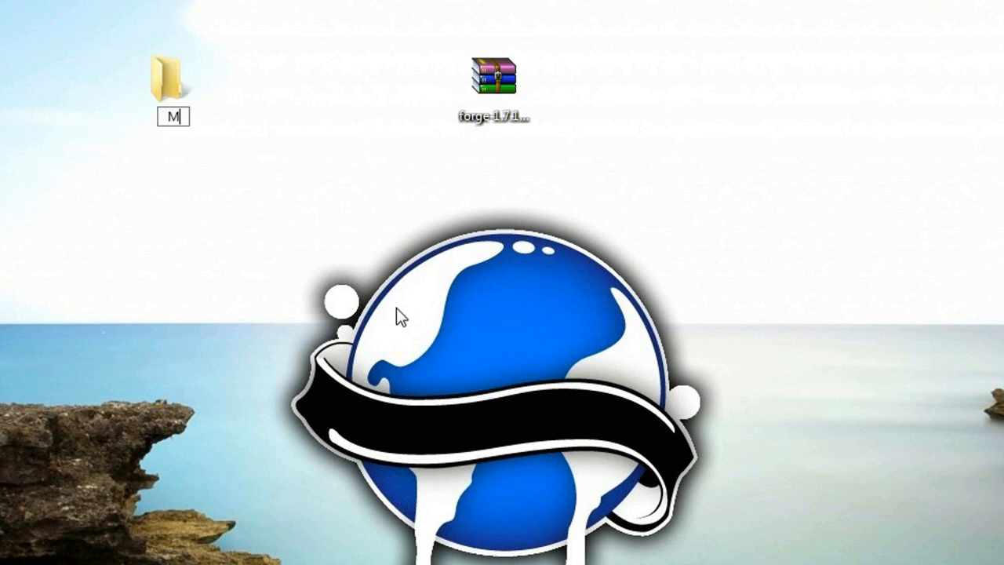
pyautogui.write('oddingTutorials')
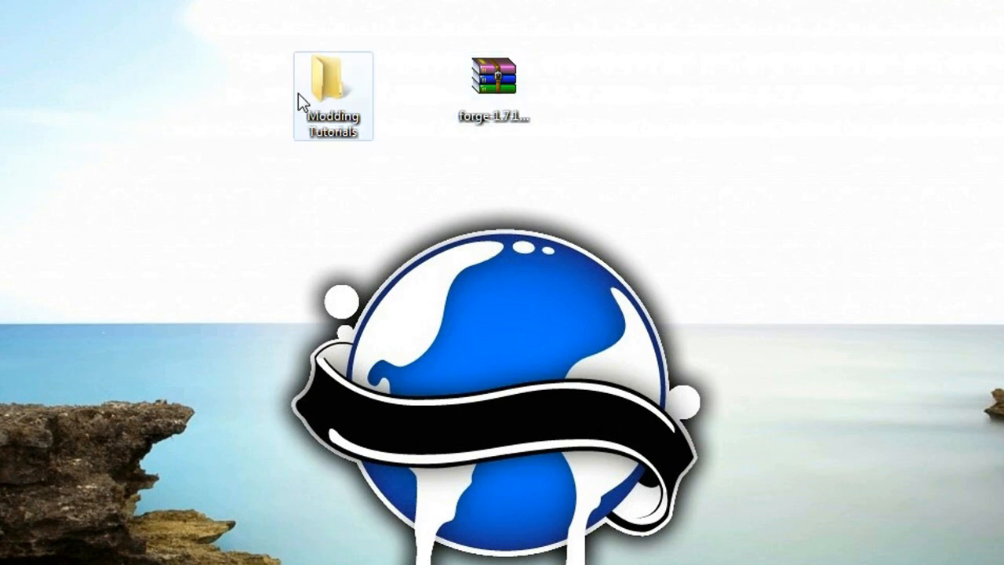
pyautogui.moveTo(332, 94)
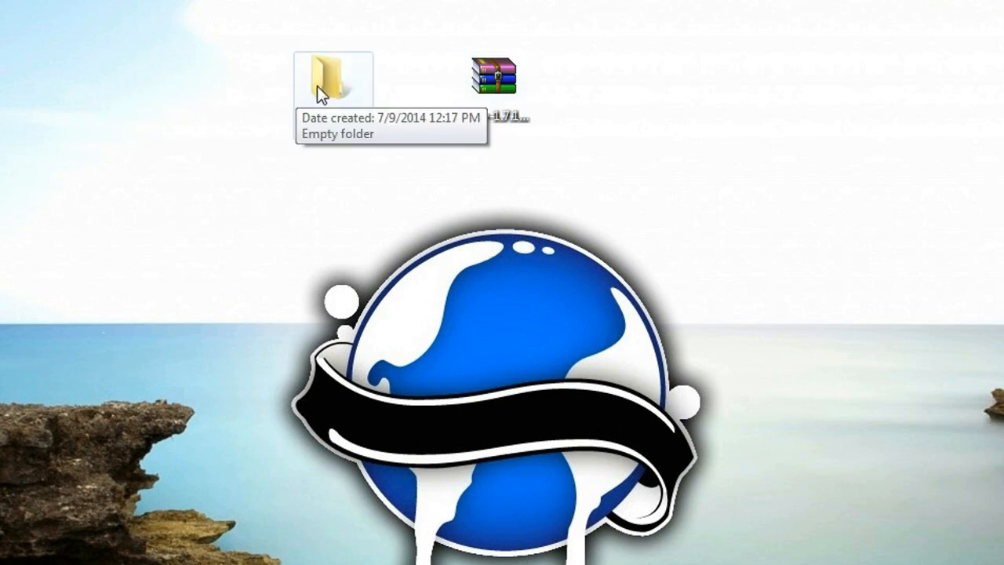
pyautogui.doubleClick(332, 75)
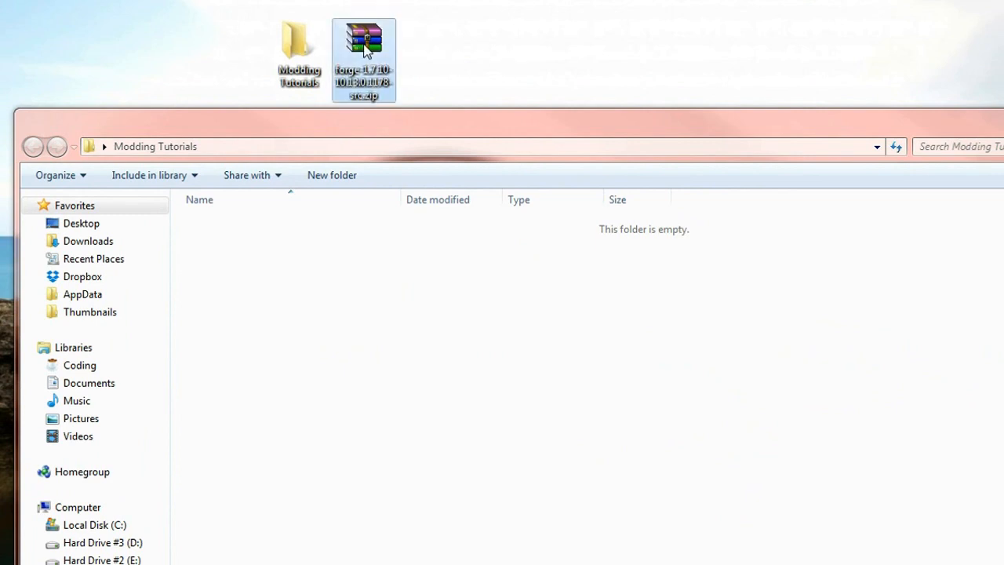
# - Extract the Forge source zip's contents into Modding Tutorials
pyautogui.doubleClick(363, 39)
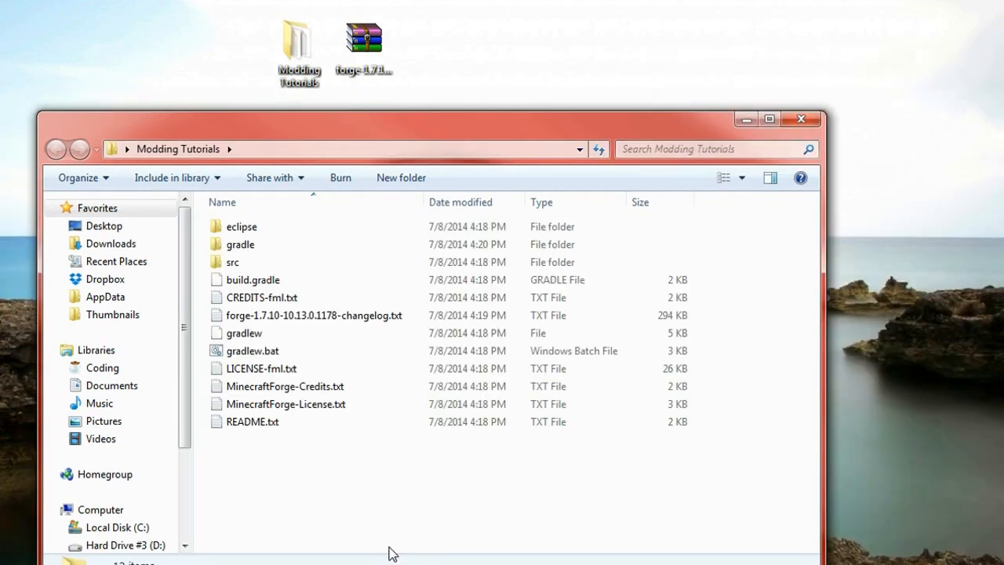
pyautogui.moveTo(285, 482)
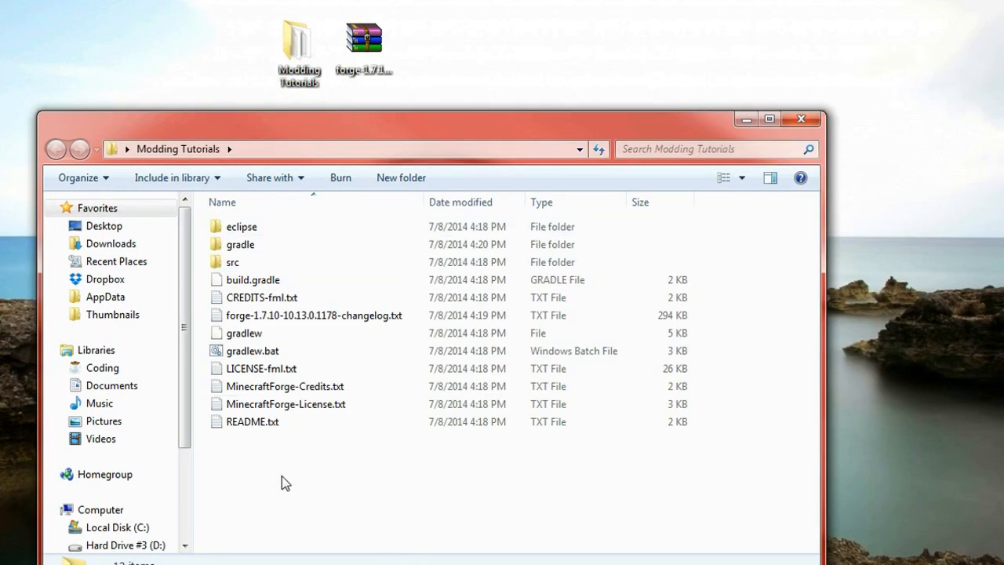
pyautogui.moveTo(269, 475)
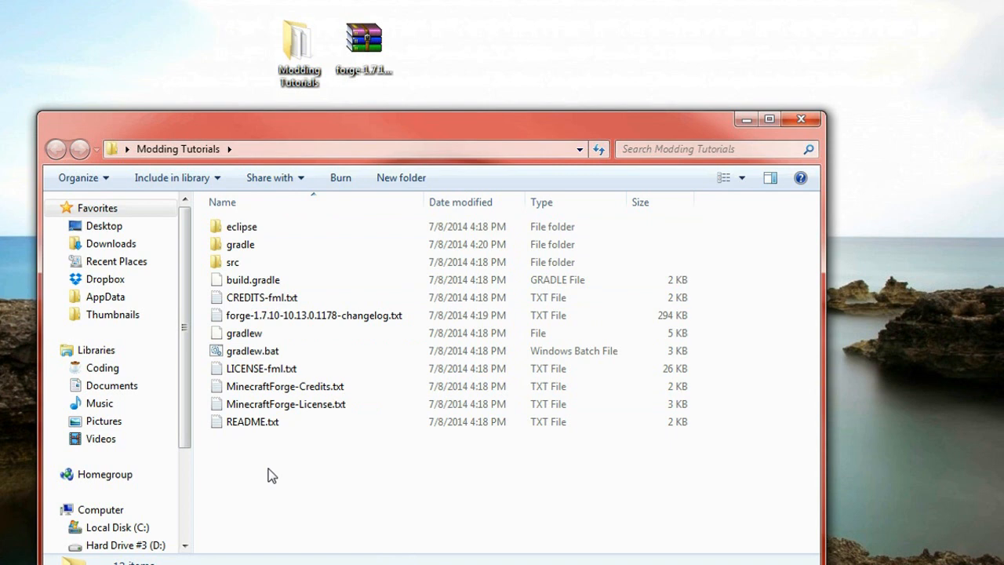
pyautogui.moveTo(467, 400)
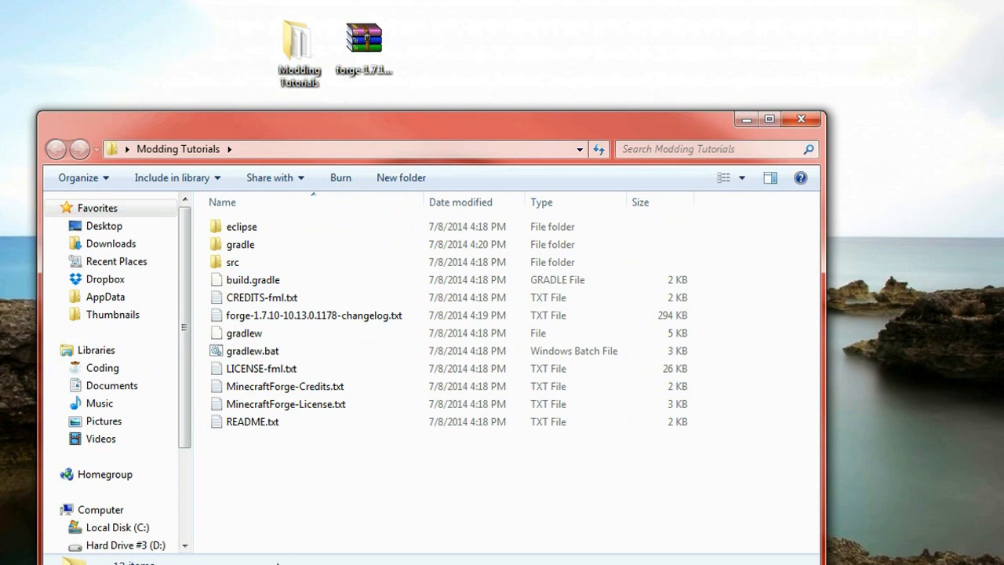
# - Open a command window in Modding Tutorials and run 'gradlew setupDecompWorkspace'
pyautogui.rightClick(270, 485)
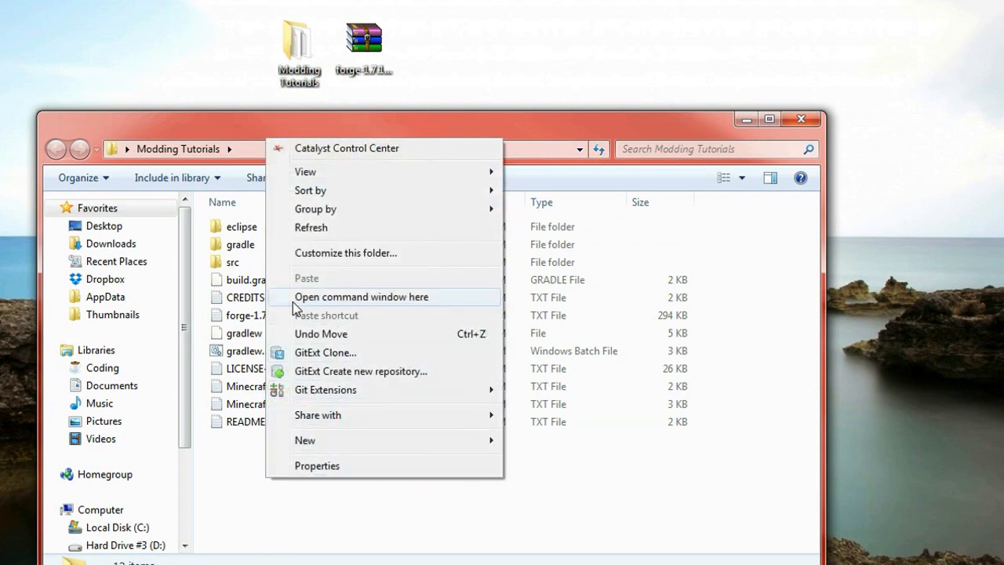
pyautogui.moveTo(379, 303)
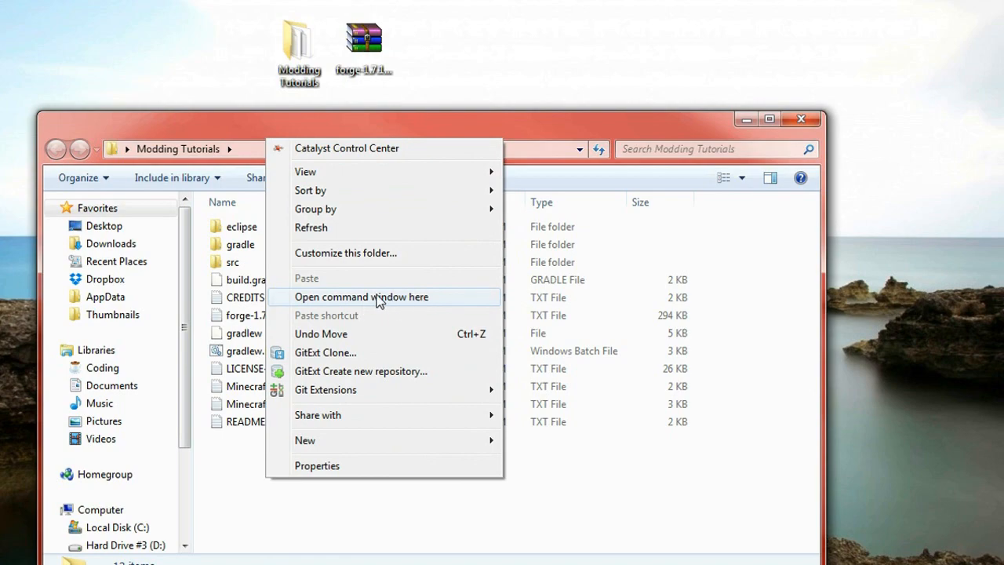
pyautogui.click(361, 296)
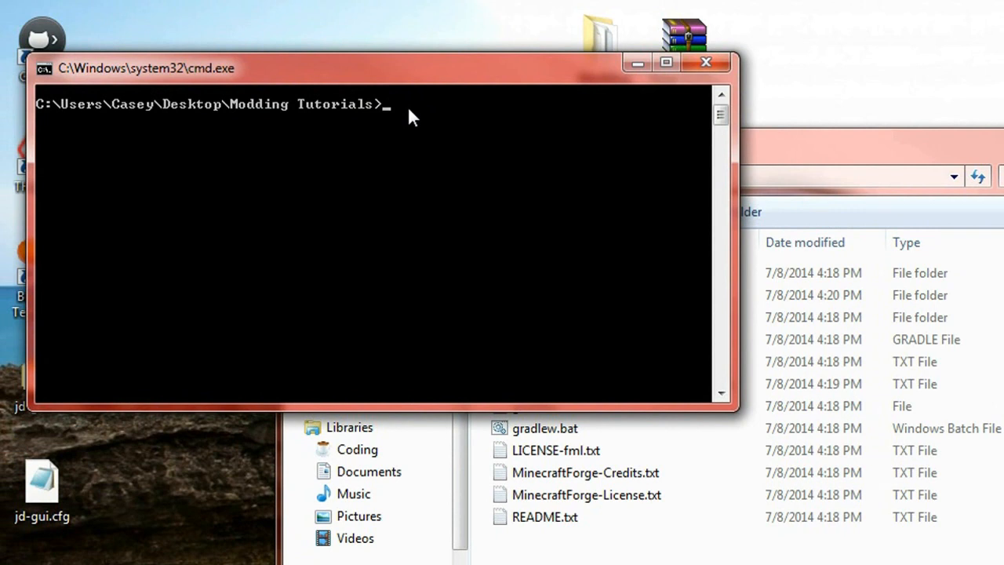
pyautogui.write('gradlew')
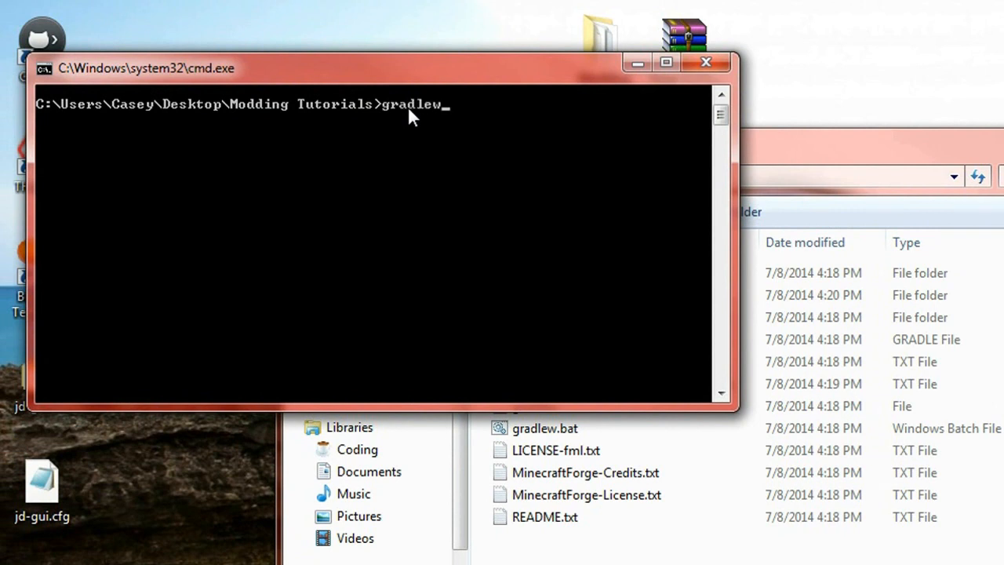
pyautogui.write('set')
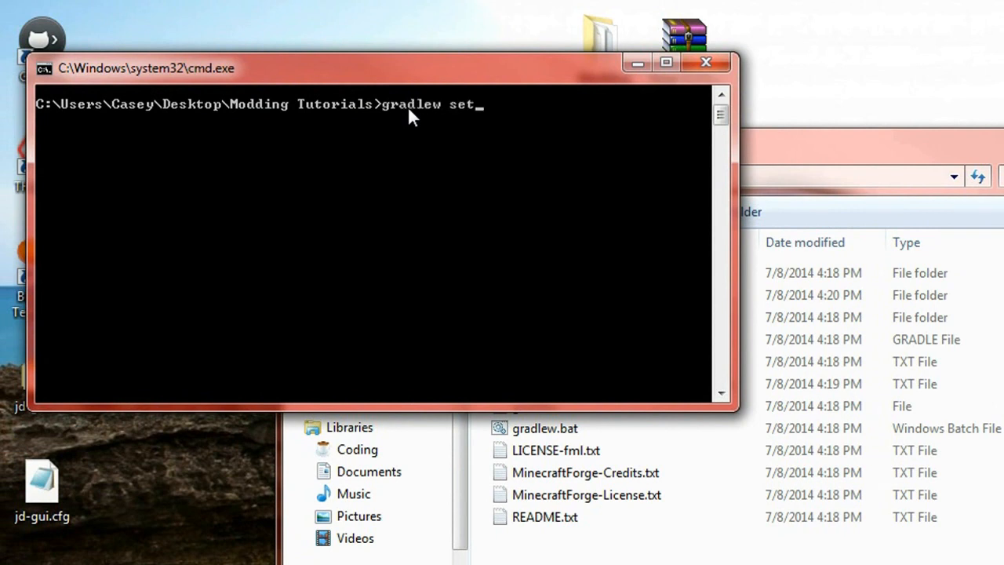
pyautogui.write('upDecomp')
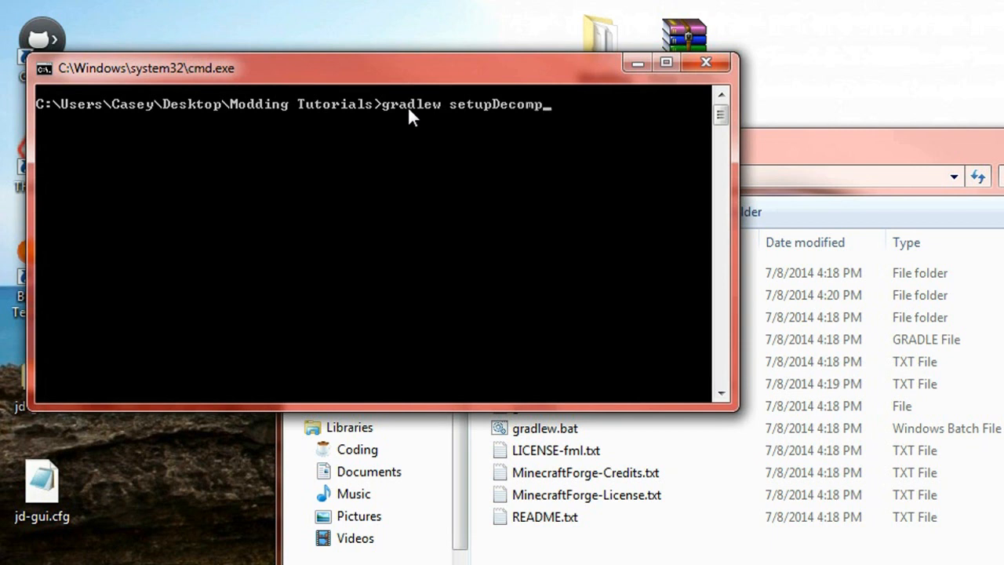
pyautogui.write('Workspac')
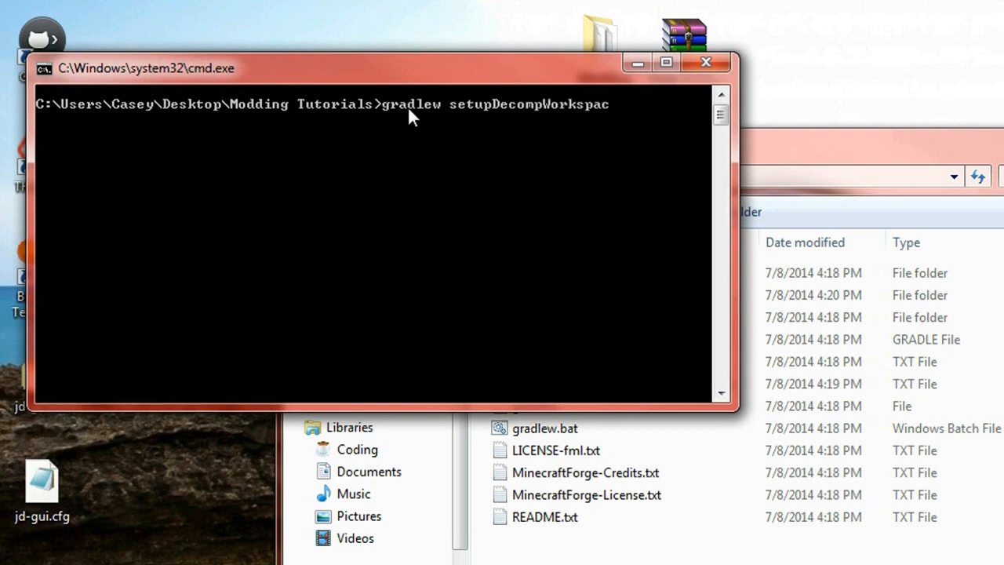
pyautogui.write('e')
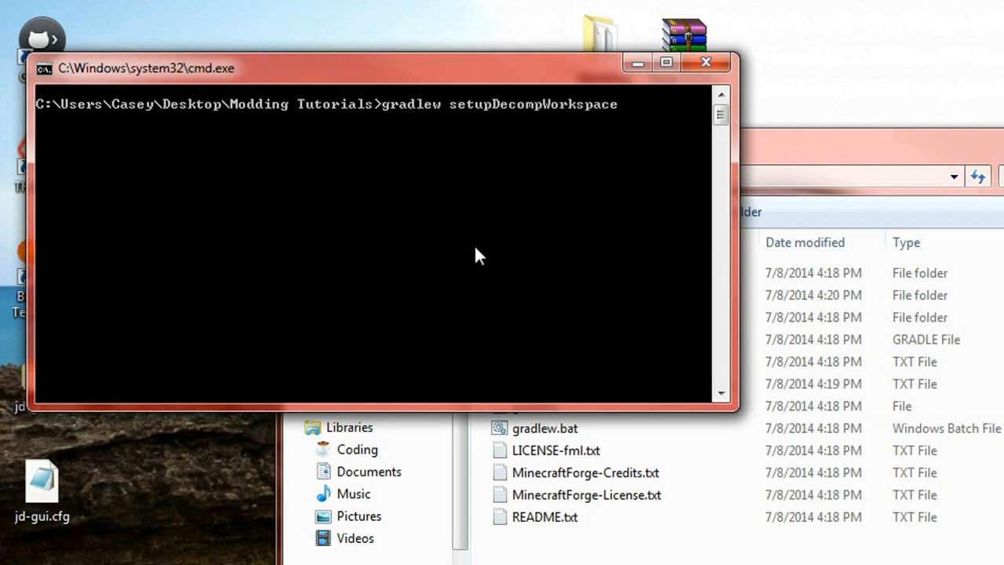
pyautogui.moveTo(392, 135)
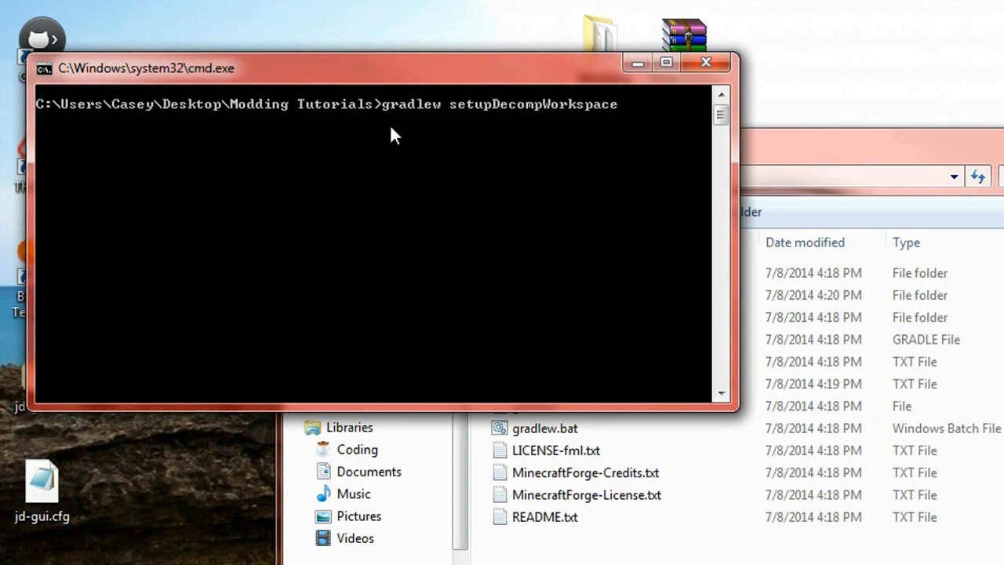
pyautogui.moveTo(466, 117)
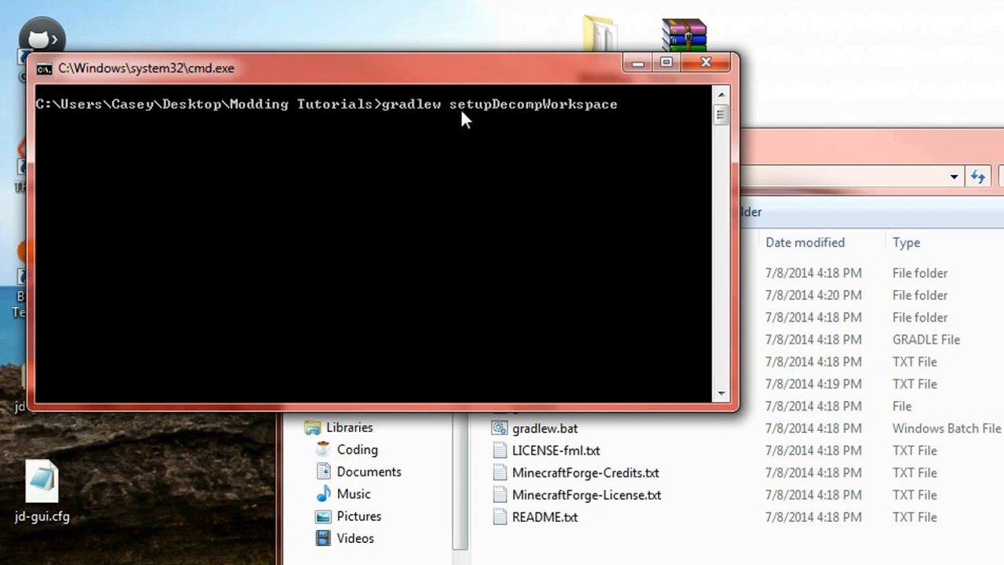
pyautogui.moveTo(519, 118)
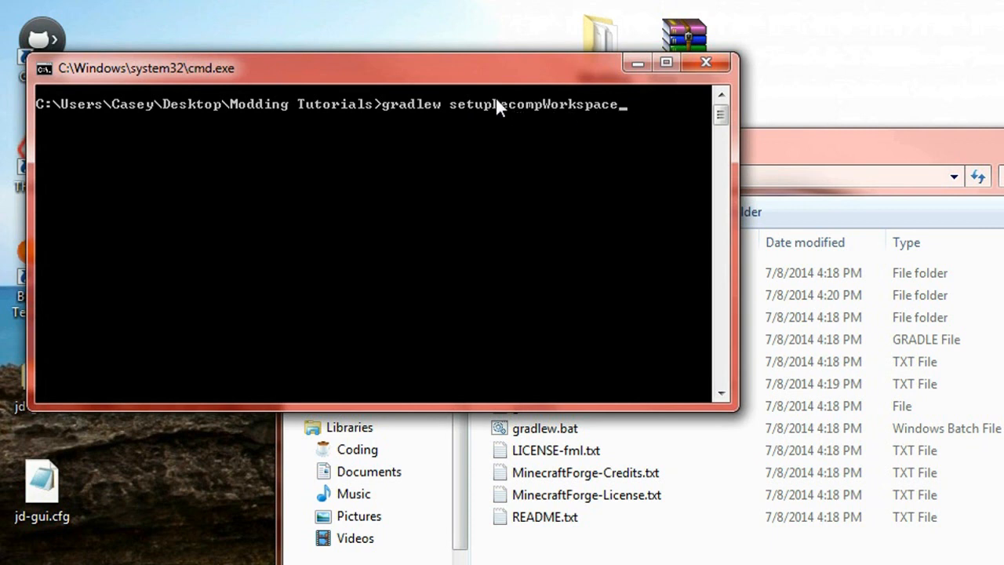
pyautogui.write('Decomp')
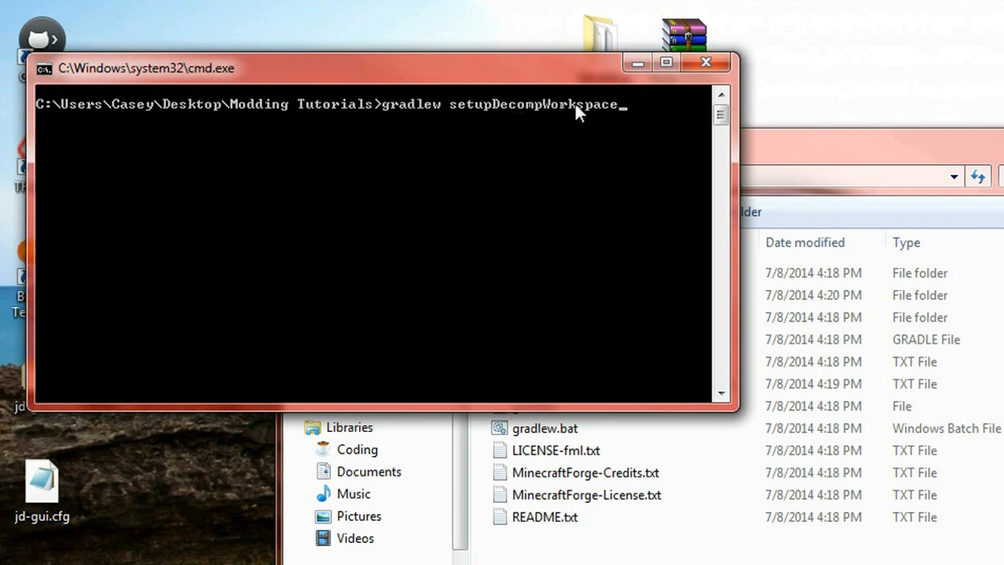
pyautogui.moveTo(641, 126)
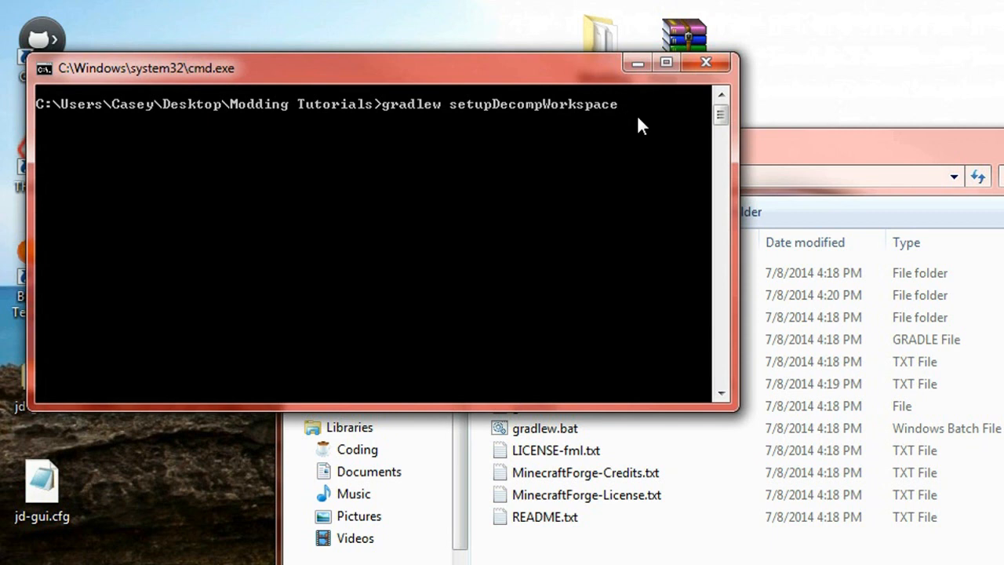
pyautogui.press('Return')
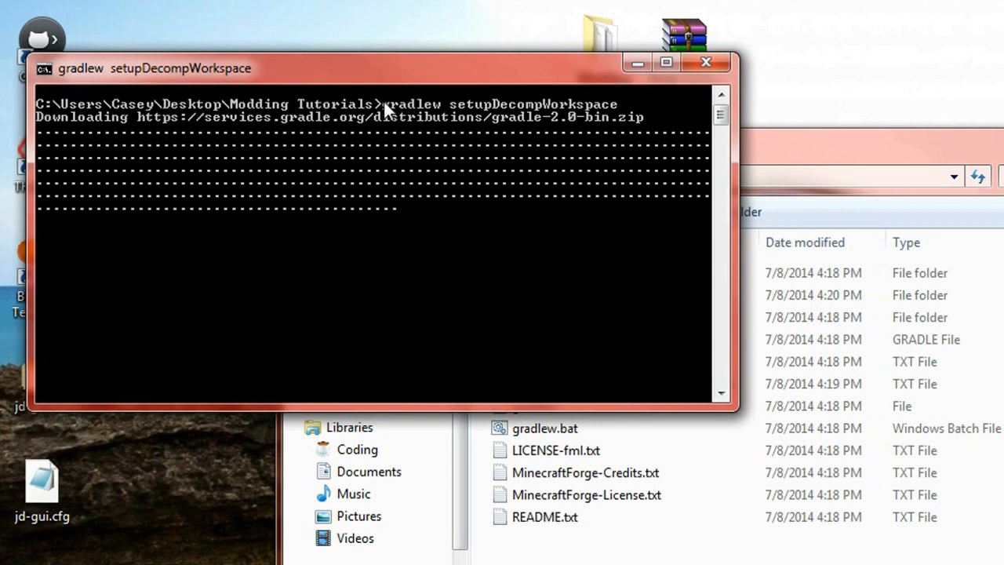
pyautogui.moveTo(569, 110)
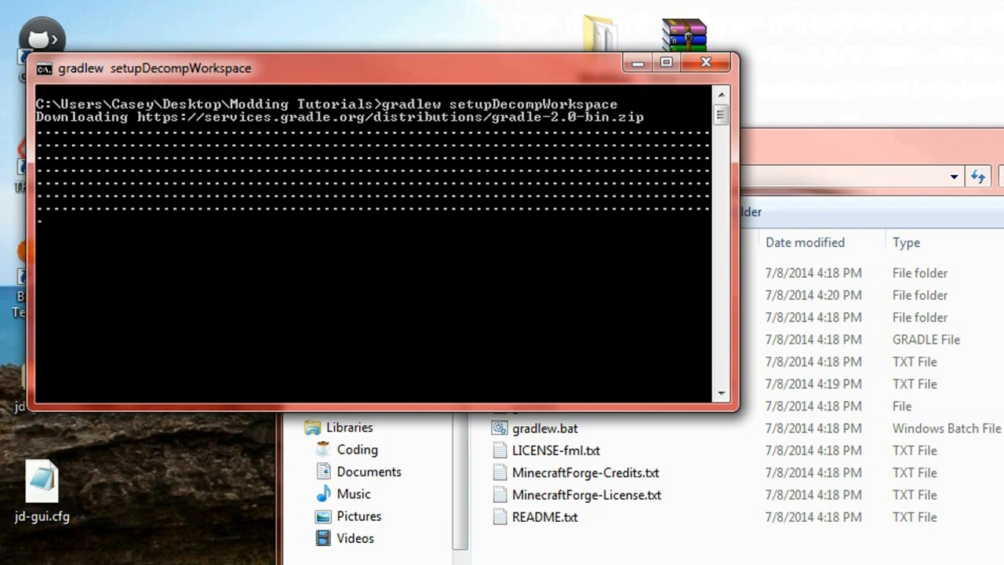
pyautogui.rightClick(549, 314)
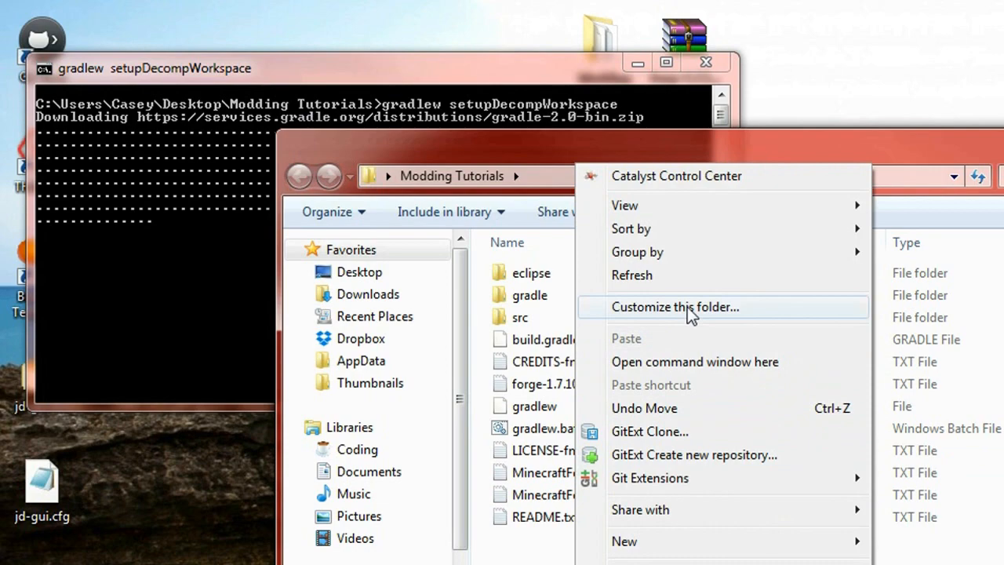
# - Open a second command window in the Modding Tutorials folder via Shift+right-click
pyautogui.click(694, 362)
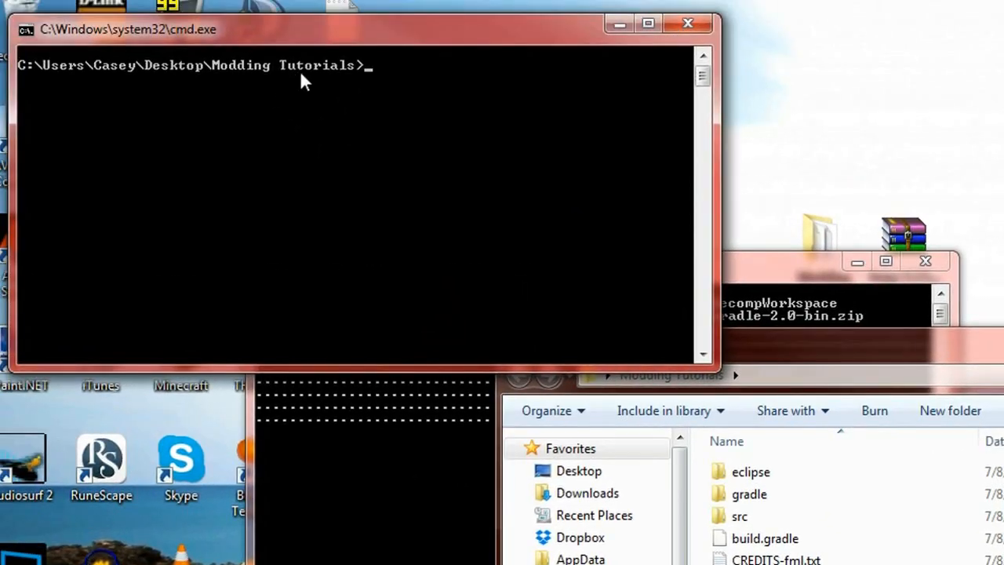
pyautogui.moveTo(157, 51)
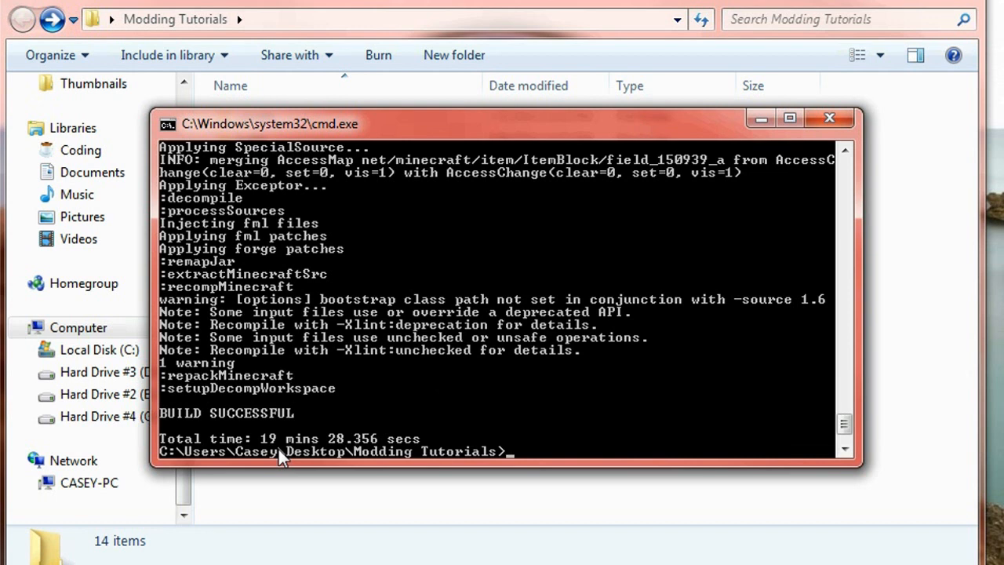
pyautogui.moveTo(465, 457)
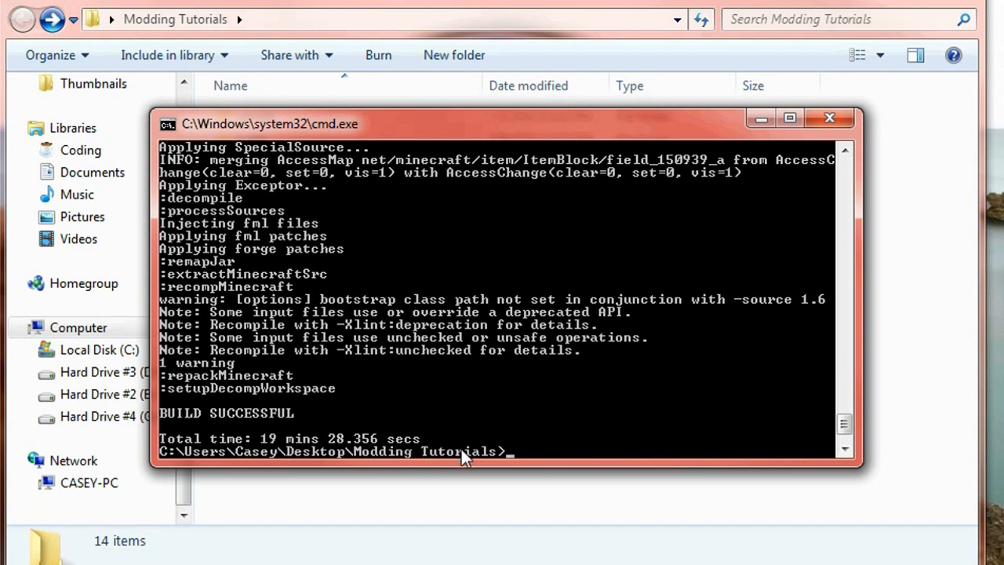
pyautogui.moveTo(270, 382)
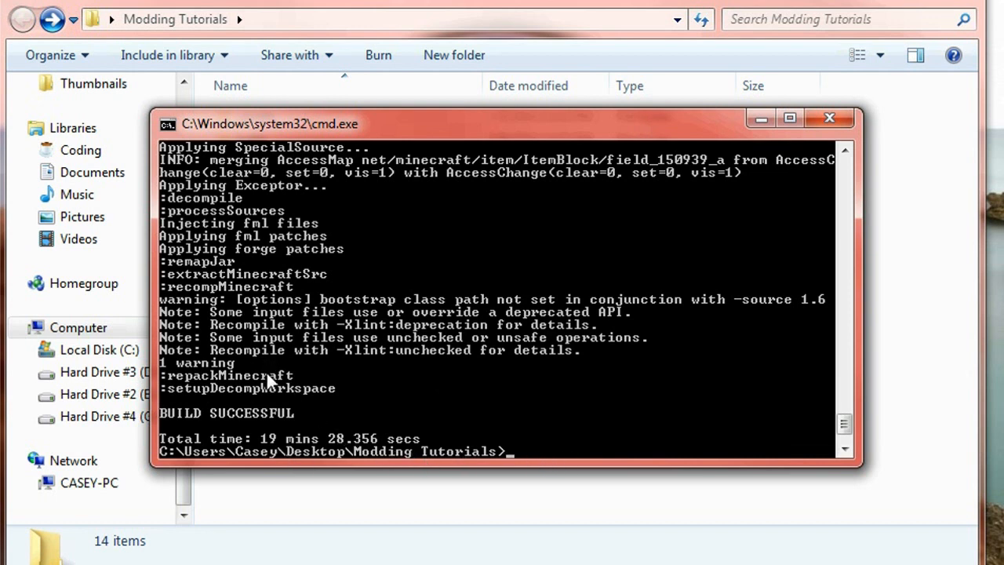
pyautogui.write('gradlew setupDecompWorkspace')
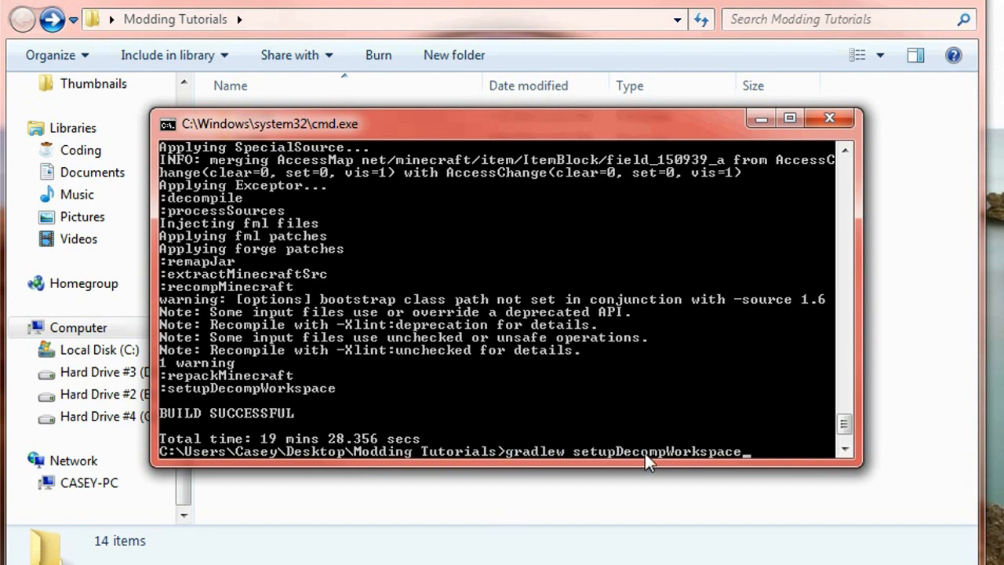
pyautogui.moveTo(254, 267)
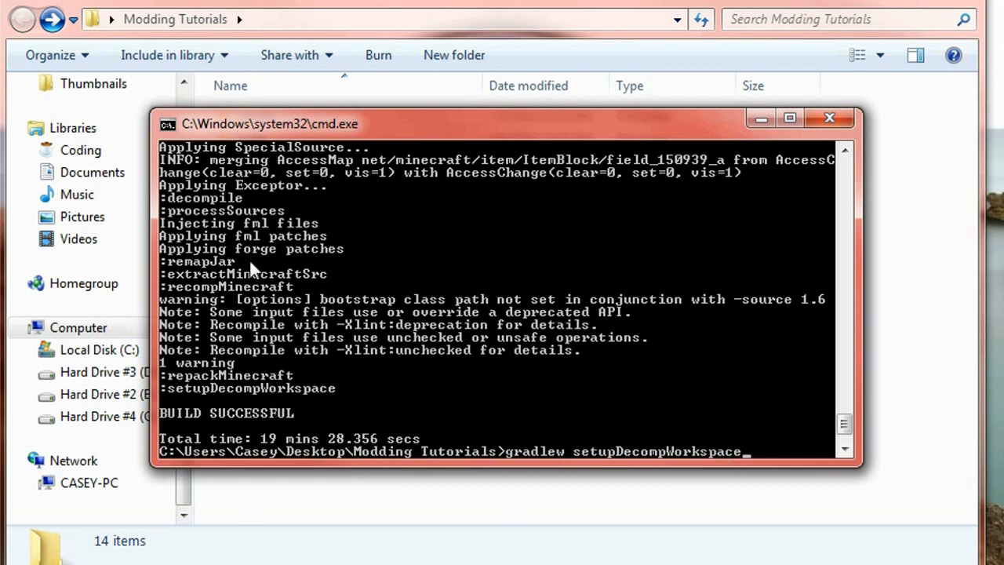
pyautogui.moveTo(247, 276)
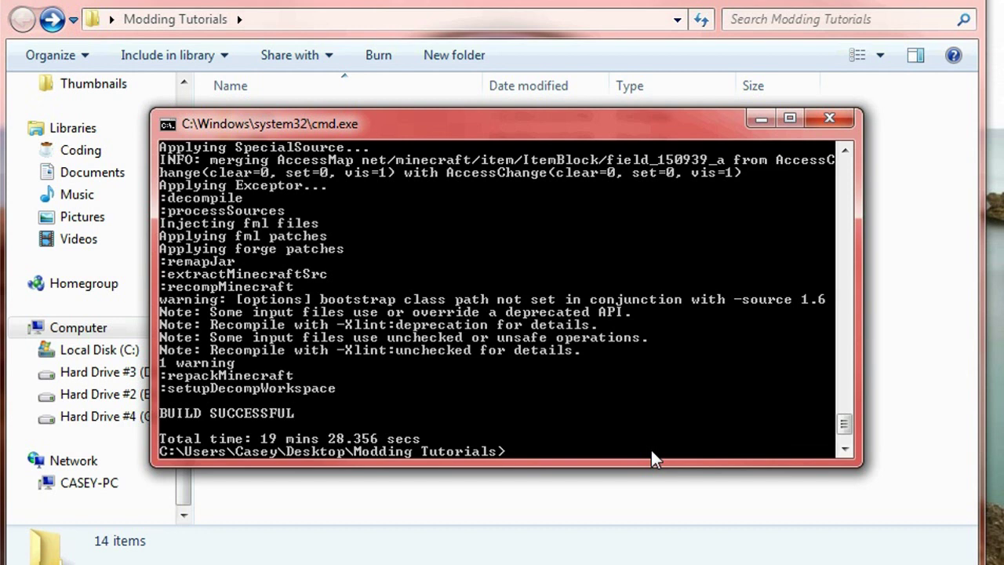
pyautogui.write('gradlew setupDecompWorkspace')
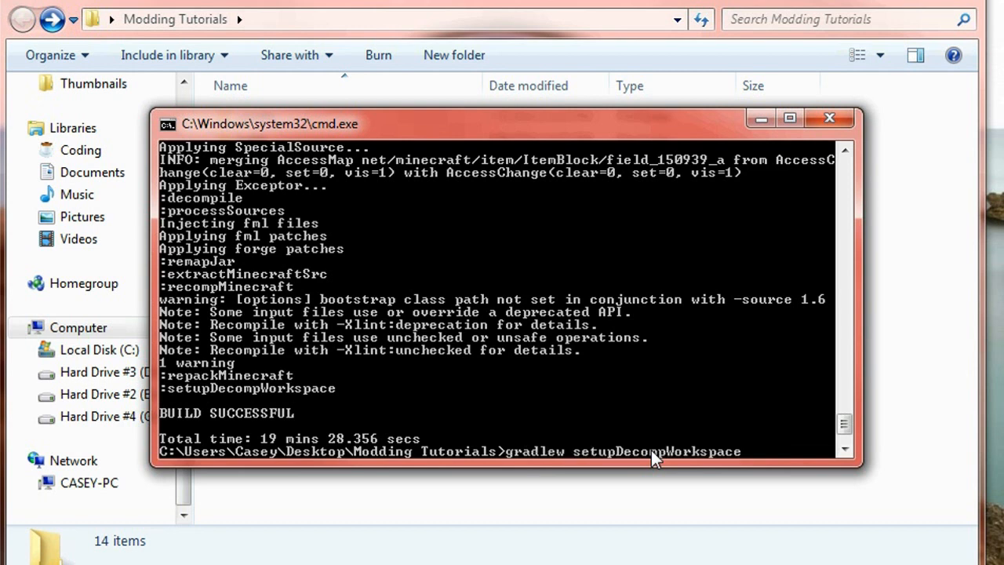
pyautogui.press('backspace')
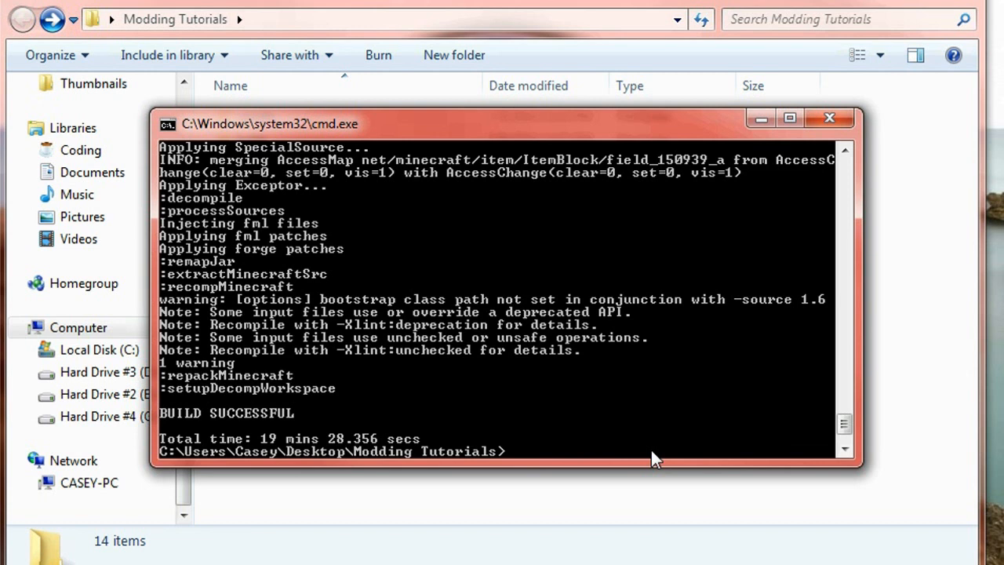
# - Run 'gradlew eclipse' at the Modding Tutorials prompt
pyautogui.write('gradl')
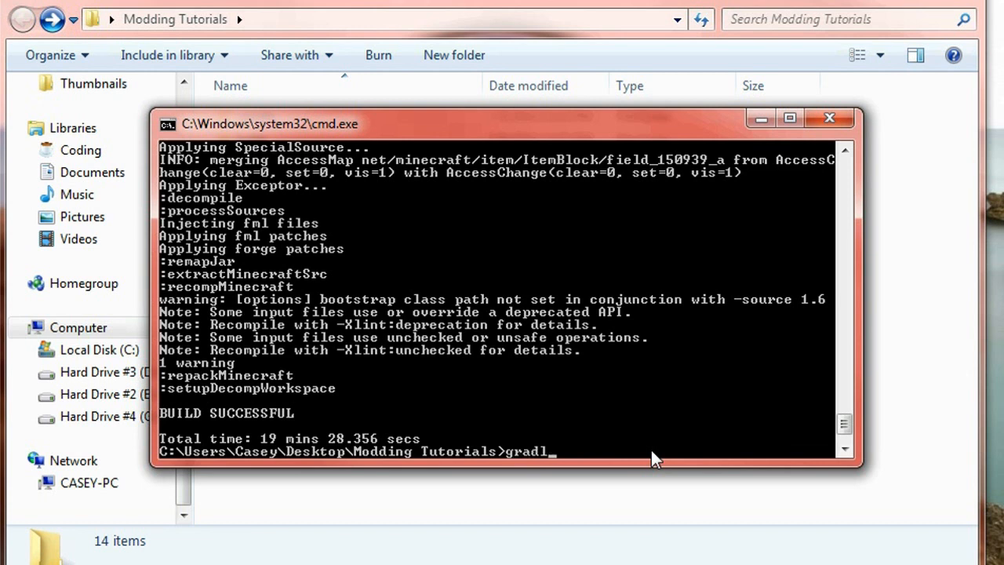
pyautogui.write('ew')
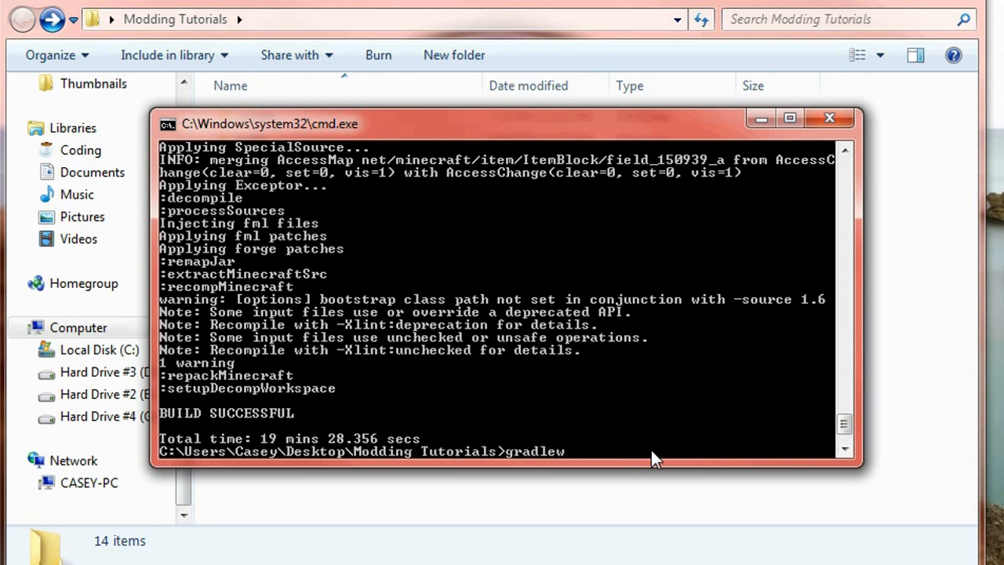
pyautogui.write('eclip')
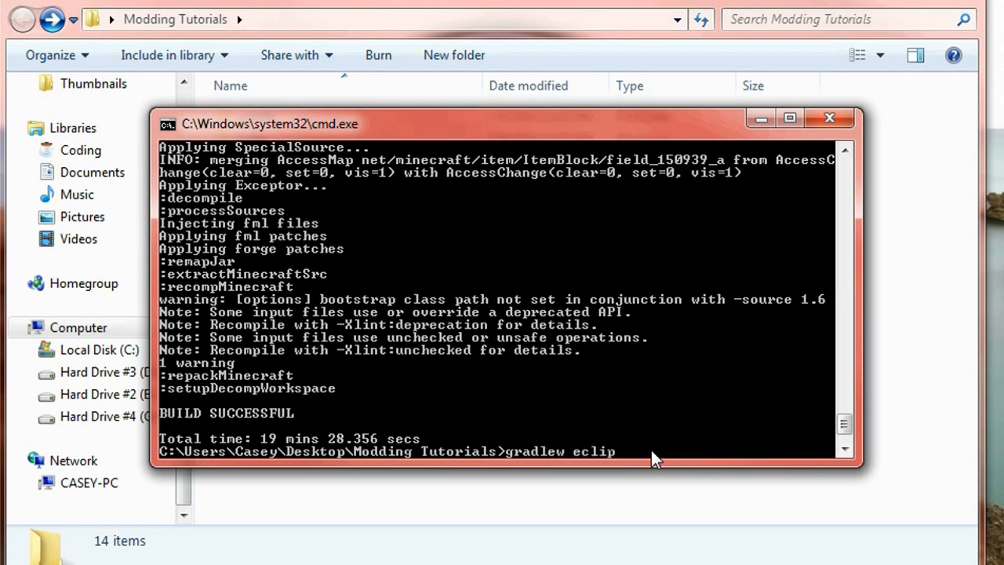
pyautogui.write('se')
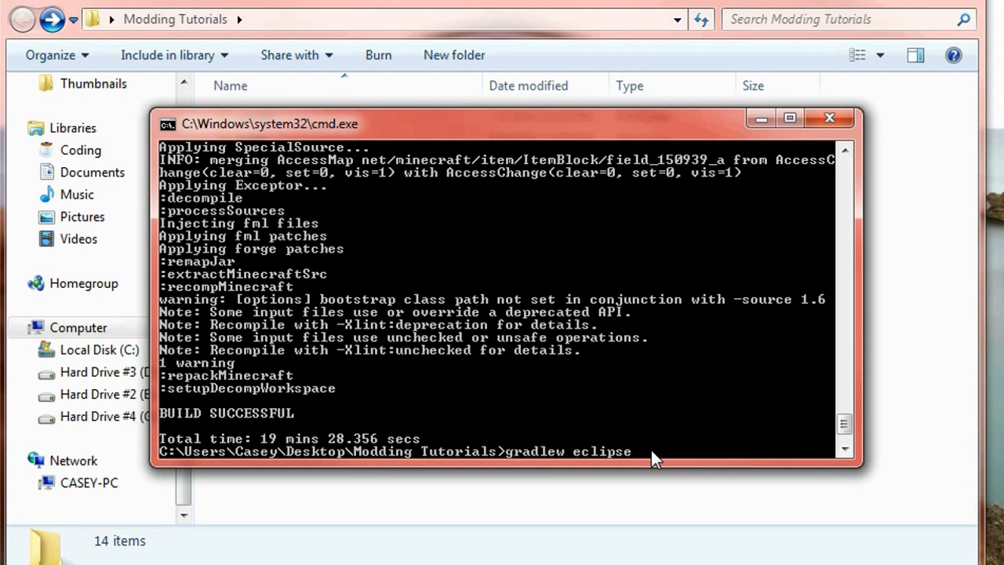
pyautogui.press('Return')
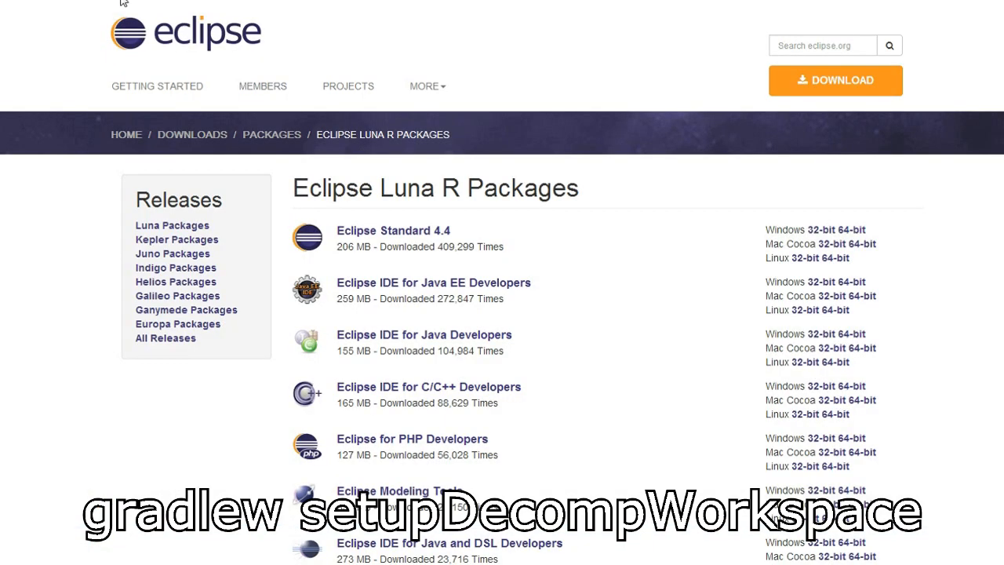
pyautogui.moveTo(101, 7)
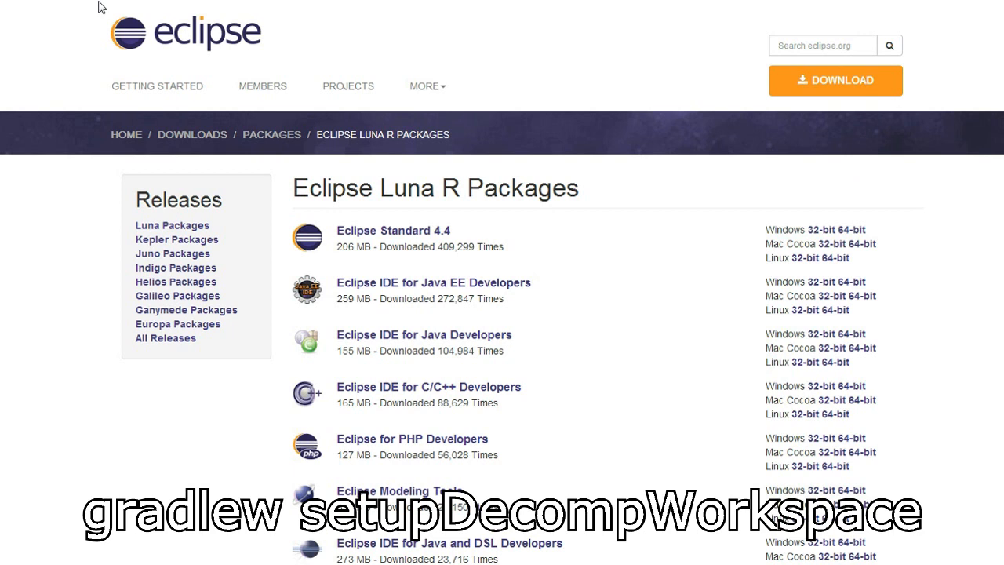
pyautogui.moveTo(498, 298)
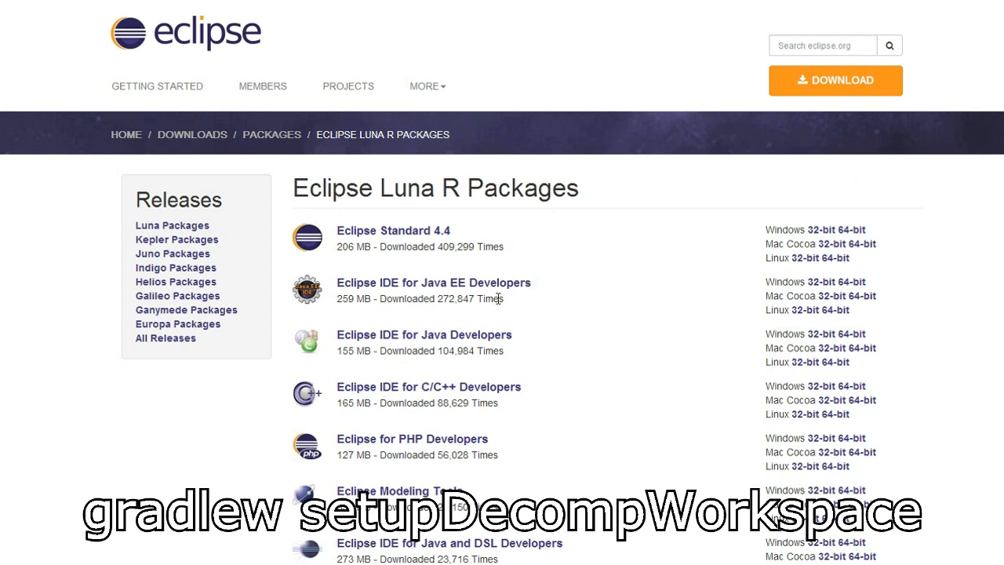
pyautogui.moveTo(345, 343)
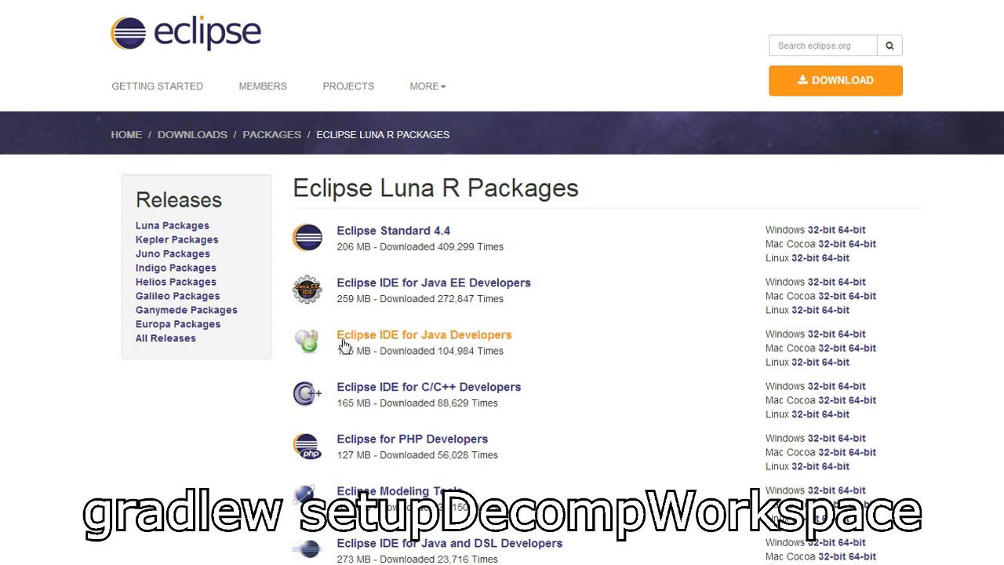
pyautogui.moveTo(565, 311)
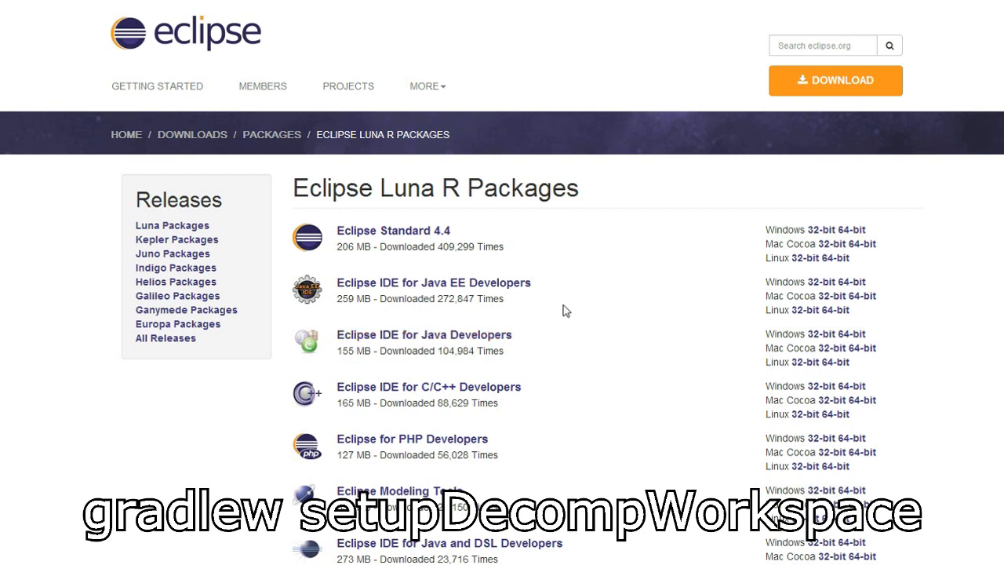
pyautogui.moveTo(518, 217)
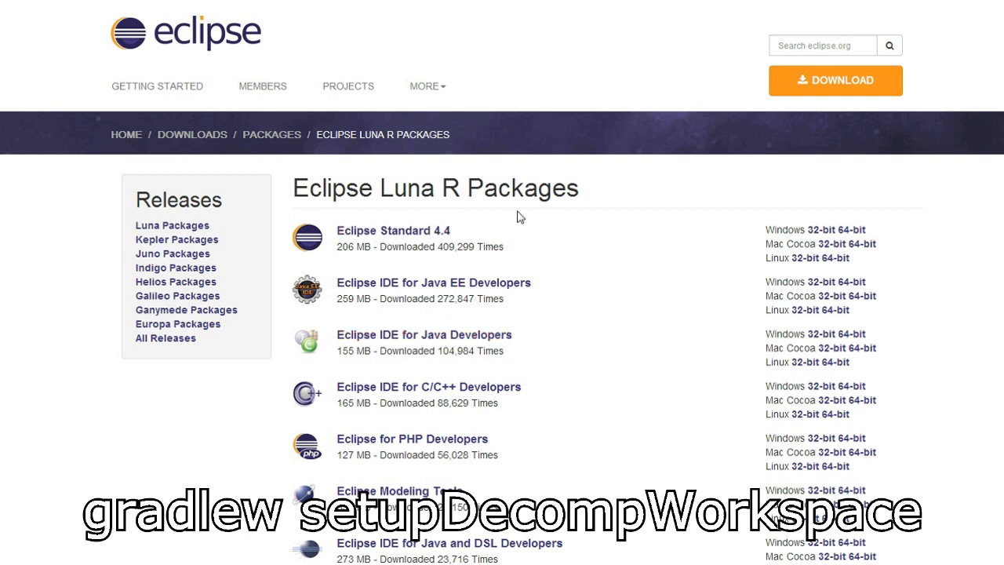
pyautogui.moveTo(400, 341)
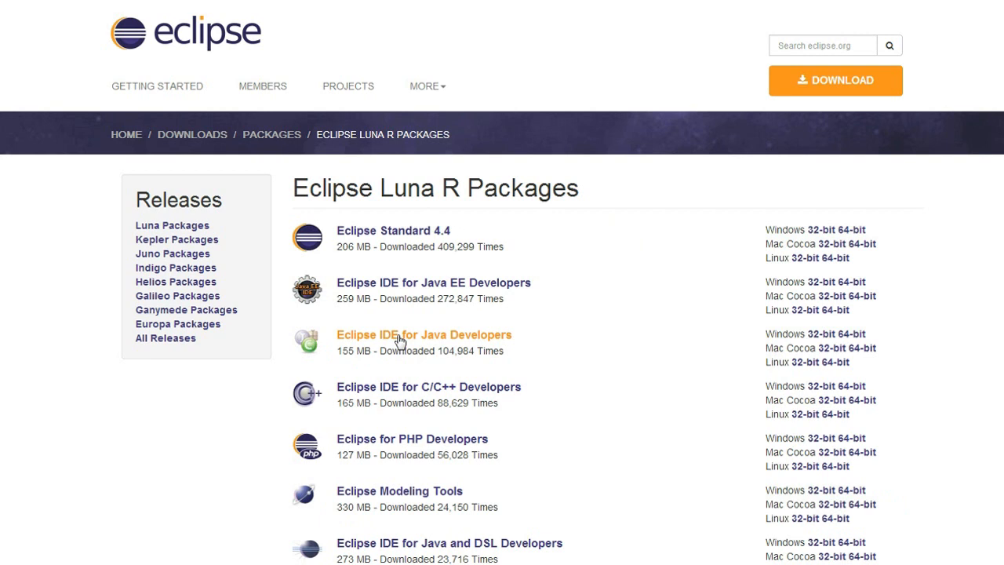
pyautogui.moveTo(429, 343)
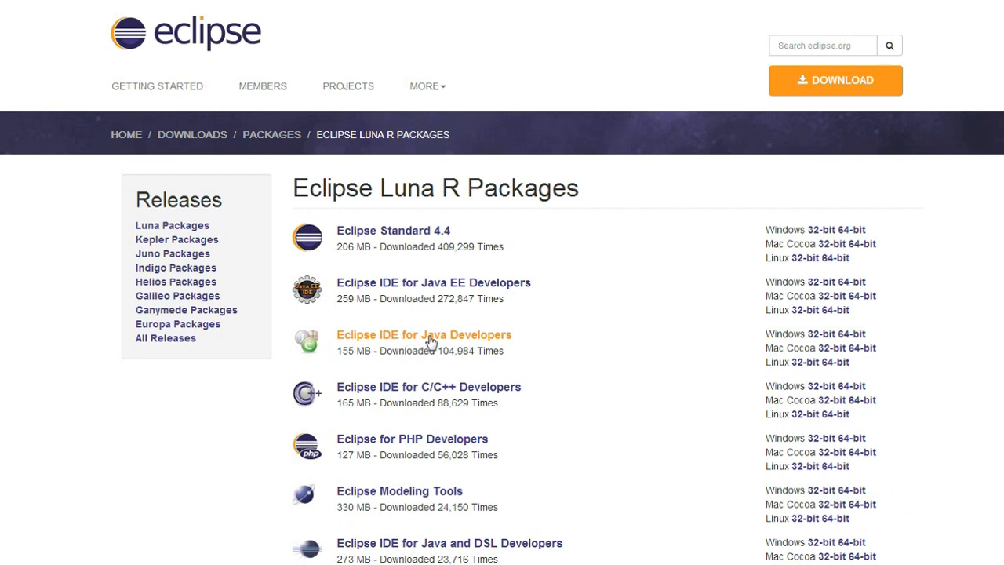
pyautogui.moveTo(472, 342)
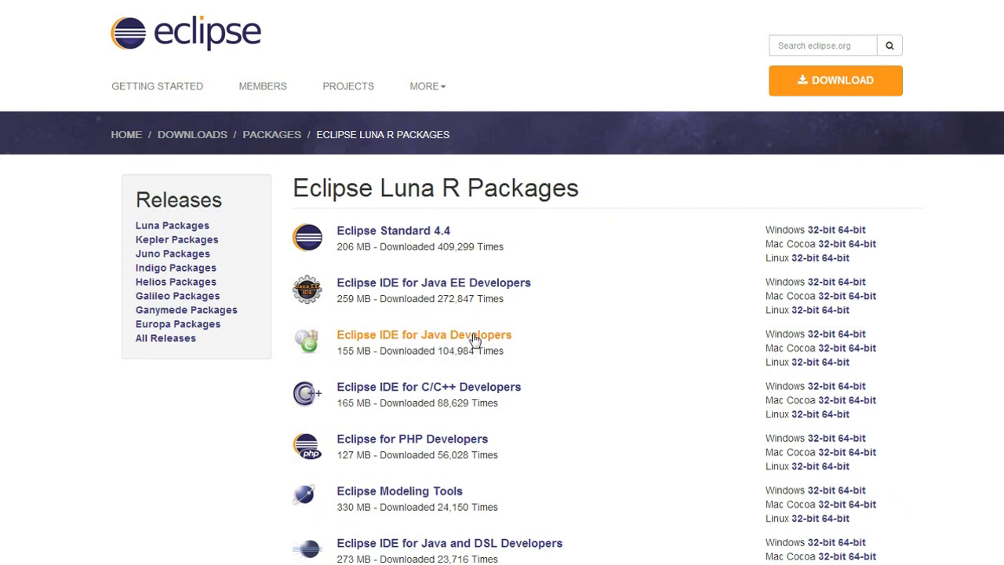
pyautogui.moveTo(467, 346)
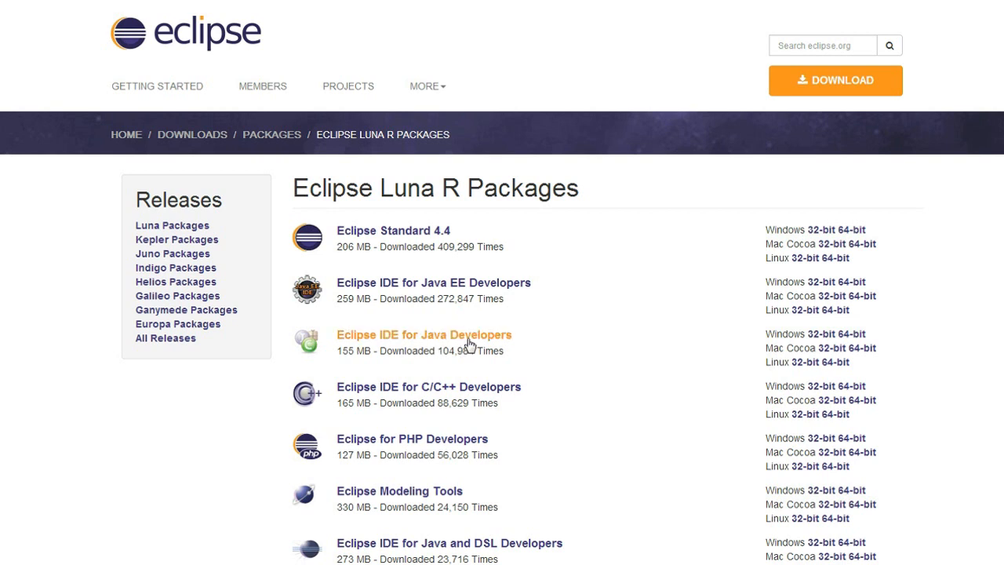
pyautogui.moveTo(430, 348)
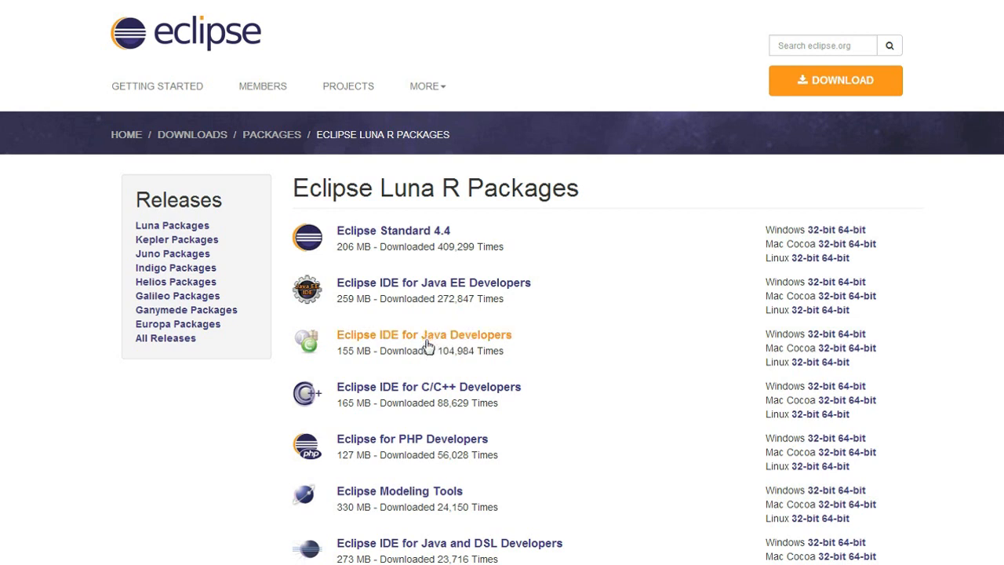
pyautogui.moveTo(404, 242)
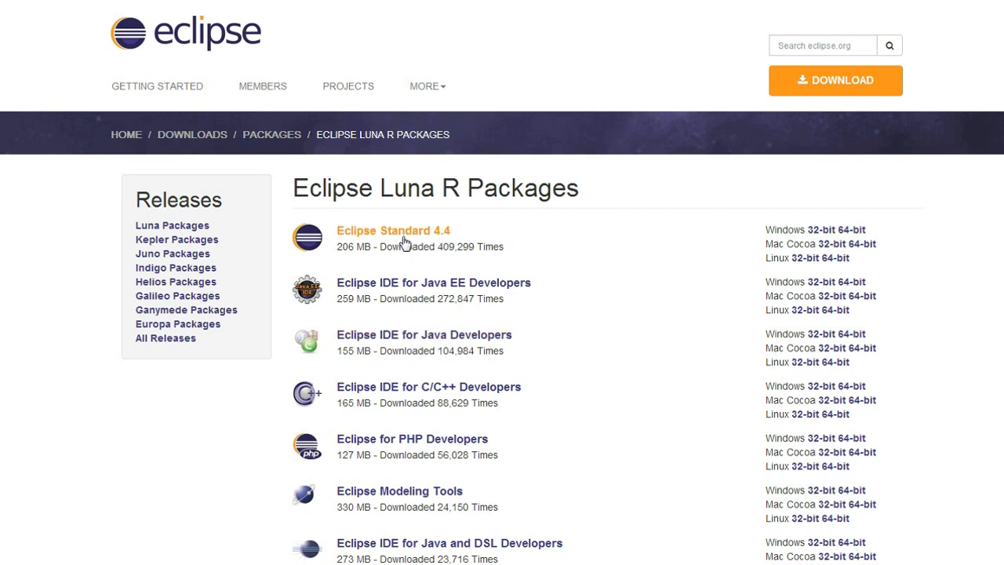
pyautogui.moveTo(436, 348)
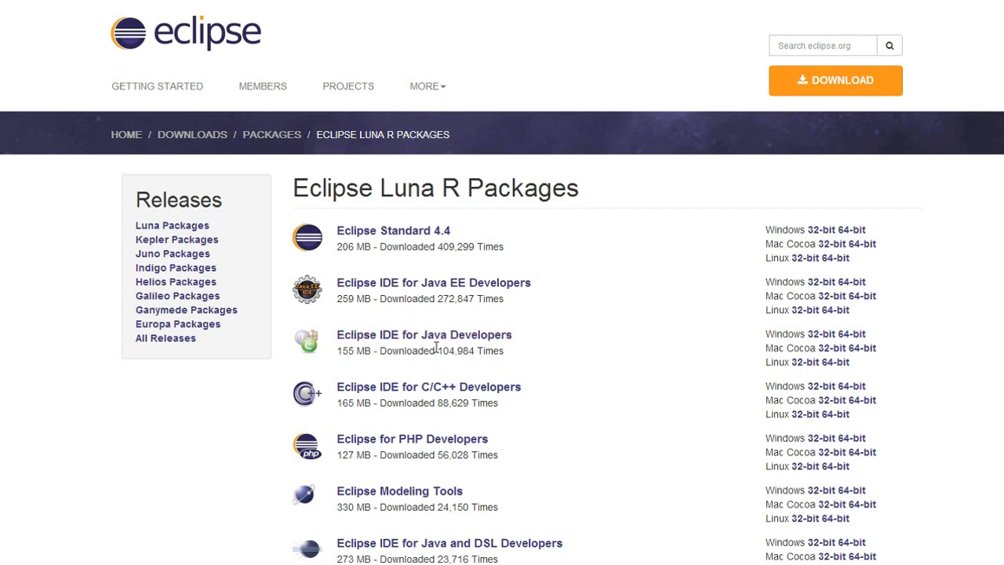
pyautogui.moveTo(424, 334)
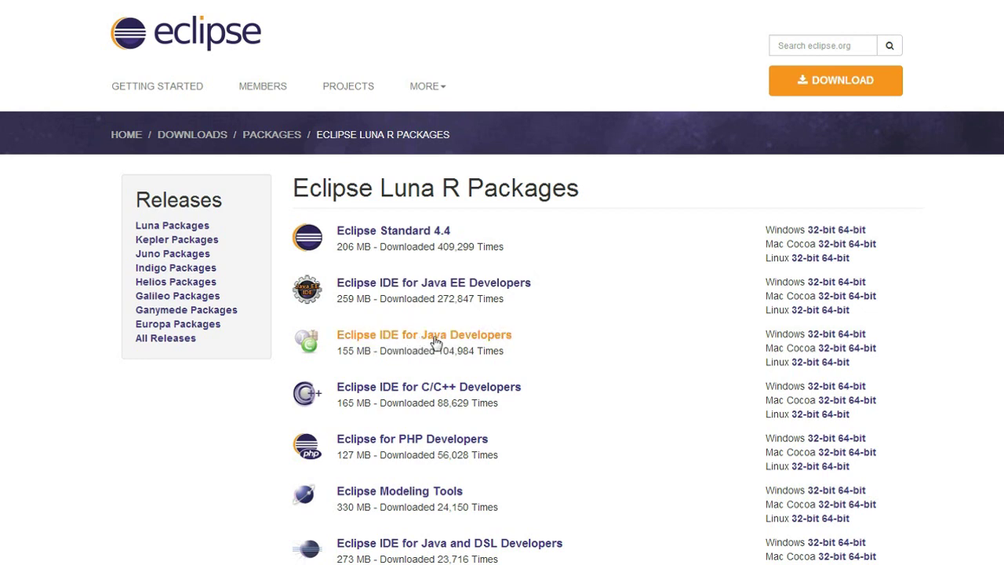
pyautogui.moveTo(844, 342)
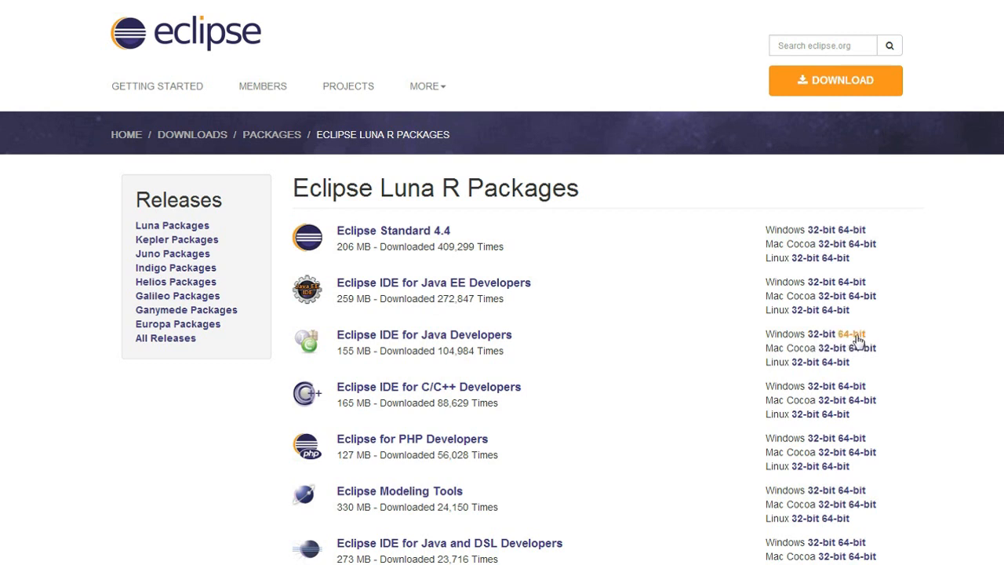
pyautogui.moveTo(851, 342)
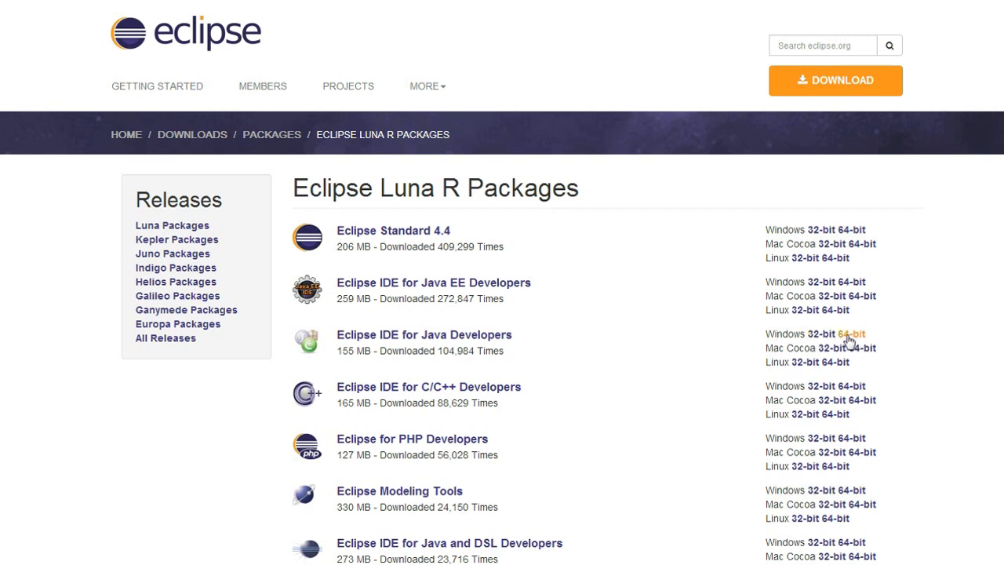
pyautogui.moveTo(451, 340)
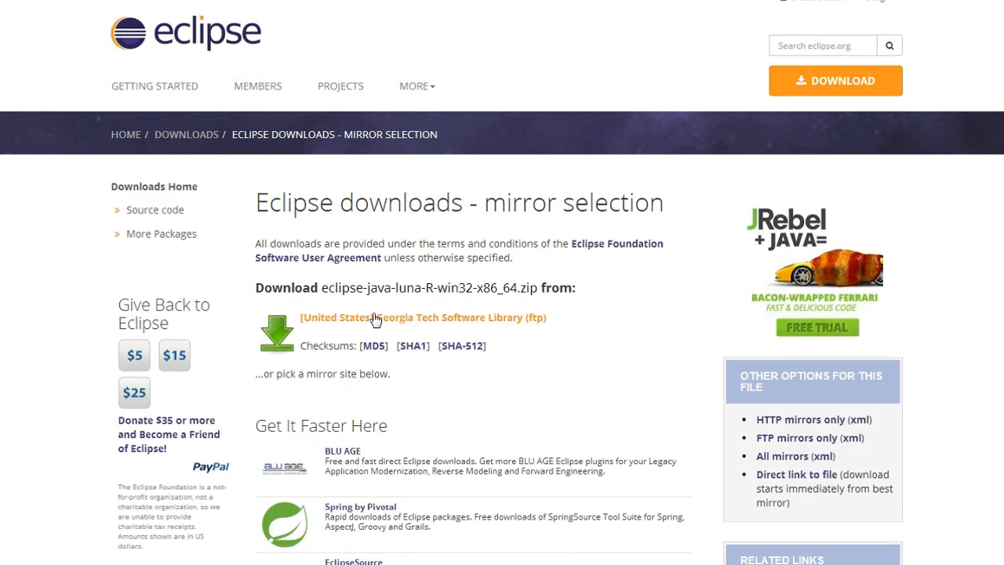
# - Scroll the mirror list to download eclipse-java-luna-R-win32-x86_64.zip to the desktop
pyautogui.scroll(-3)
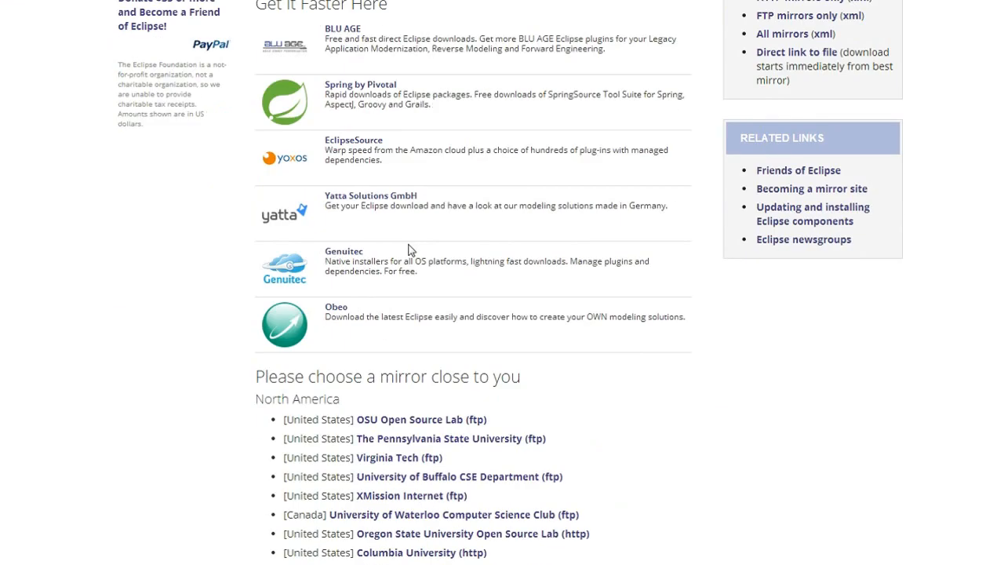
pyautogui.scroll(-3)
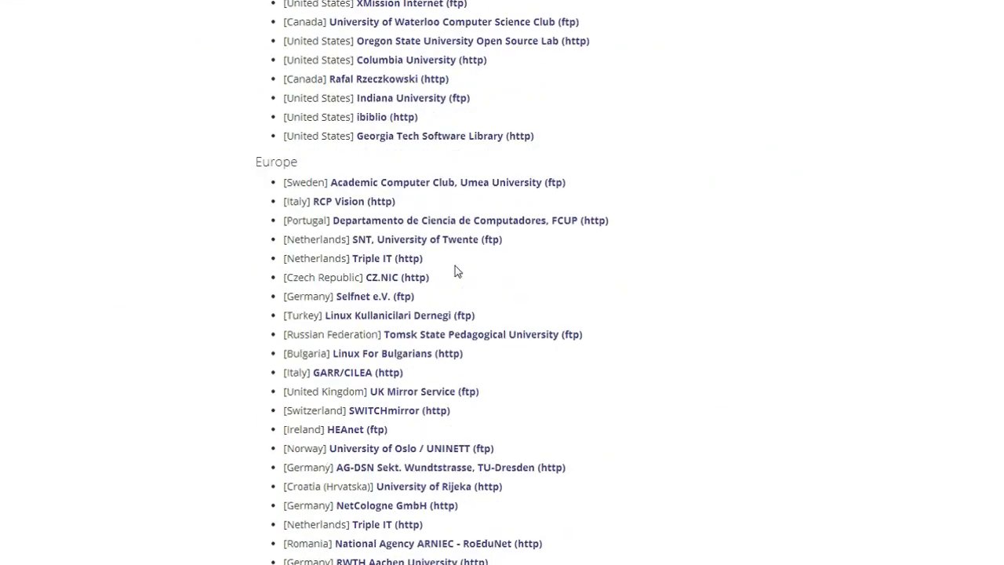
pyautogui.scroll(-3)
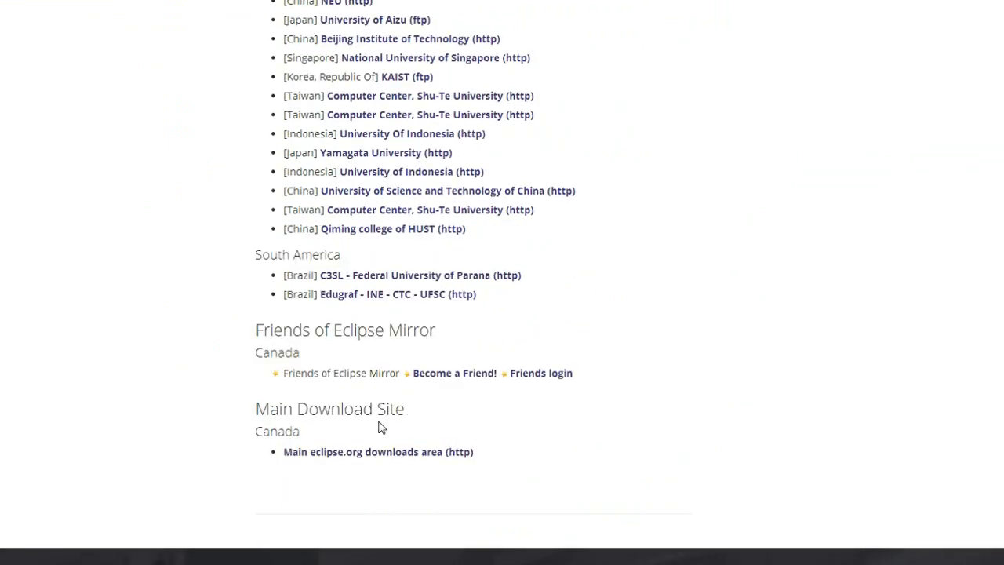
pyautogui.scroll(3)
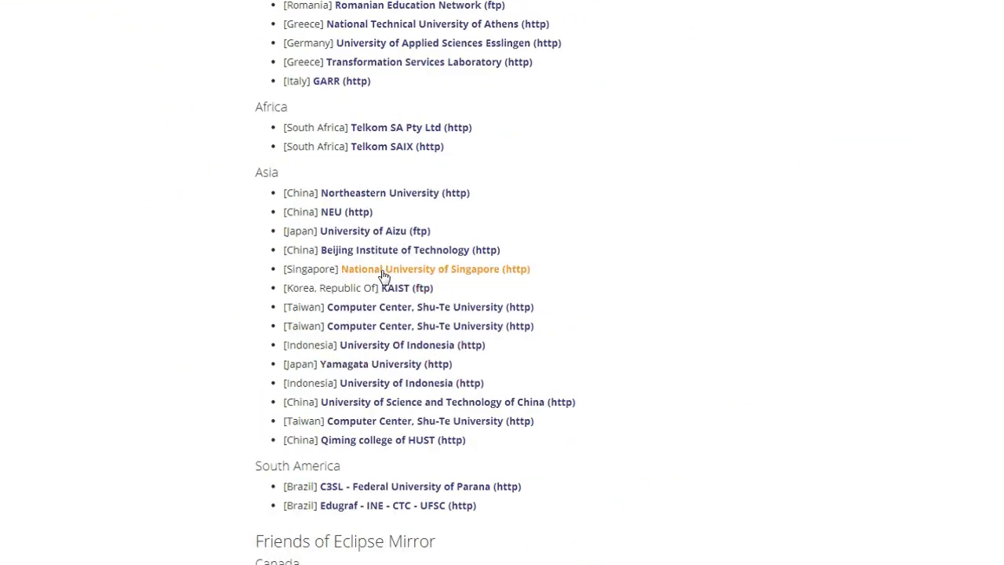
pyautogui.moveTo(604, 273)
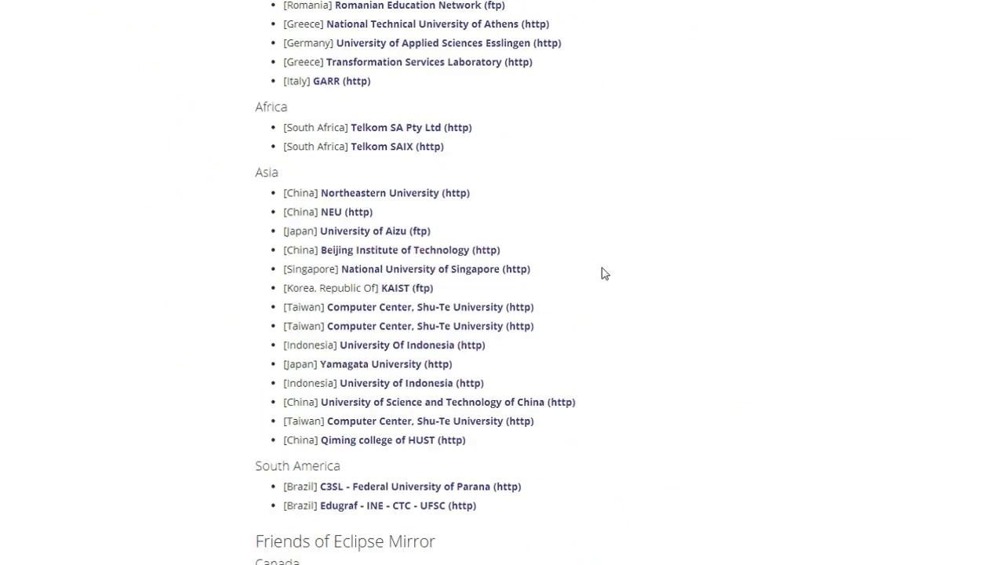
pyautogui.moveTo(436, 268)
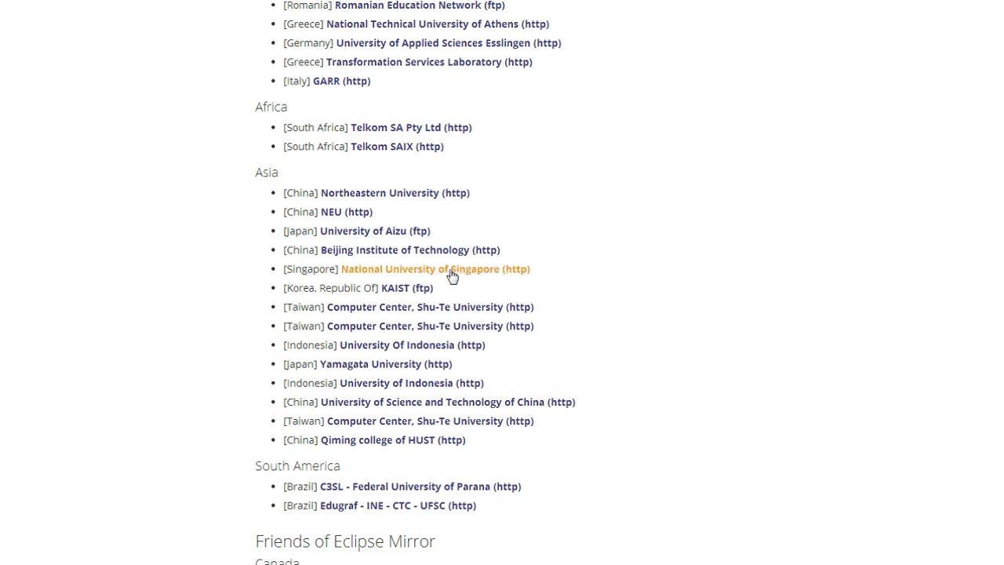
pyautogui.scroll(3)
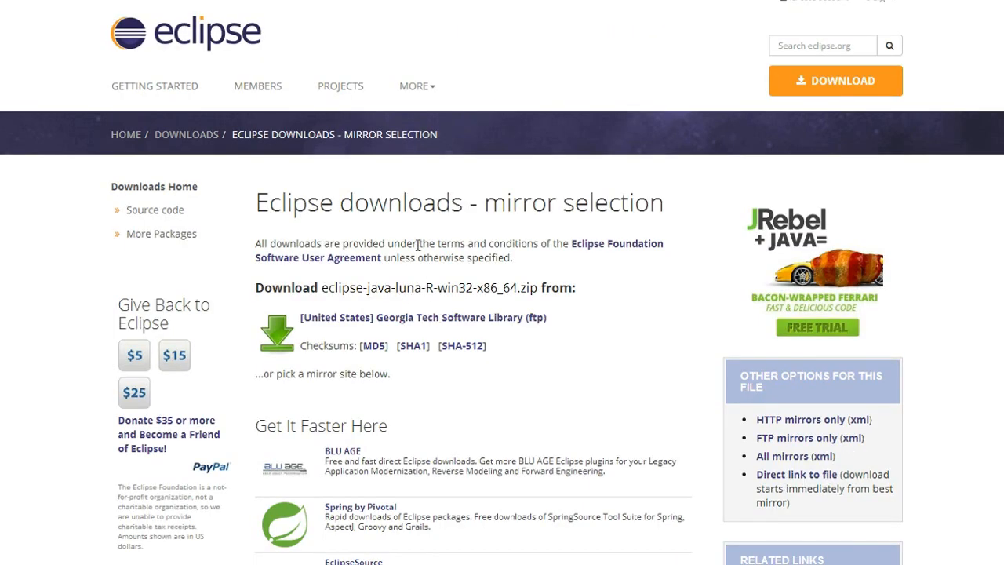
pyautogui.scroll(-3)
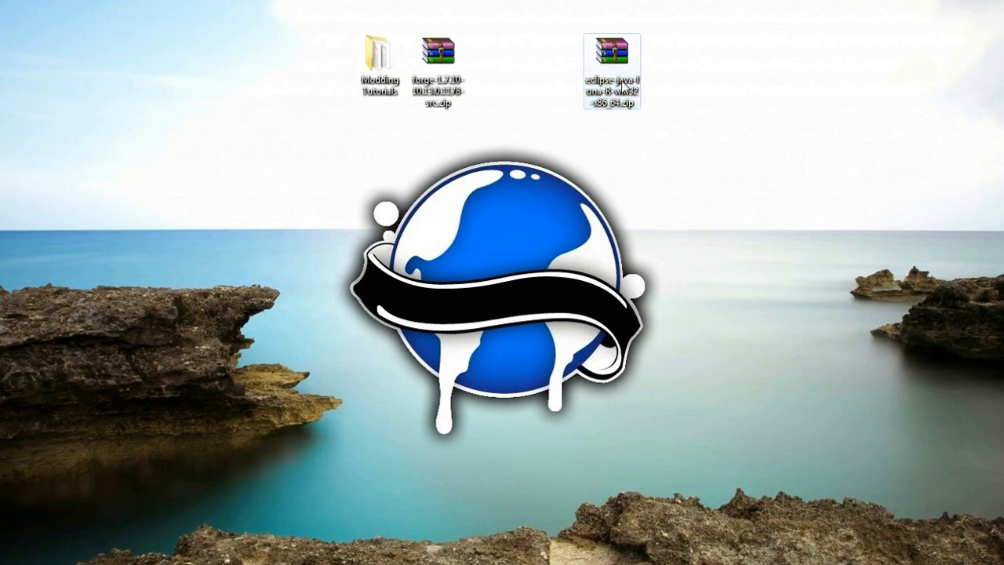
pyautogui.moveTo(612, 59)
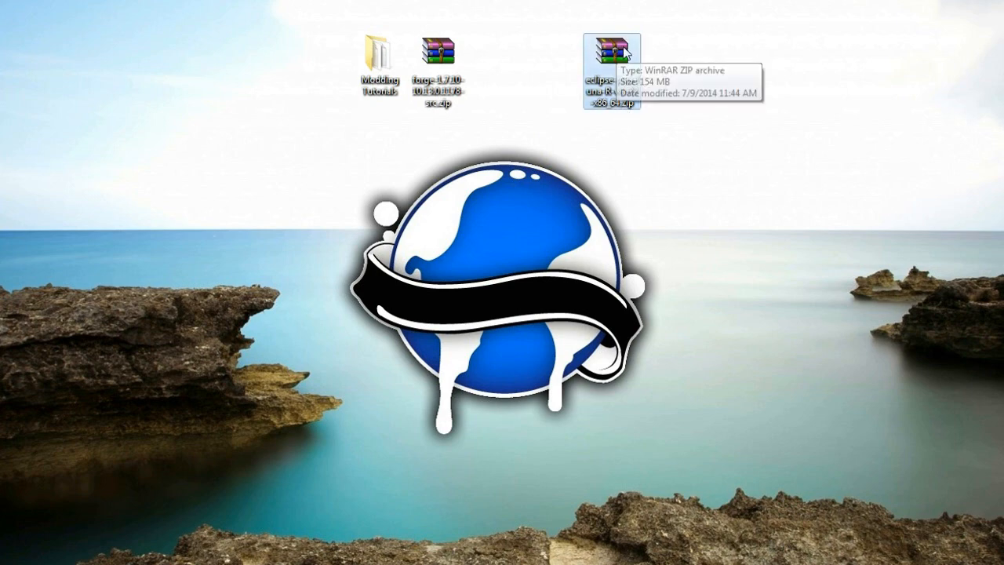
# - Extract the eclipse folder from the Luna zip to the desktop with WinRAR and open it
pyautogui.doubleClick(612, 47)
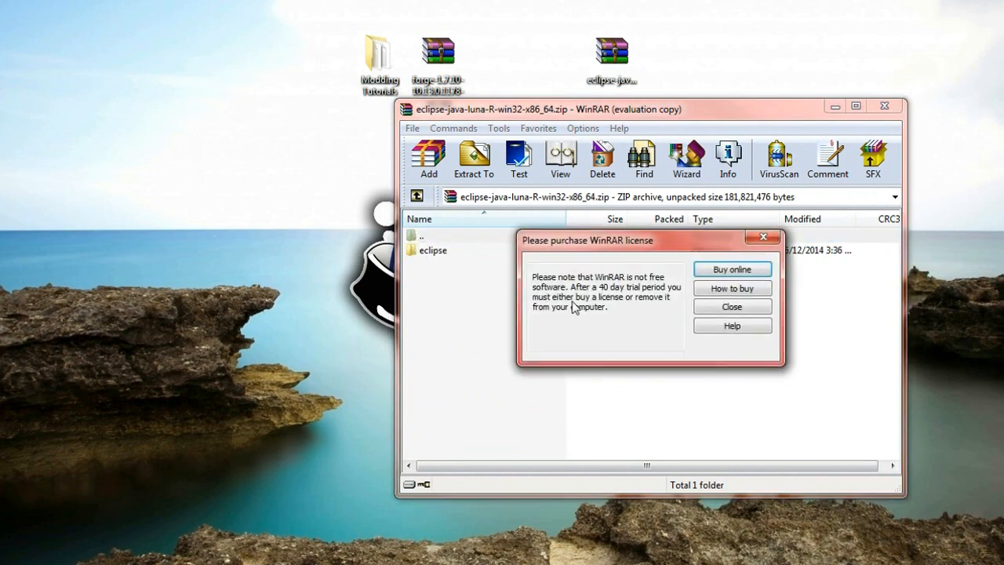
pyautogui.click(731, 306)
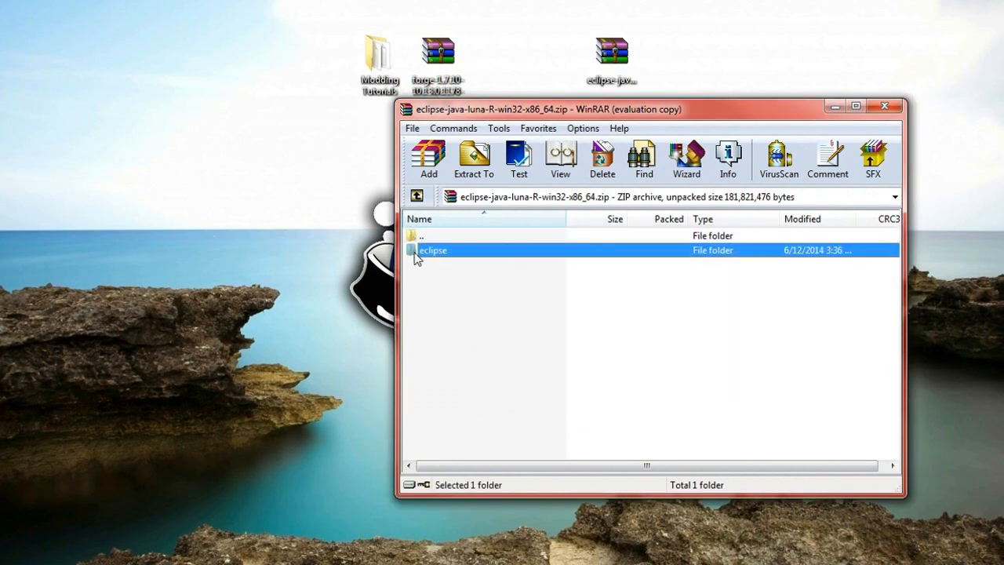
pyautogui.click(473, 160)
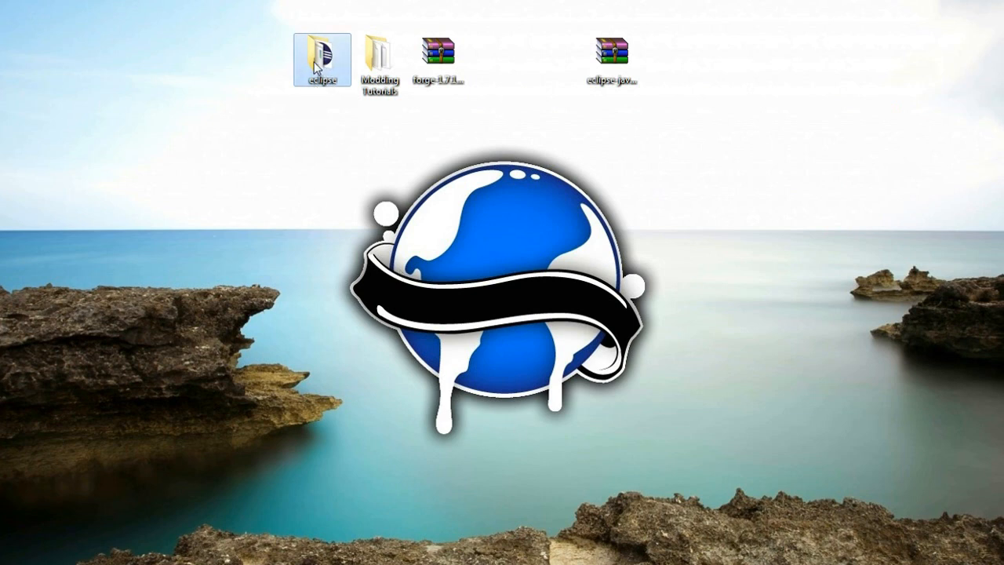
pyautogui.moveTo(322, 55)
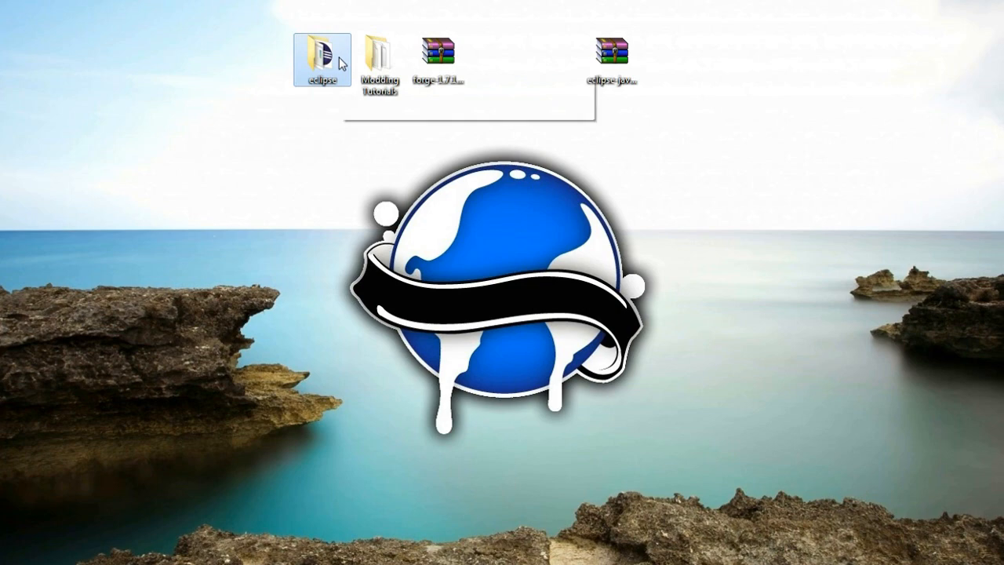
pyautogui.doubleClick(323, 55)
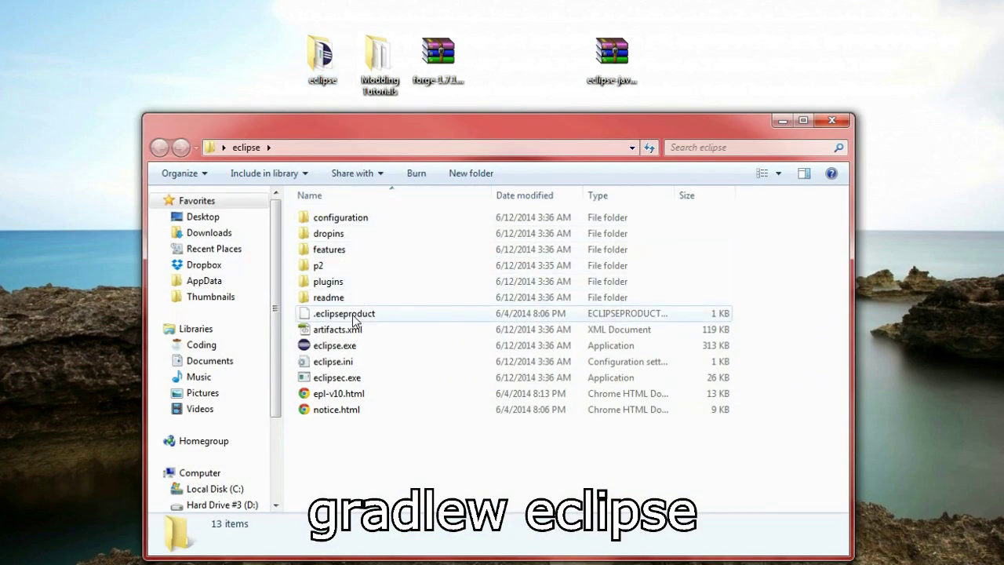
# - Launch eclipse.exe from the extracted eclipse folder
pyautogui.click(334, 345)
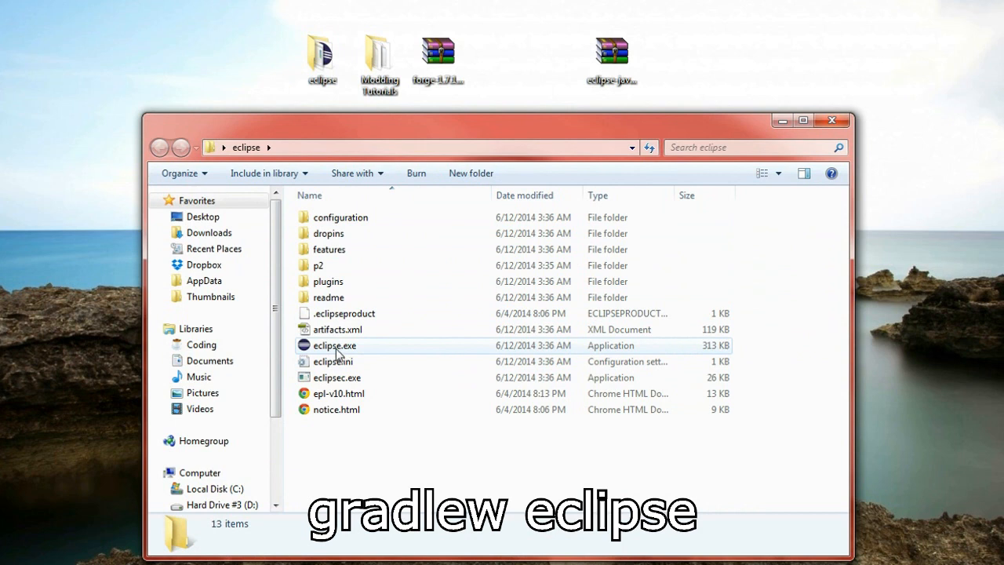
pyautogui.doubleClick(334, 345)
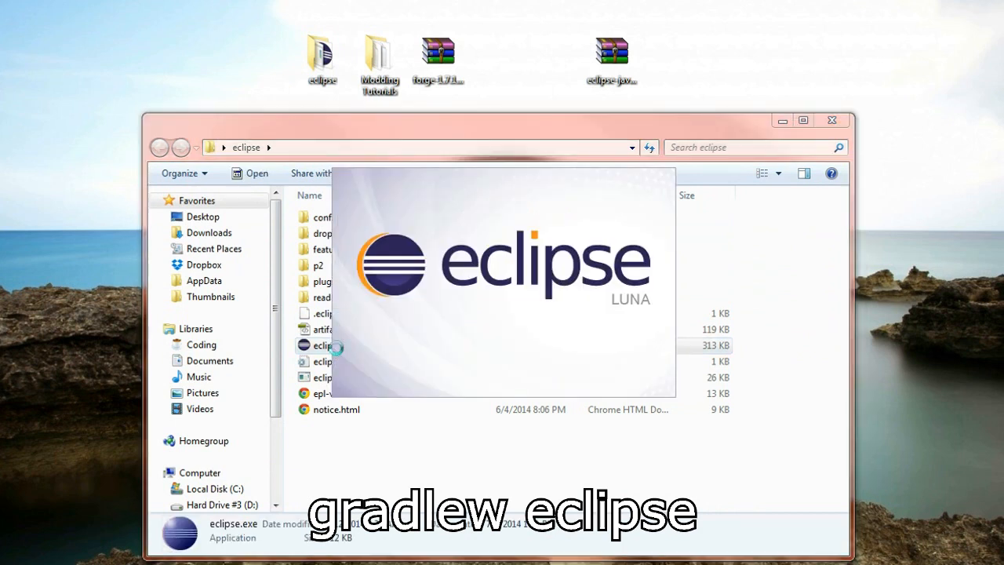
pyautogui.moveTo(803, 121)
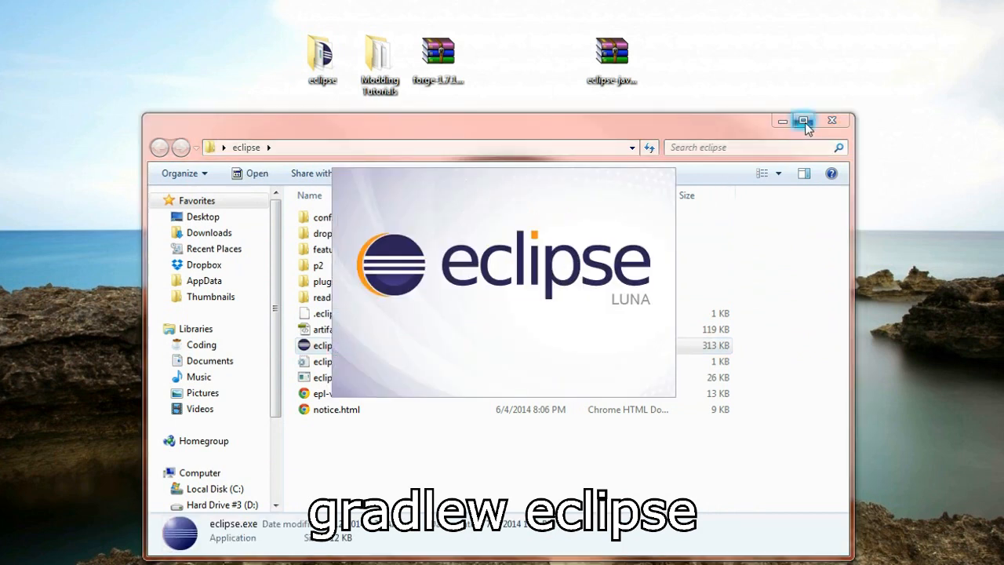
pyautogui.moveTo(782, 120)
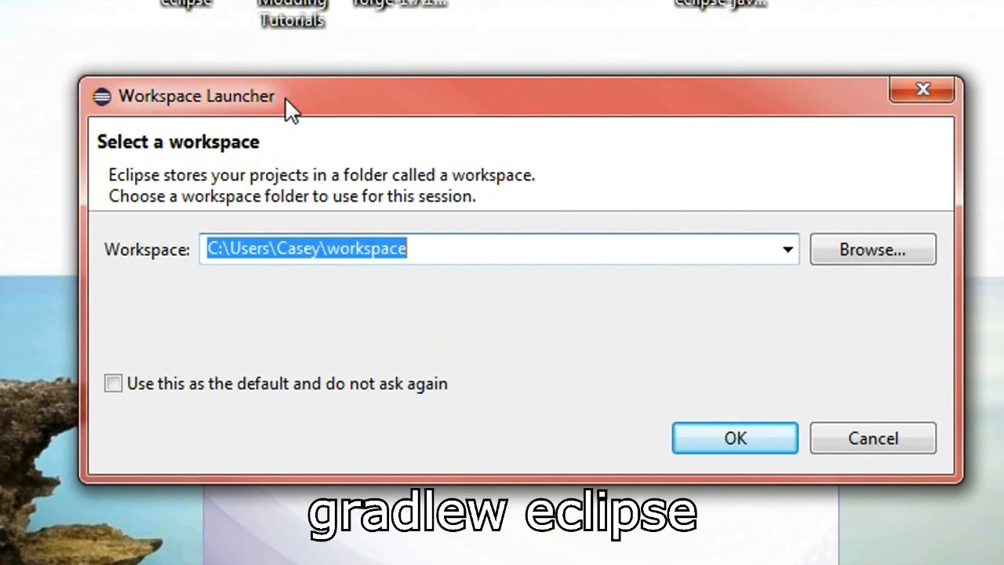
pyautogui.moveTo(788, 247)
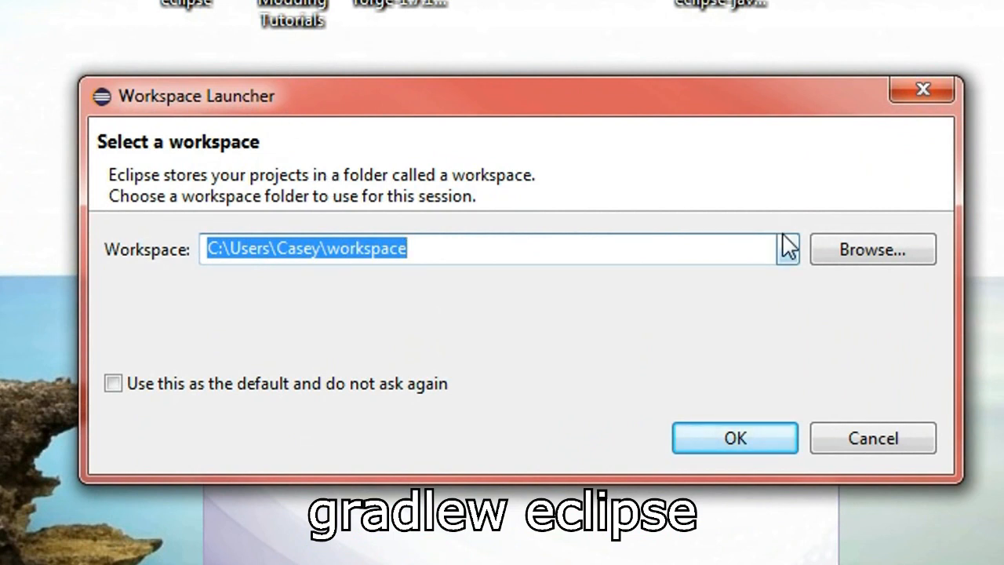
# - Choose Desktop\Modding Tutorials as the Eclipse workspace and launch the workbench
pyautogui.click(872, 249)
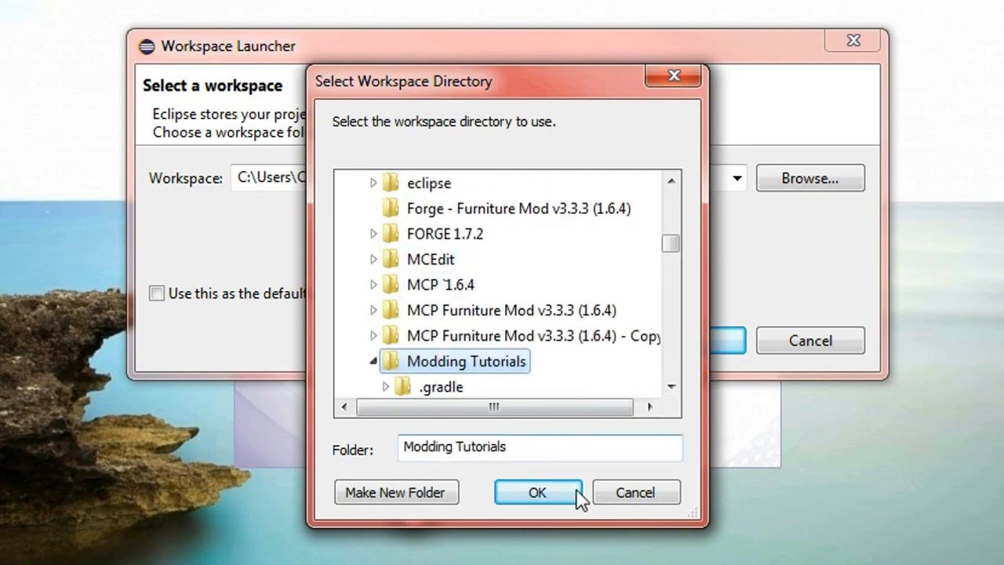
pyautogui.click(537, 493)
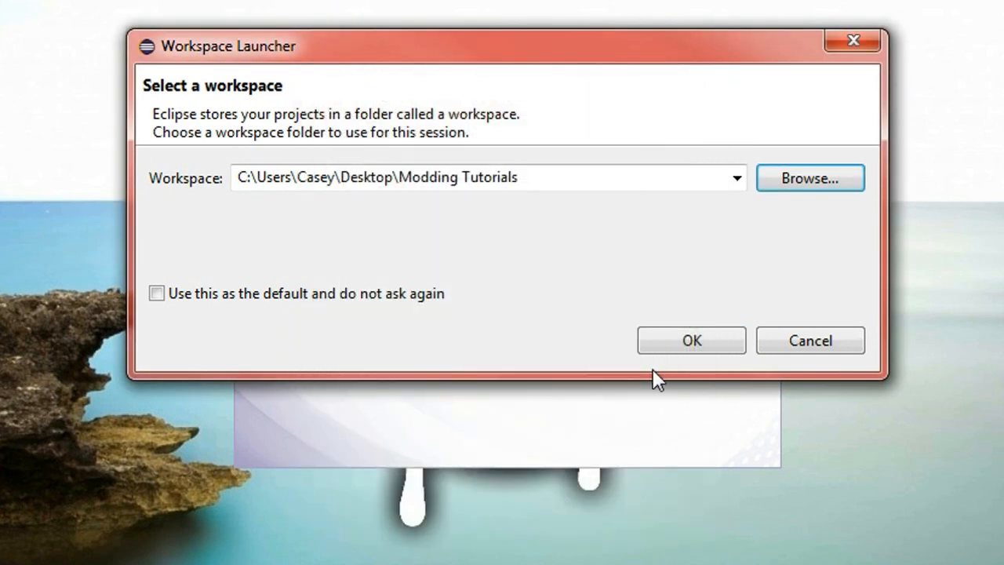
pyautogui.click(691, 340)
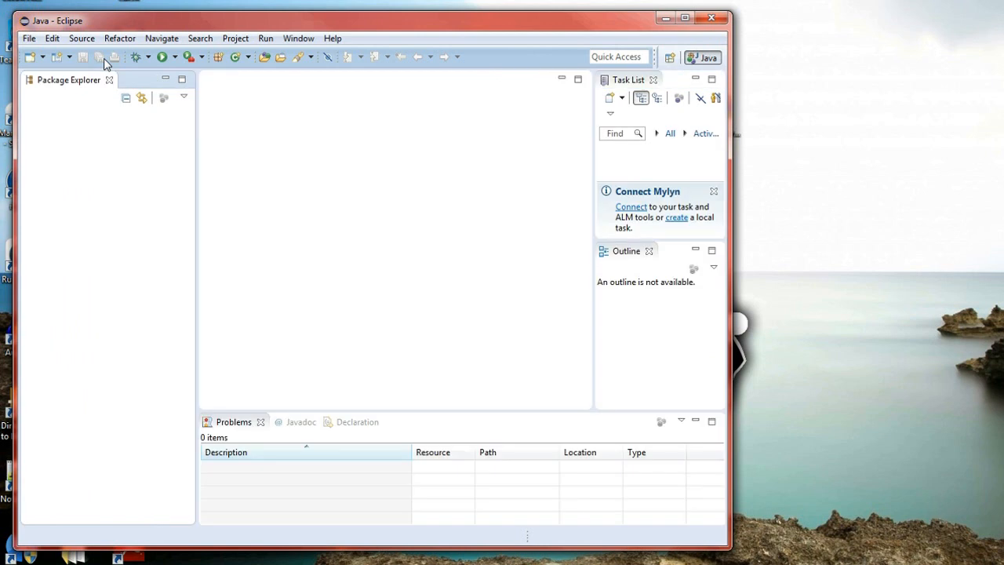
pyautogui.moveTo(129, 323)
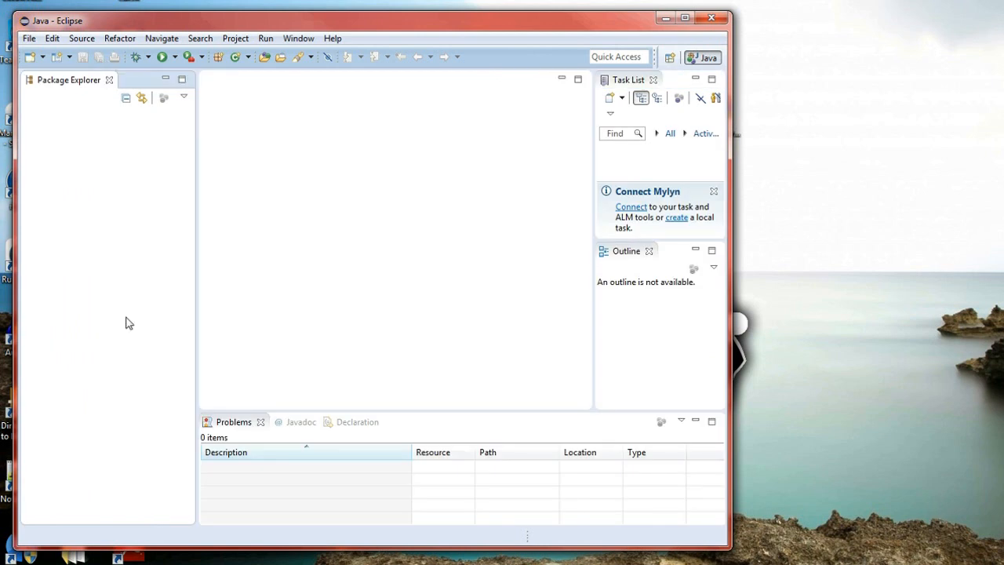
# - Switch the workspace to Modding Tutorials\eclipse via File > Switch Workspace
pyautogui.click(29, 37)
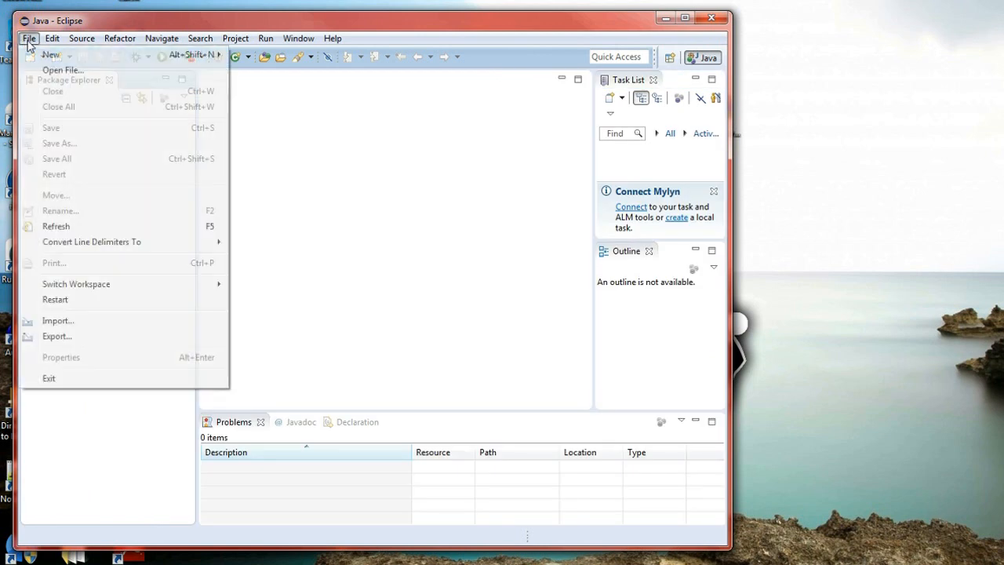
pyautogui.moveTo(76, 283)
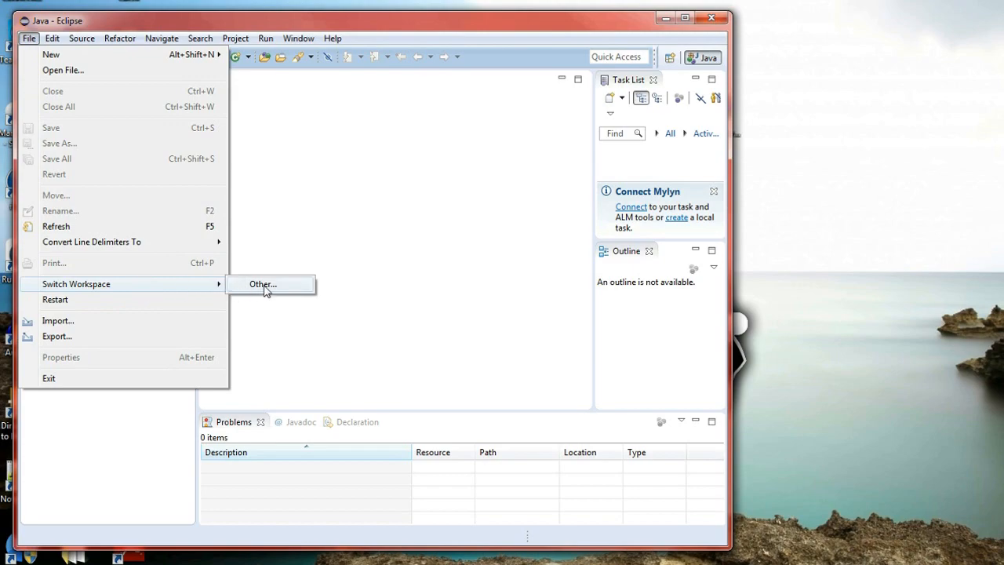
pyautogui.click(262, 284)
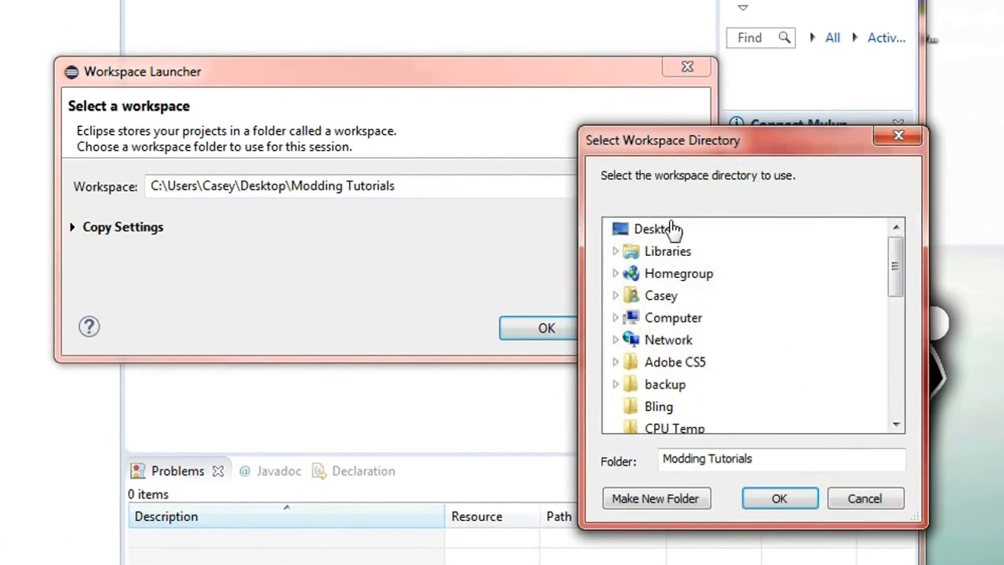
pyautogui.scroll(-3)
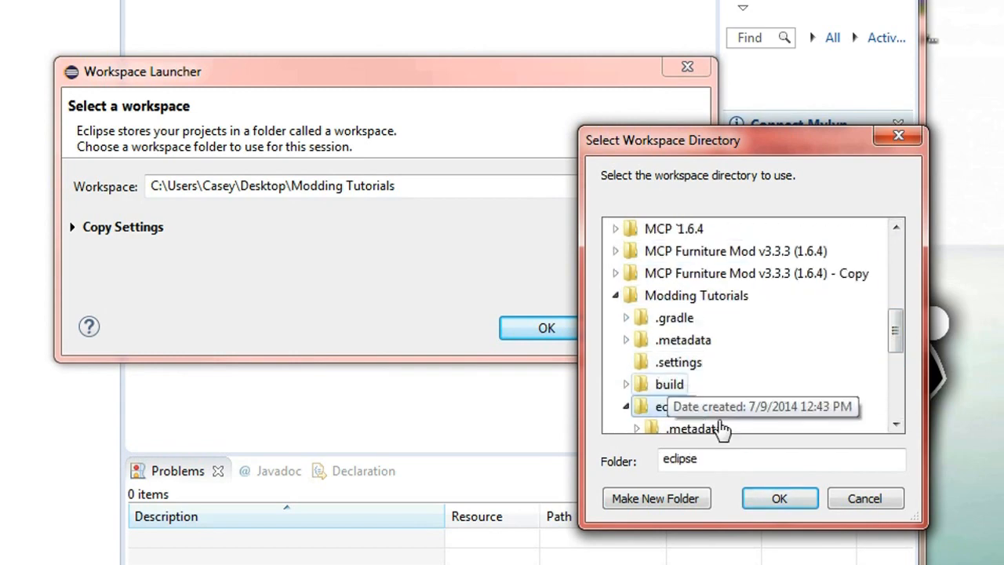
pyautogui.click(779, 499)
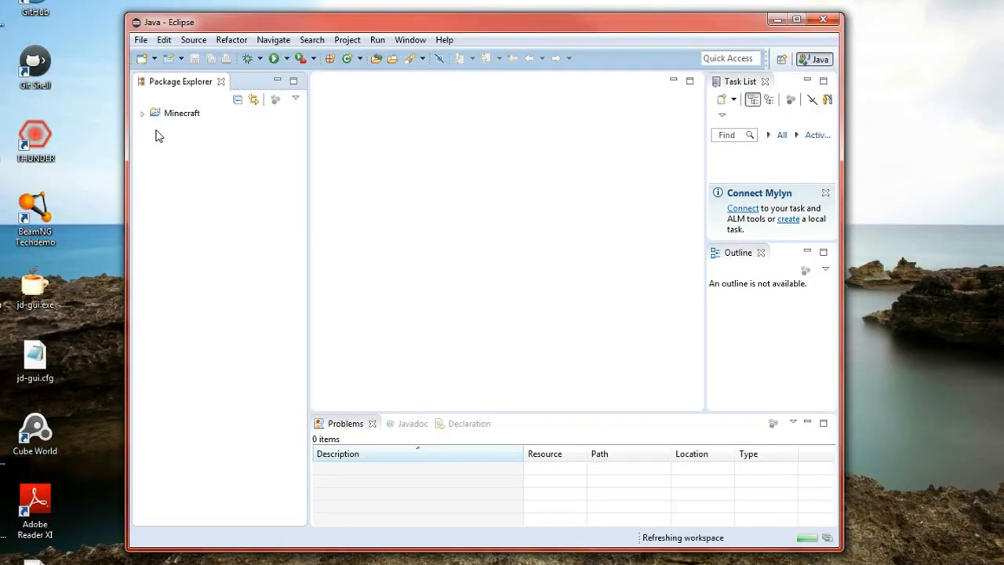
# - Expand the Minecraft project tree in Package Explorer
pyautogui.click(182, 113)
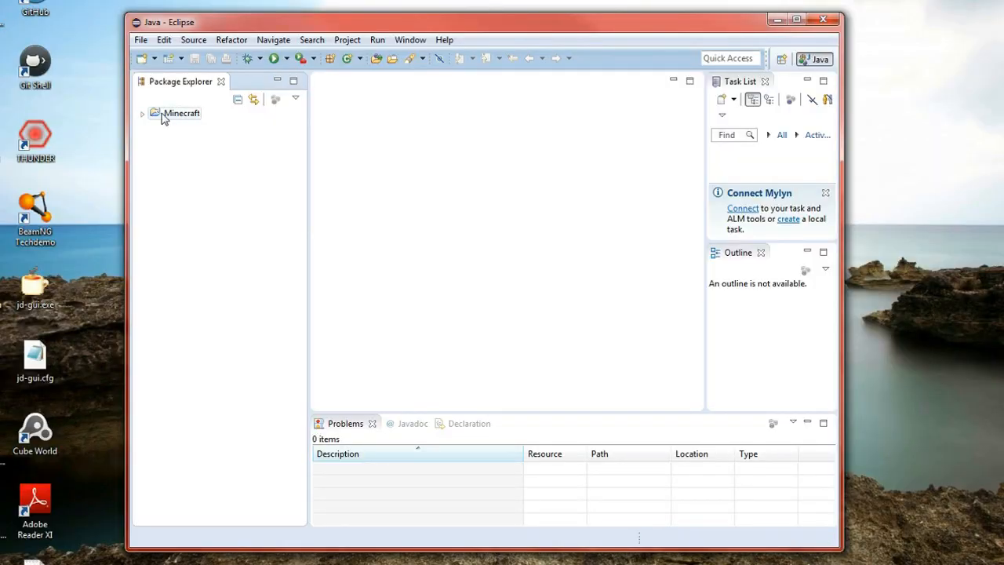
pyautogui.click(143, 113)
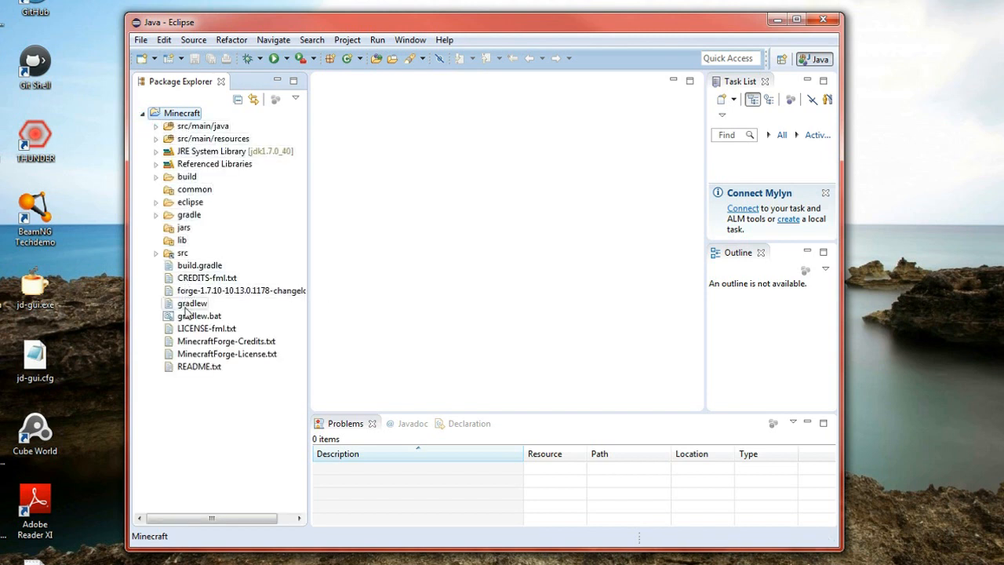
pyautogui.moveTo(192, 355)
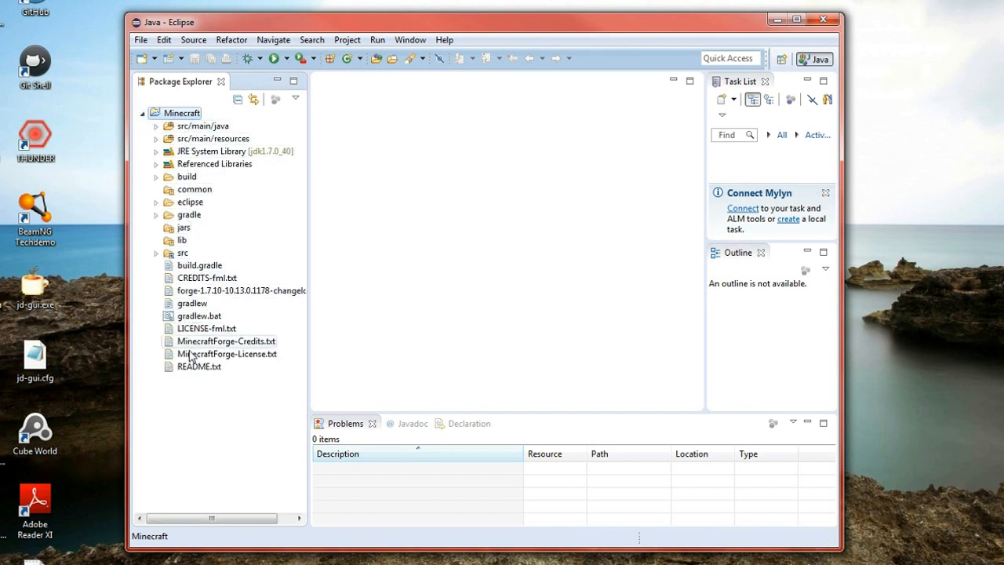